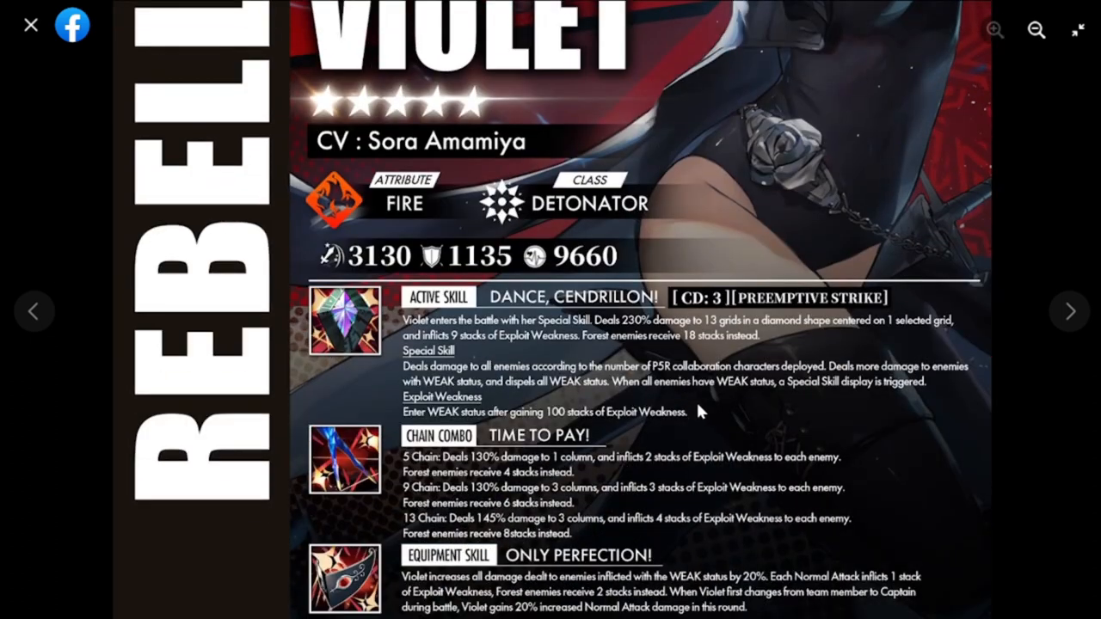
Advance to Fox's character card and zoom out then back in to see it whole
{"action": "scroll", "scroll_direction": "down", "scroll_amount": 3}
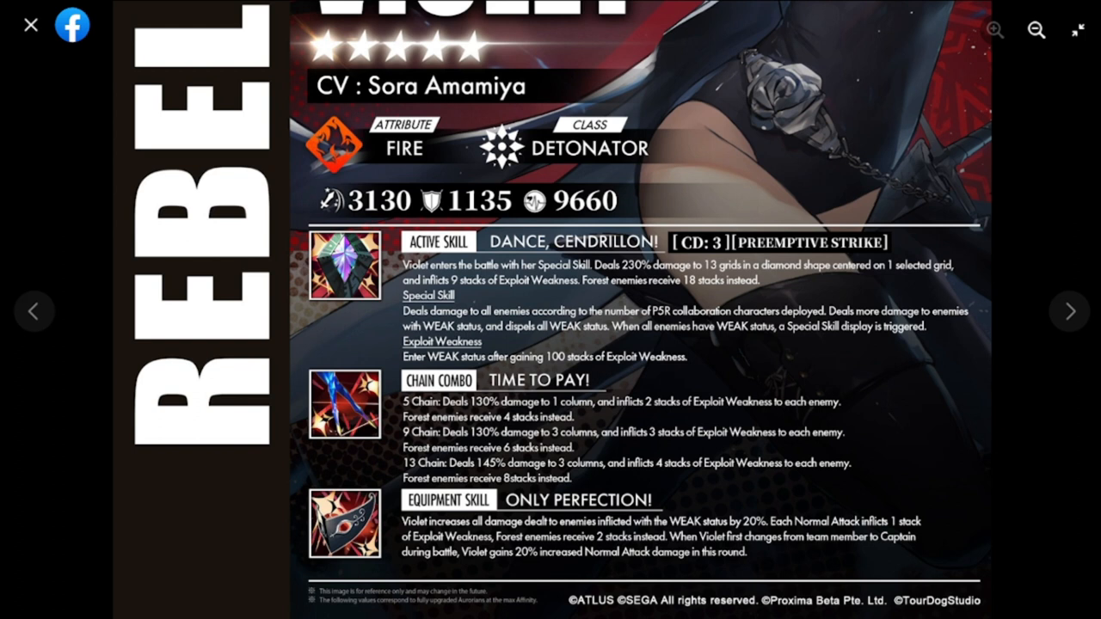
{"action": "left_click", "coordinate": [1070, 311]}
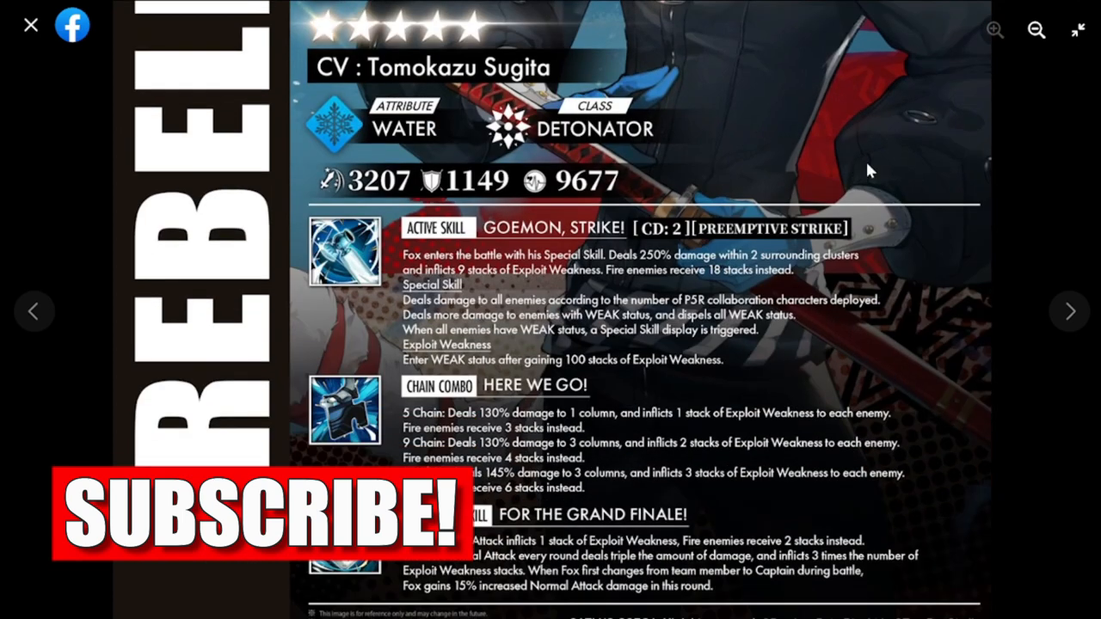
{"action": "left_click", "coordinate": [1035, 31]}
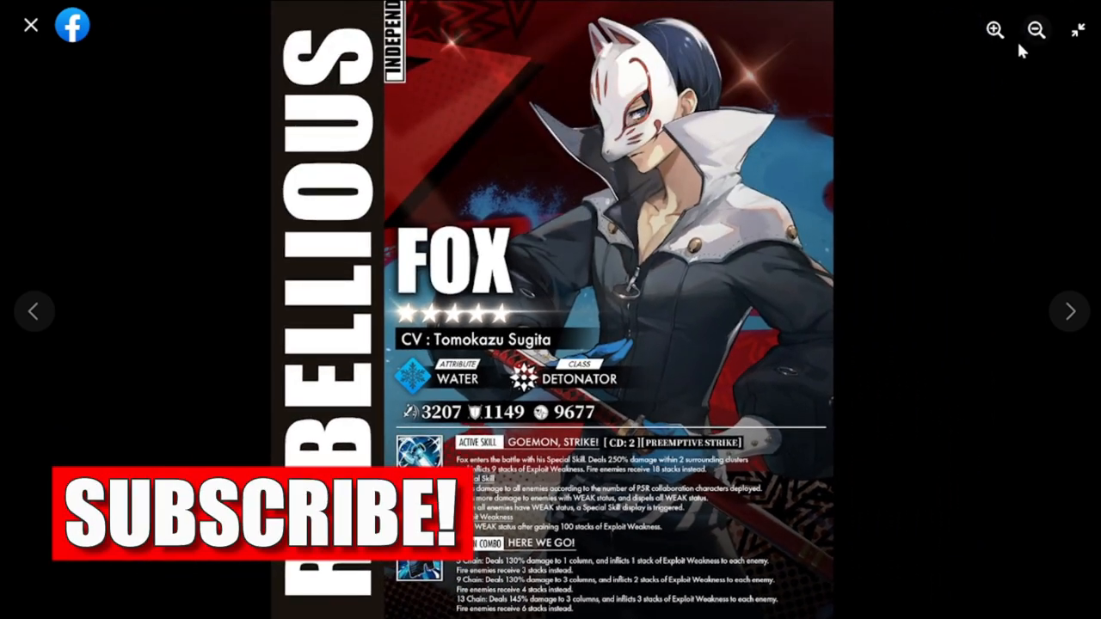
{"action": "left_click", "coordinate": [994, 31]}
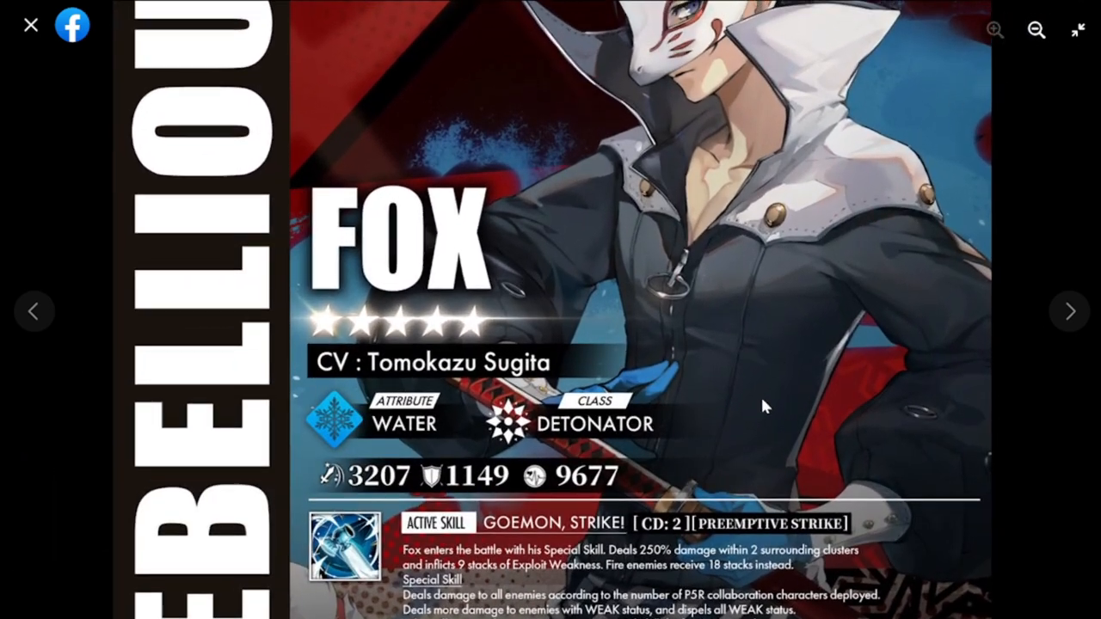
{"action": "scroll", "scroll_direction": "down", "scroll_amount": 3}
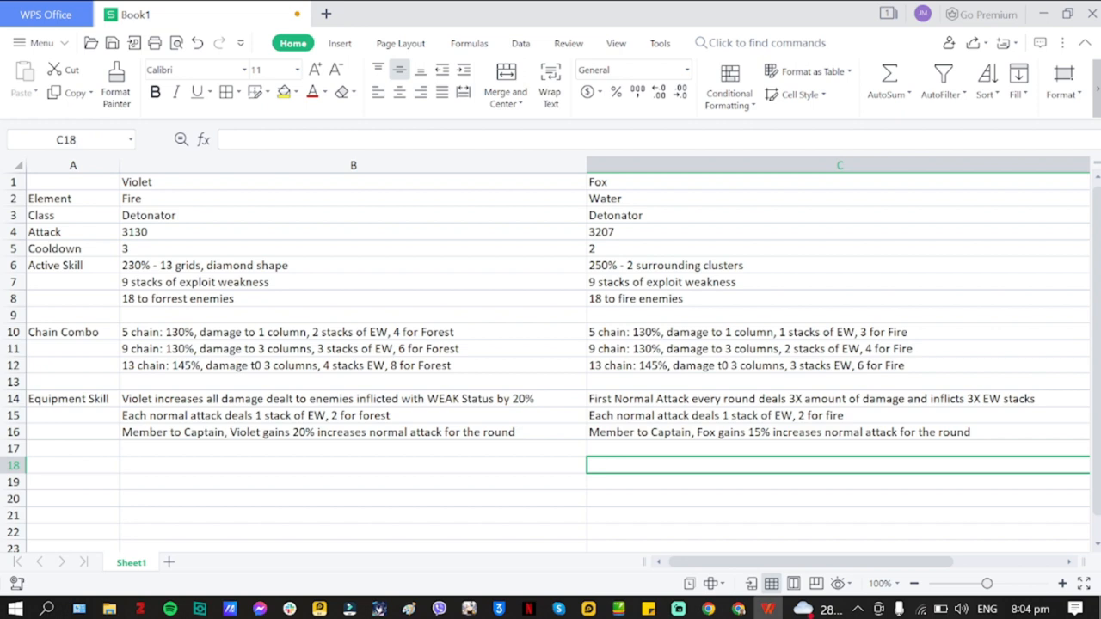
{"action": "left_click", "coordinate": [352, 182]}
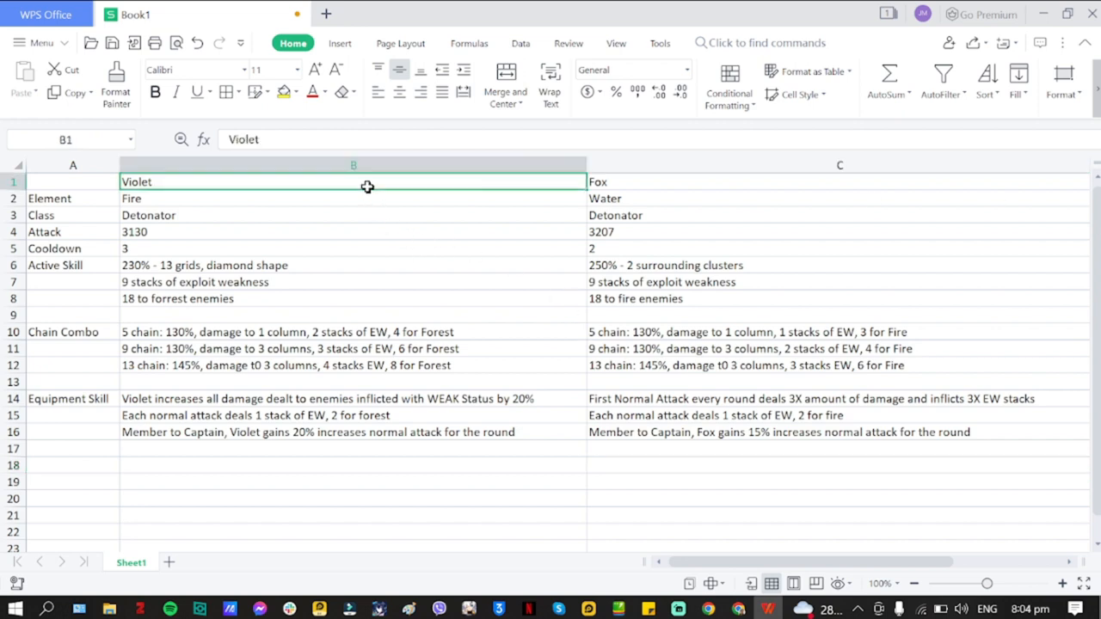
{"action": "left_click", "coordinate": [72, 198]}
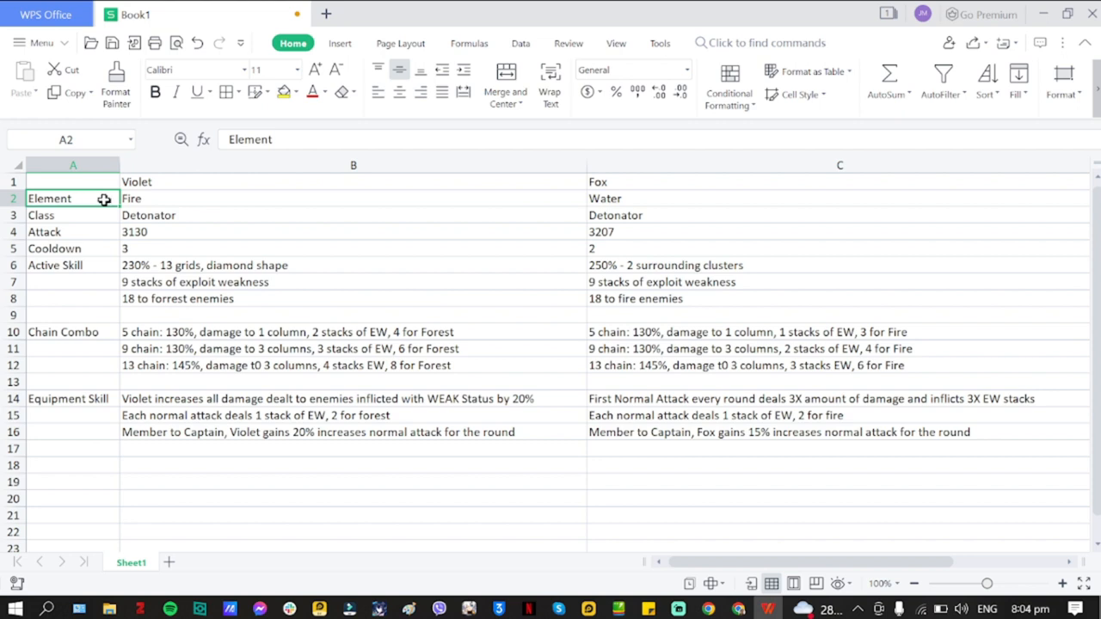
{"action": "left_click", "coordinate": [715, 200]}
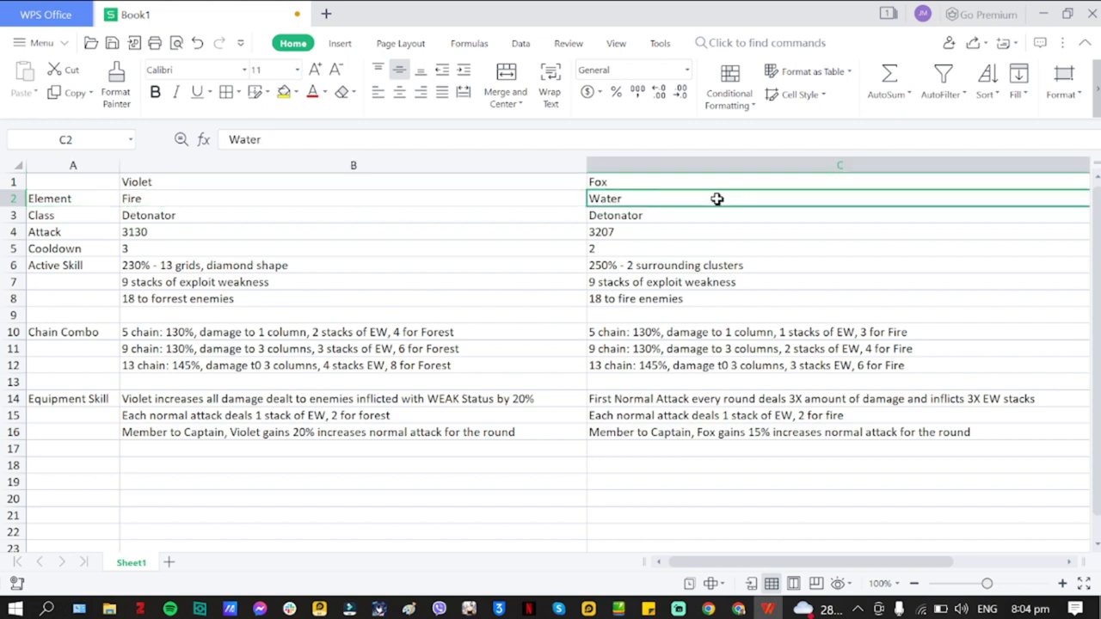
{"action": "left_click", "coordinate": [72, 215]}
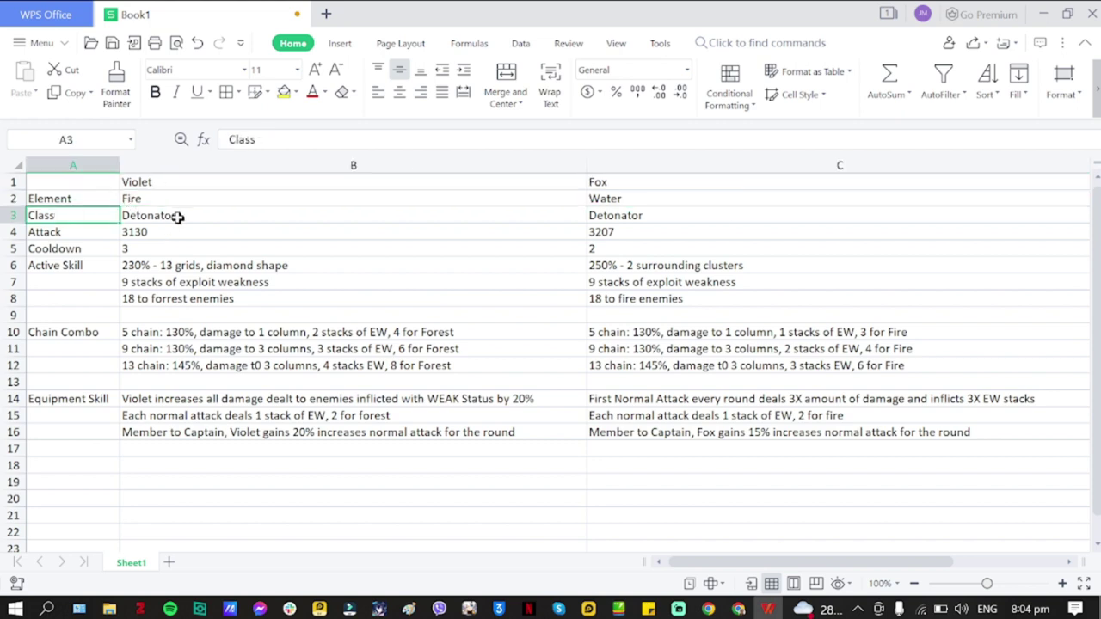
{"action": "left_click", "coordinate": [730, 215]}
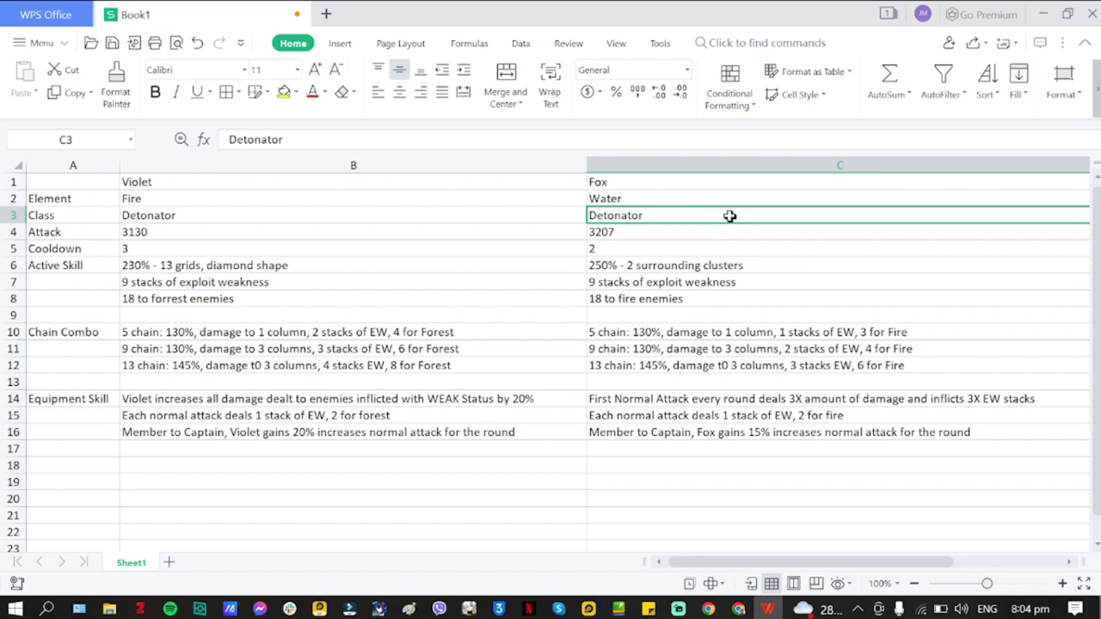
{"action": "left_click", "coordinate": [249, 215]}
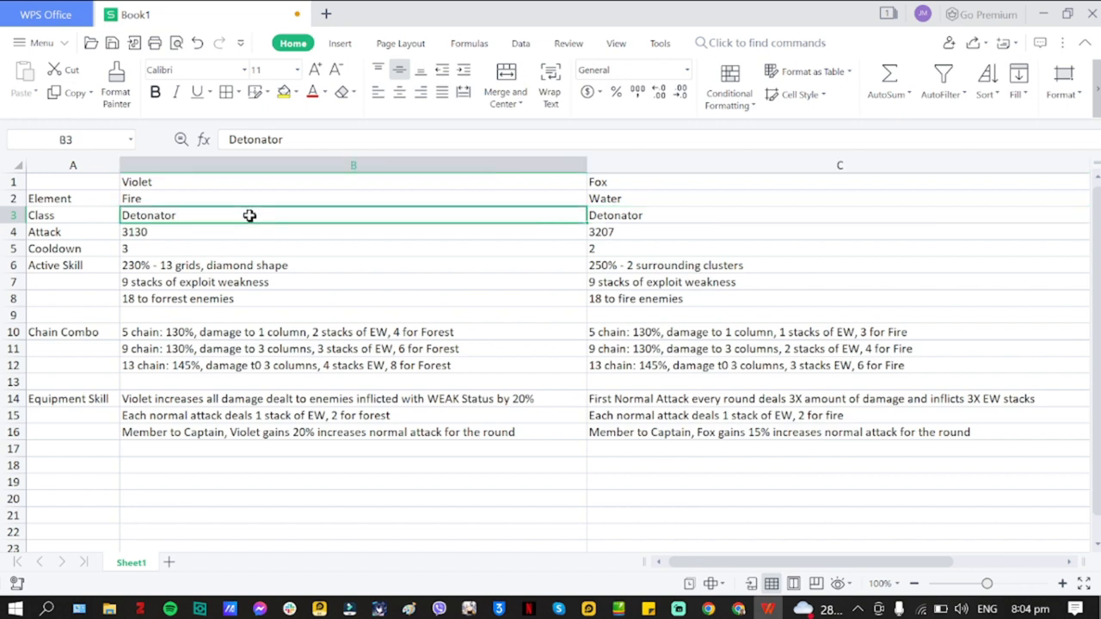
{"action": "left_click", "coordinate": [650, 215]}
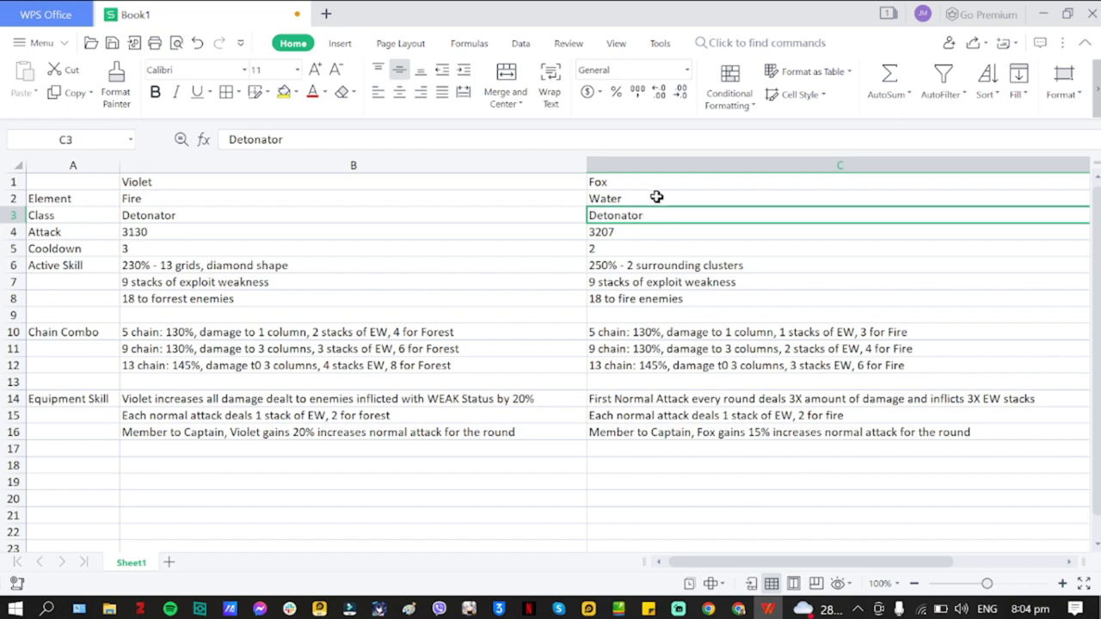
{"action": "left_click", "coordinate": [655, 198]}
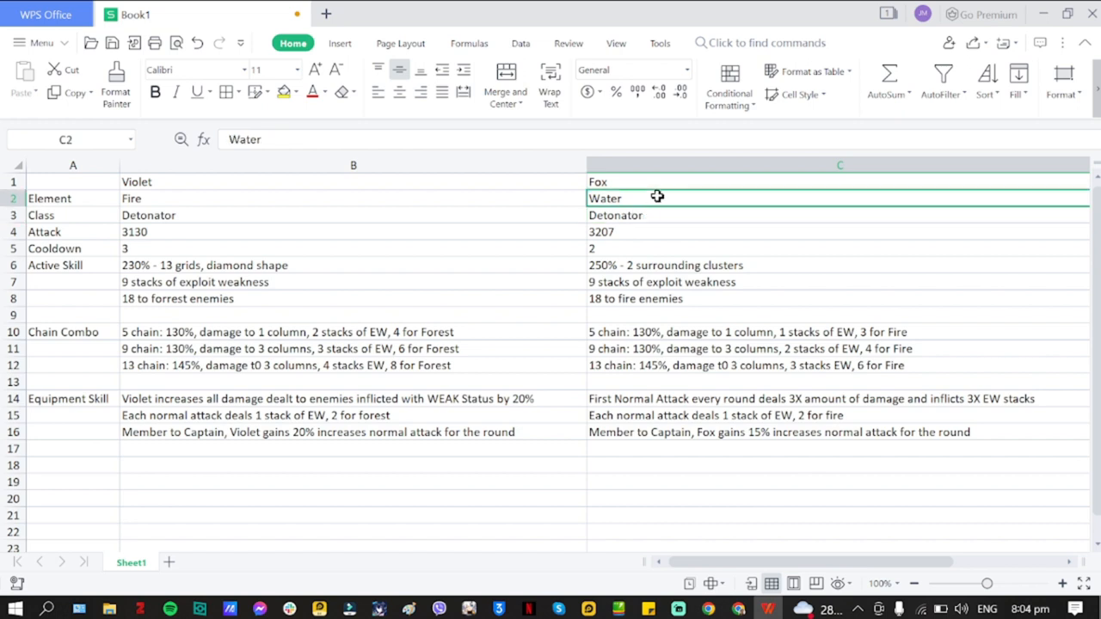
{"action": "mouse_move", "coordinate": [650, 213]}
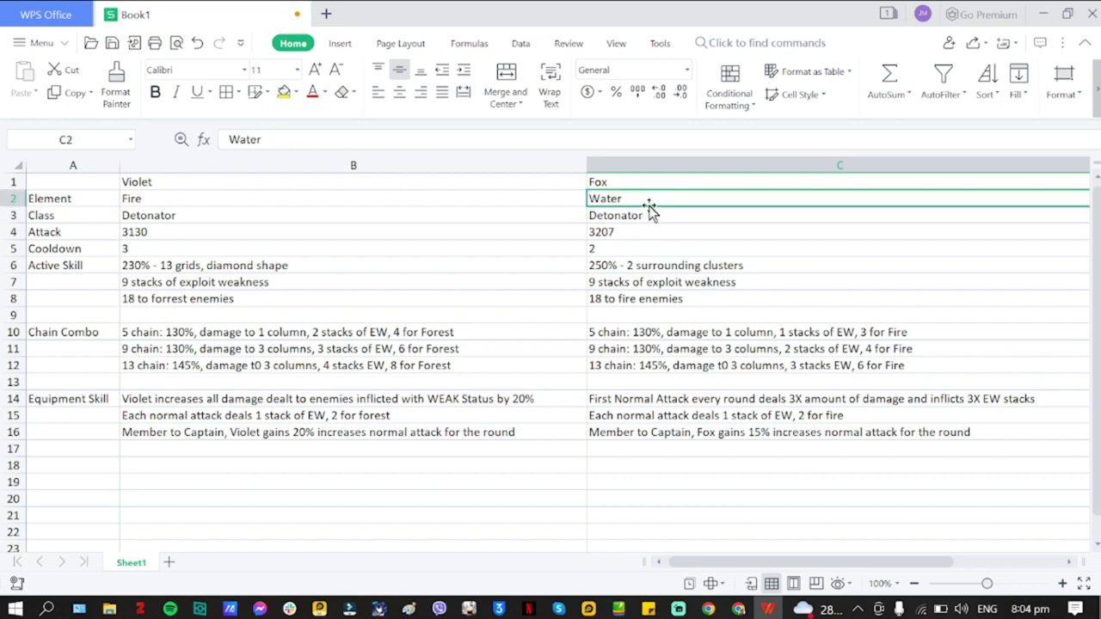
{"action": "mouse_move", "coordinate": [647, 213]}
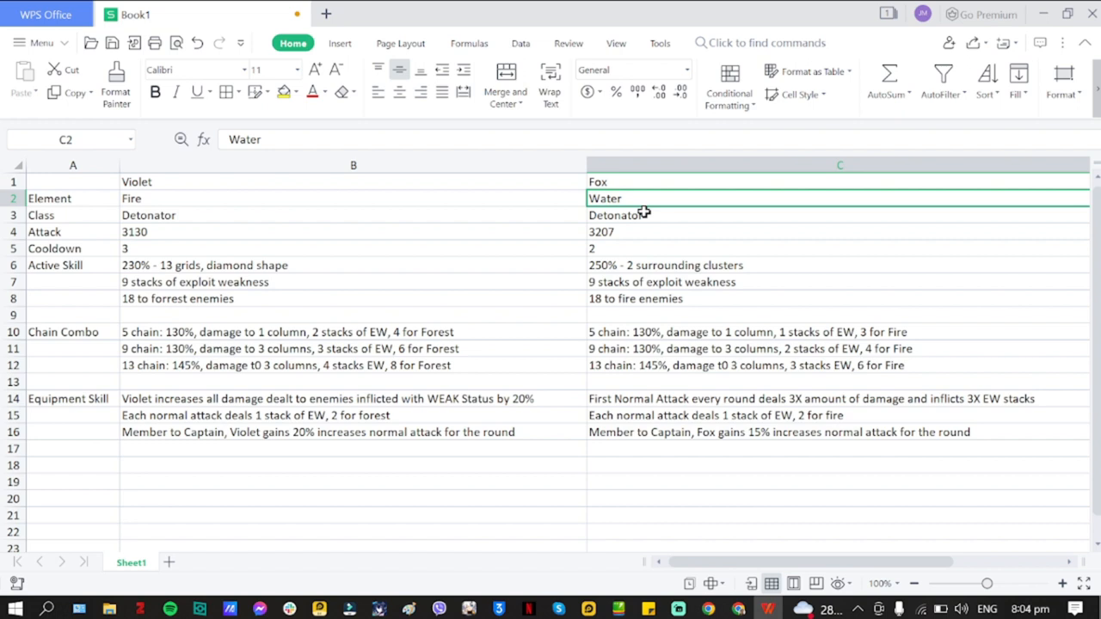
{"action": "mouse_move", "coordinate": [292, 219]}
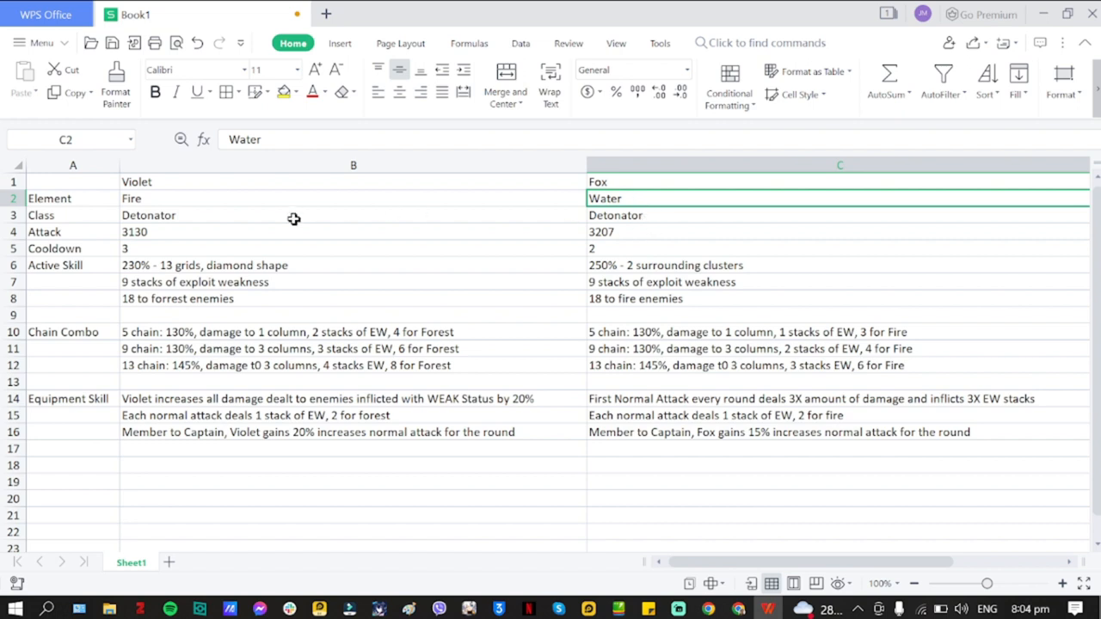
{"action": "left_click", "coordinate": [181, 231]}
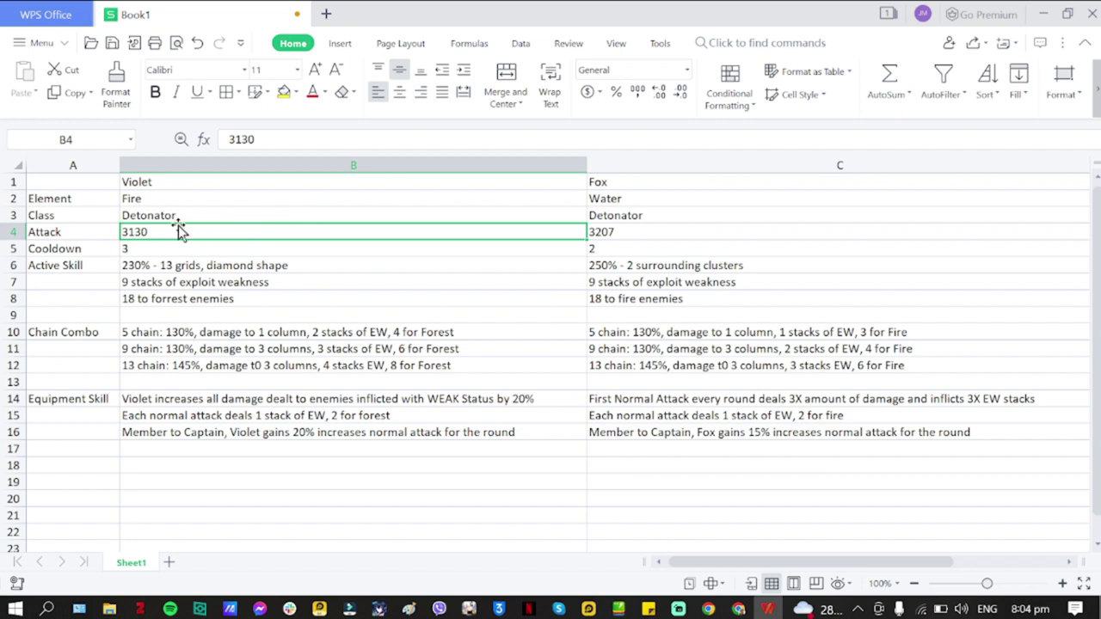
{"action": "left_click", "coordinate": [640, 230]}
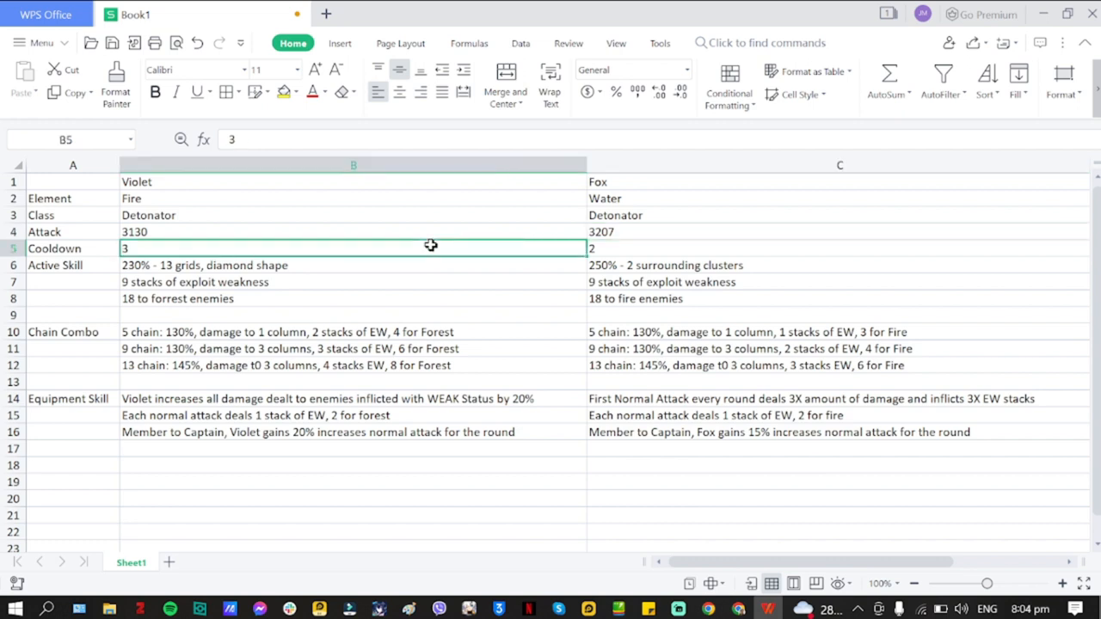
{"action": "left_click", "coordinate": [599, 248]}
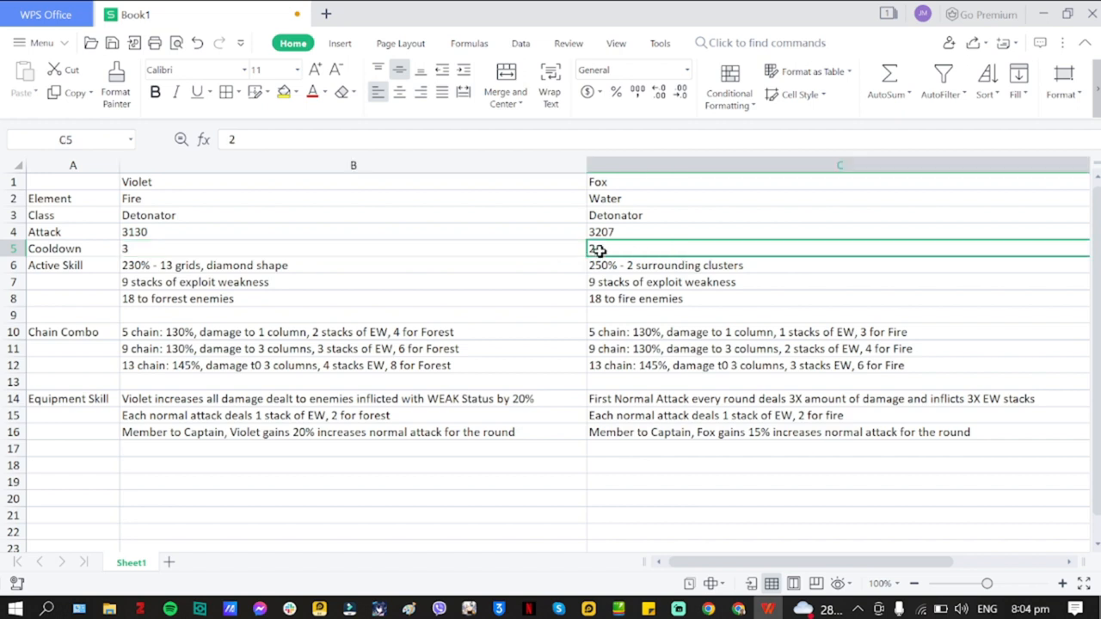
{"action": "left_click", "coordinate": [353, 248]}
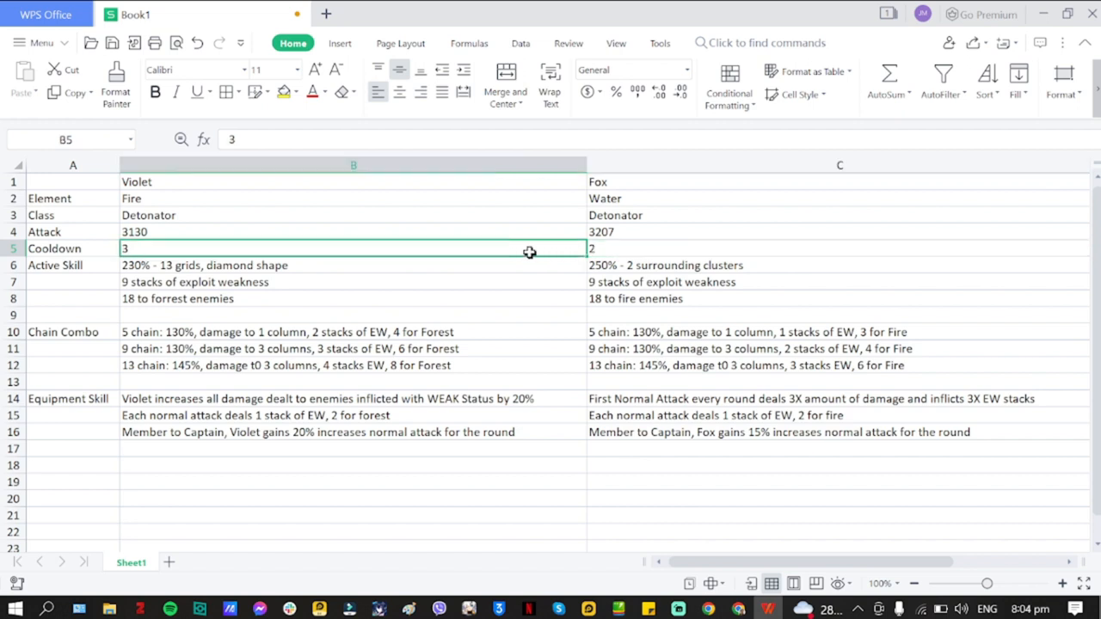
{"action": "left_click", "coordinate": [352, 265]}
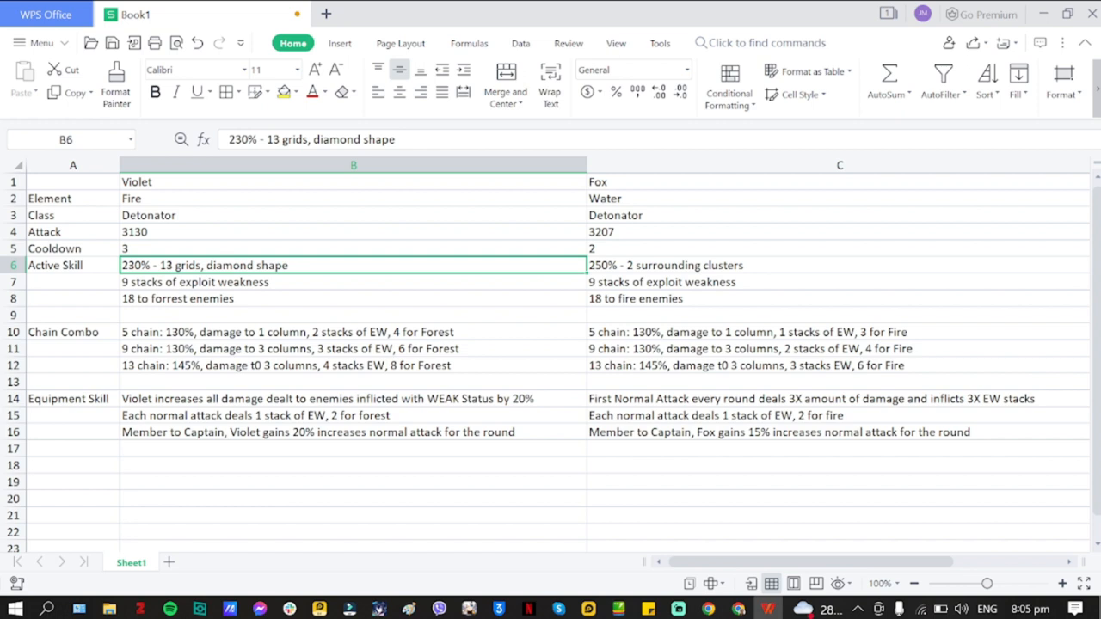
{"action": "mouse_move", "coordinate": [145, 275]}
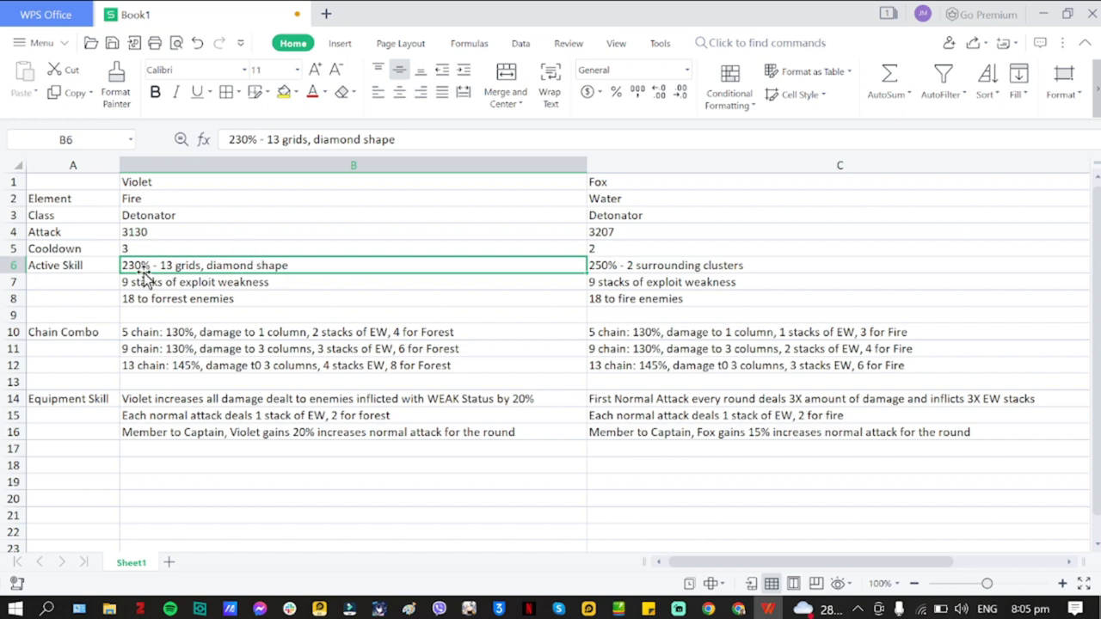
{"action": "mouse_move", "coordinate": [128, 282]}
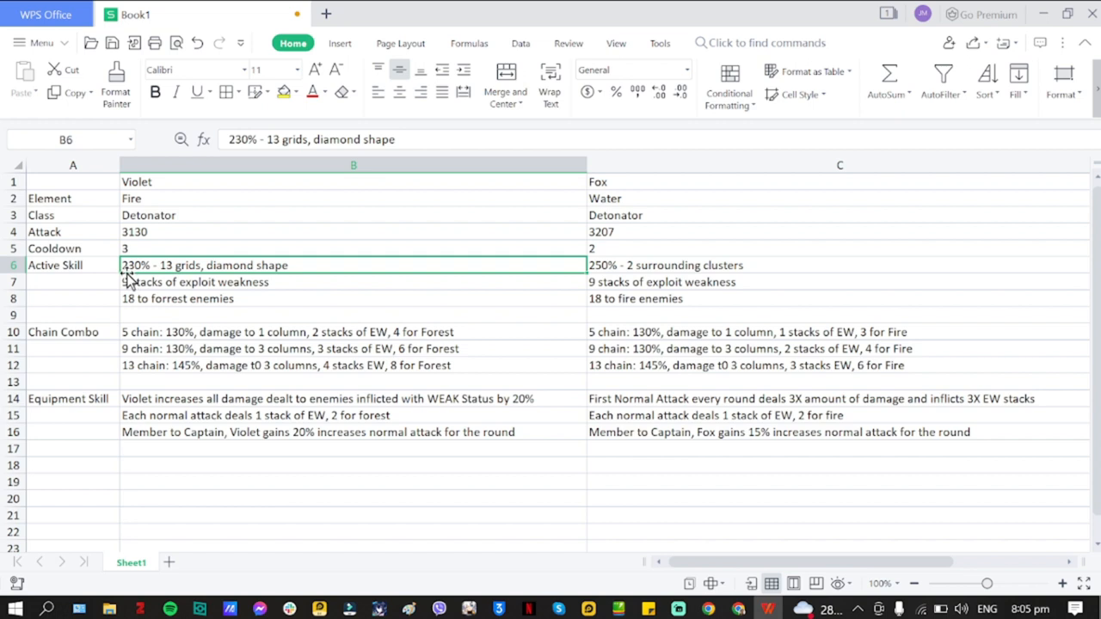
{"action": "mouse_move", "coordinate": [172, 284]}
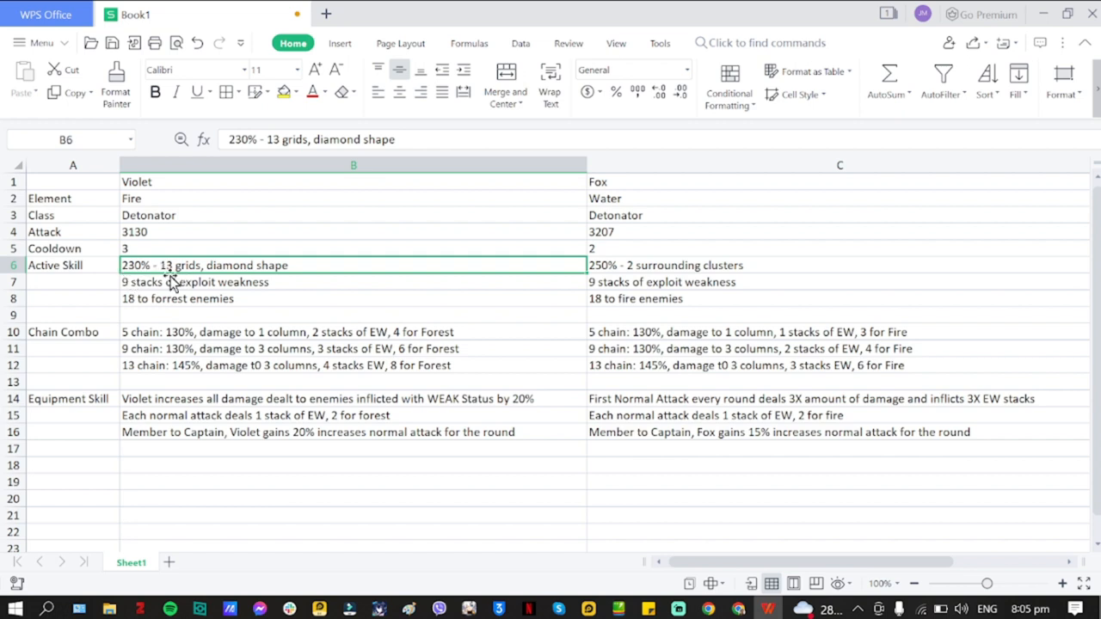
{"action": "mouse_move", "coordinate": [214, 263]}
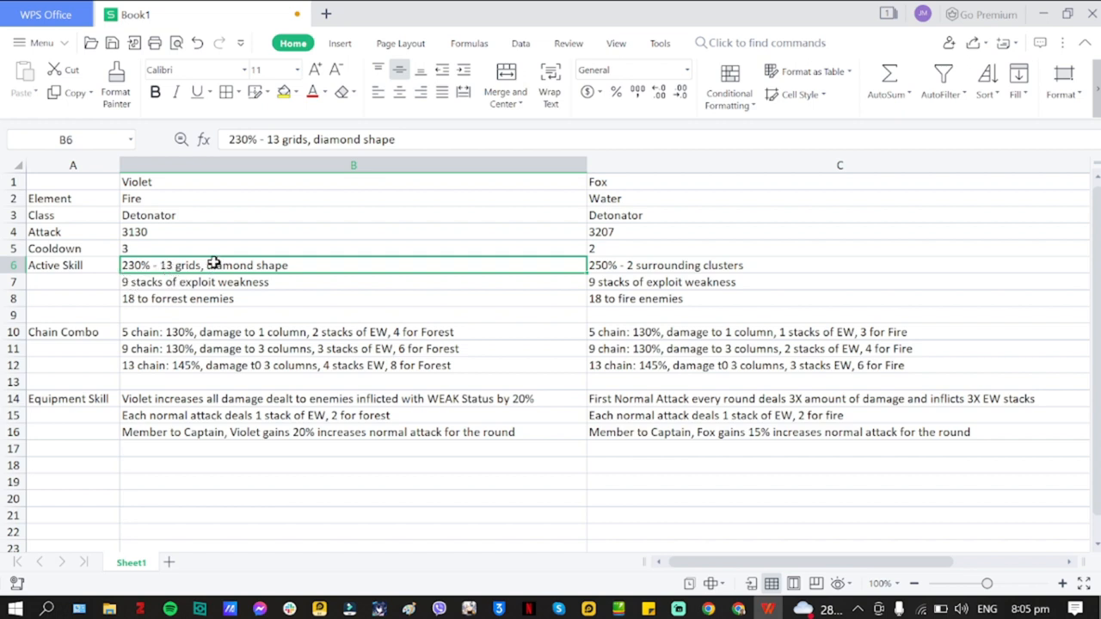
Review Fox's active skill, then fix Violet's line to read "18 to forest enemies"
{"action": "left_click", "coordinate": [675, 264]}
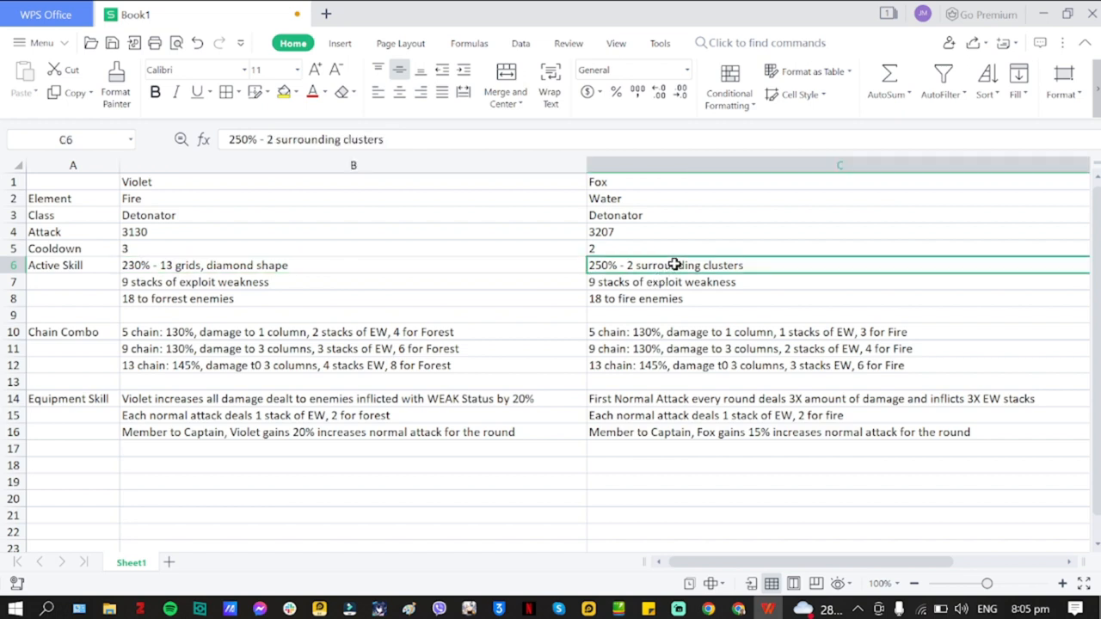
{"action": "mouse_move", "coordinate": [746, 282]}
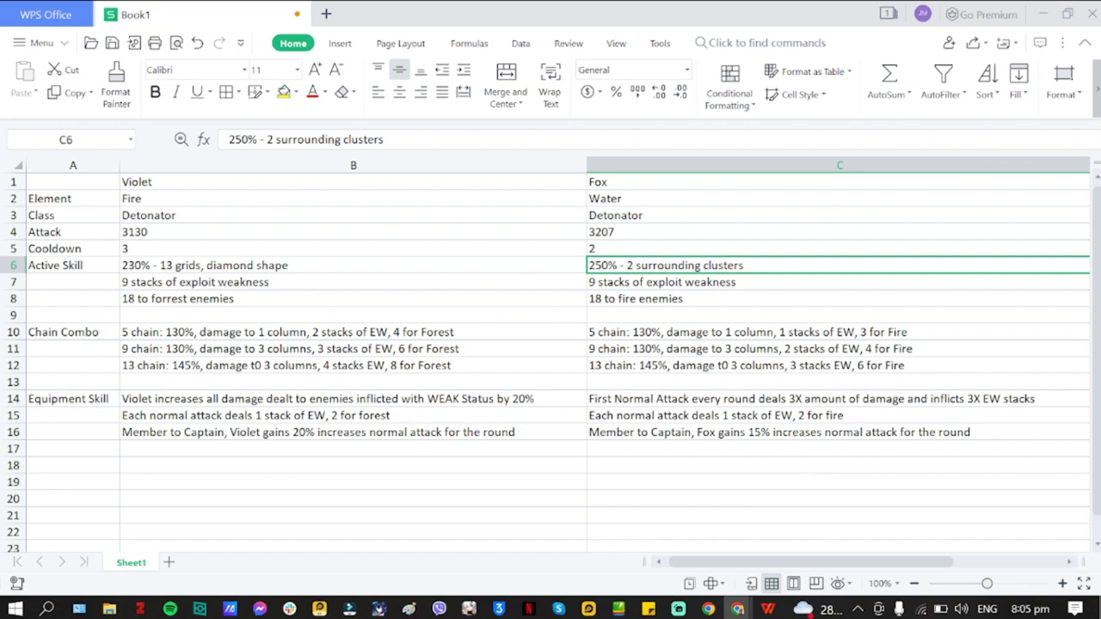
{"action": "mouse_move", "coordinate": [330, 423]}
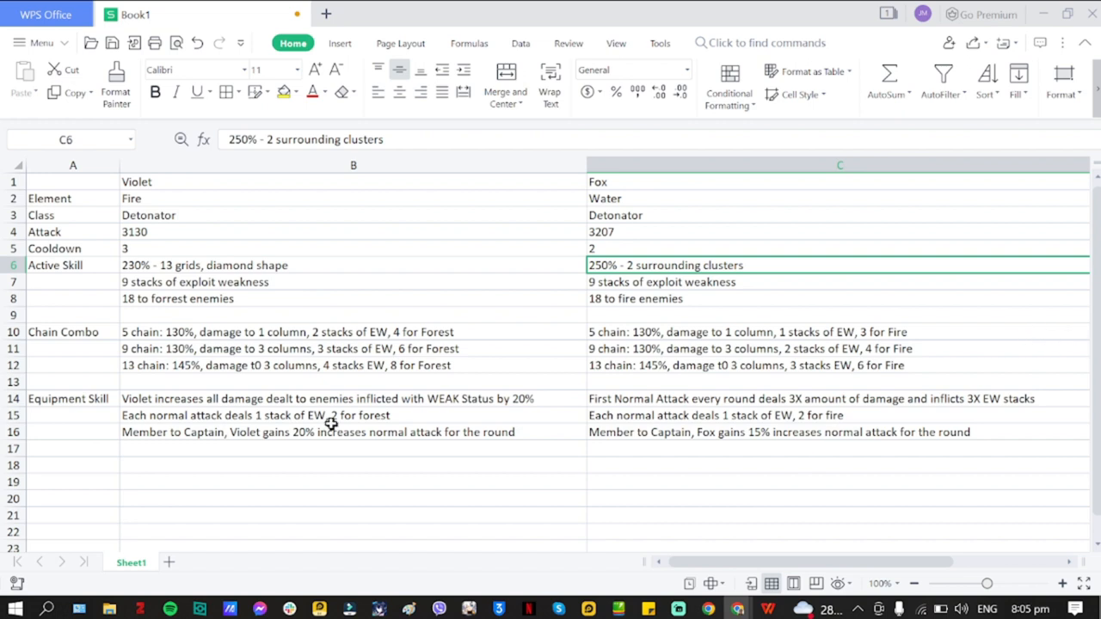
{"action": "left_click", "coordinate": [229, 282]}
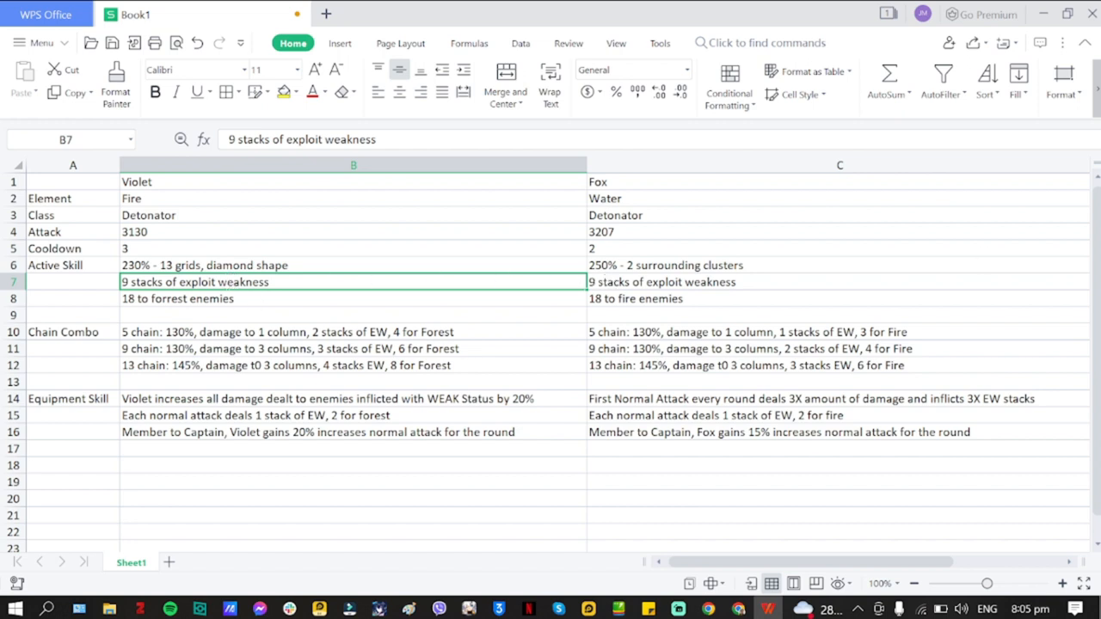
{"action": "mouse_move", "coordinate": [486, 326]}
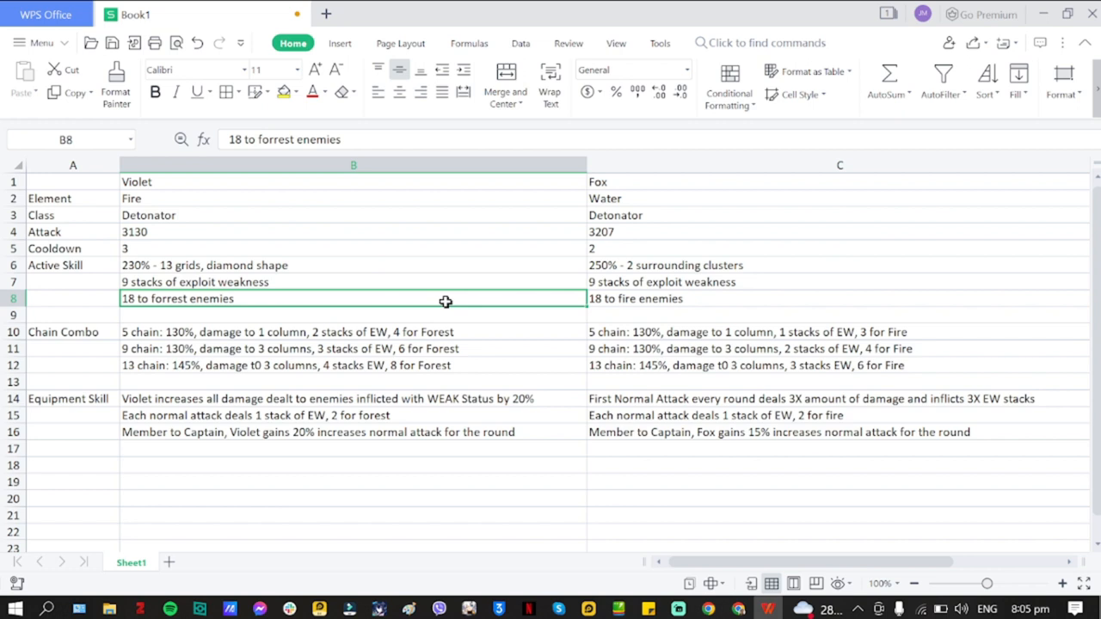
{"action": "mouse_move", "coordinate": [208, 184]}
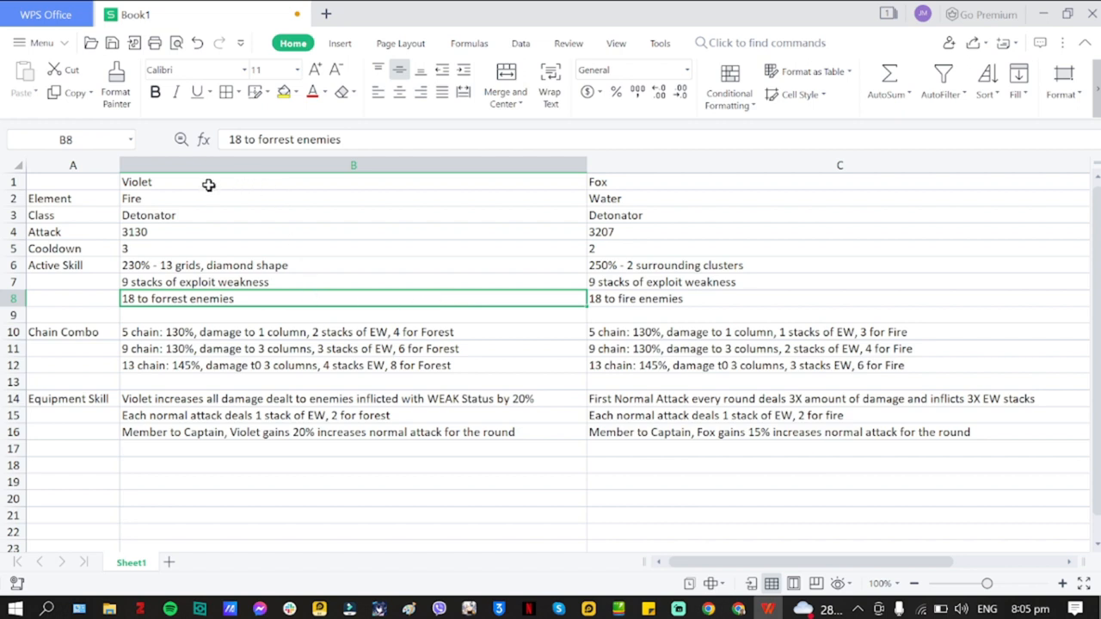
{"action": "mouse_move", "coordinate": [191, 299]}
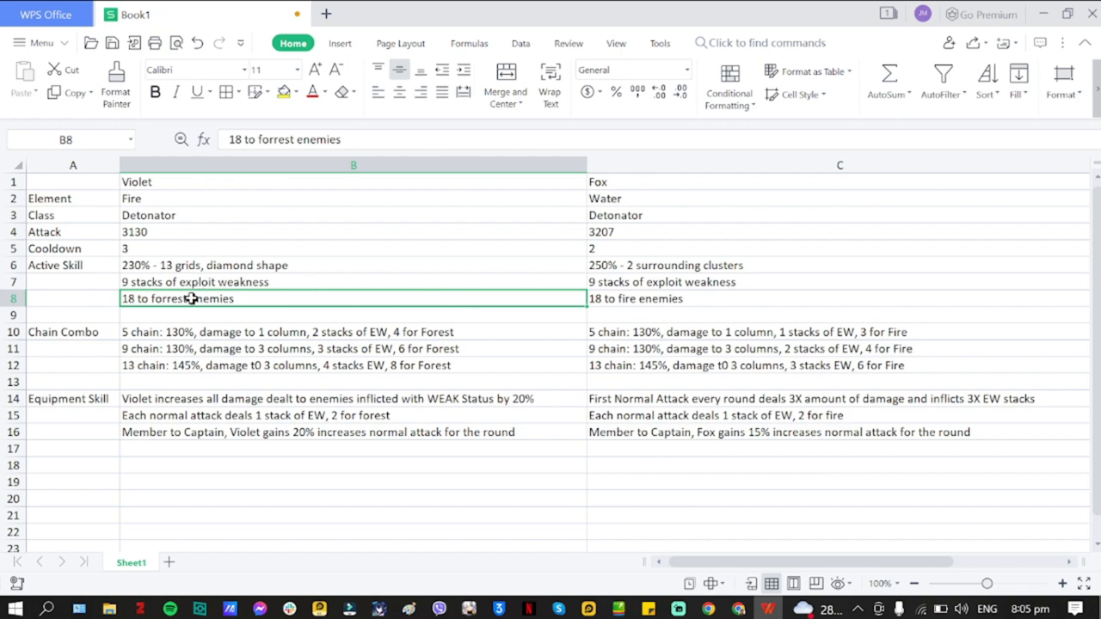
{"action": "double_click", "coordinate": [177, 300]}
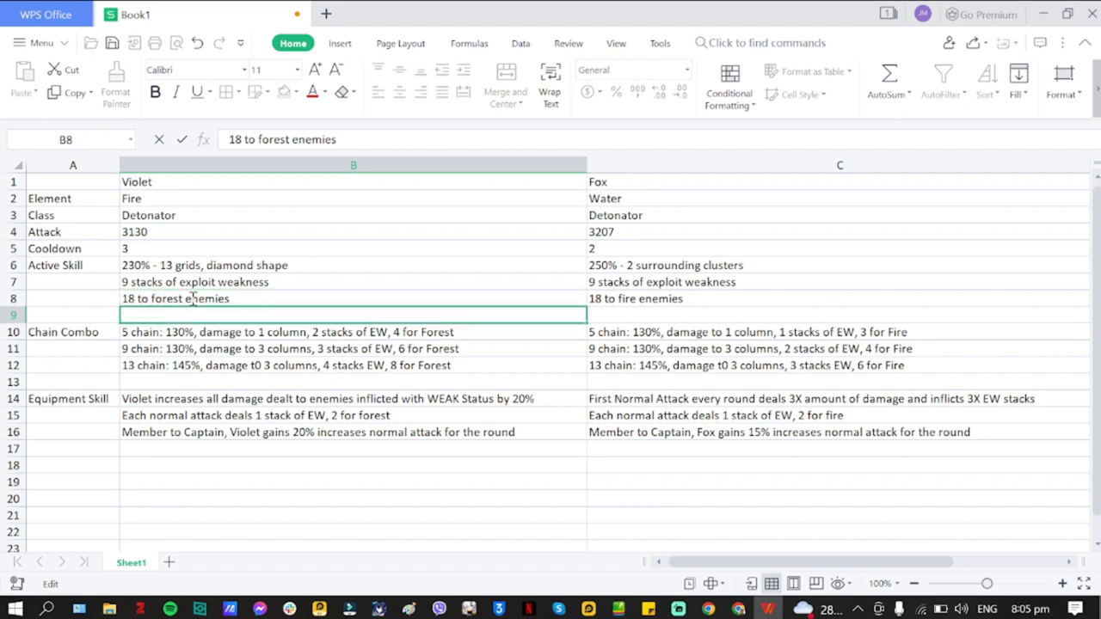
{"action": "left_click", "coordinate": [671, 299]}
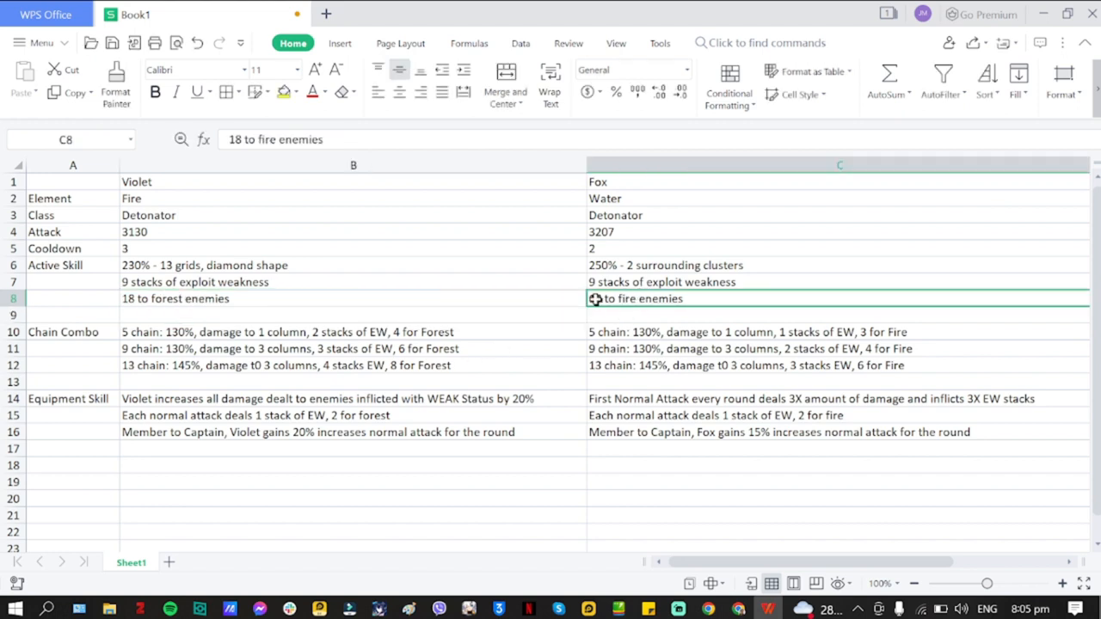
{"action": "mouse_move", "coordinate": [557, 303]}
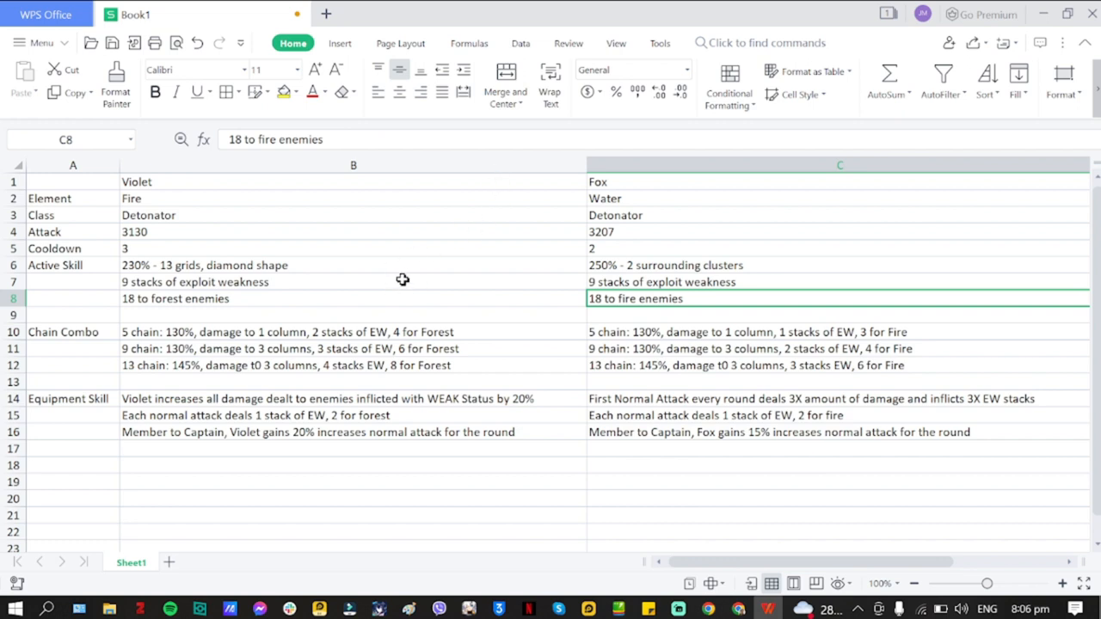
{"action": "mouse_move", "coordinate": [399, 282]}
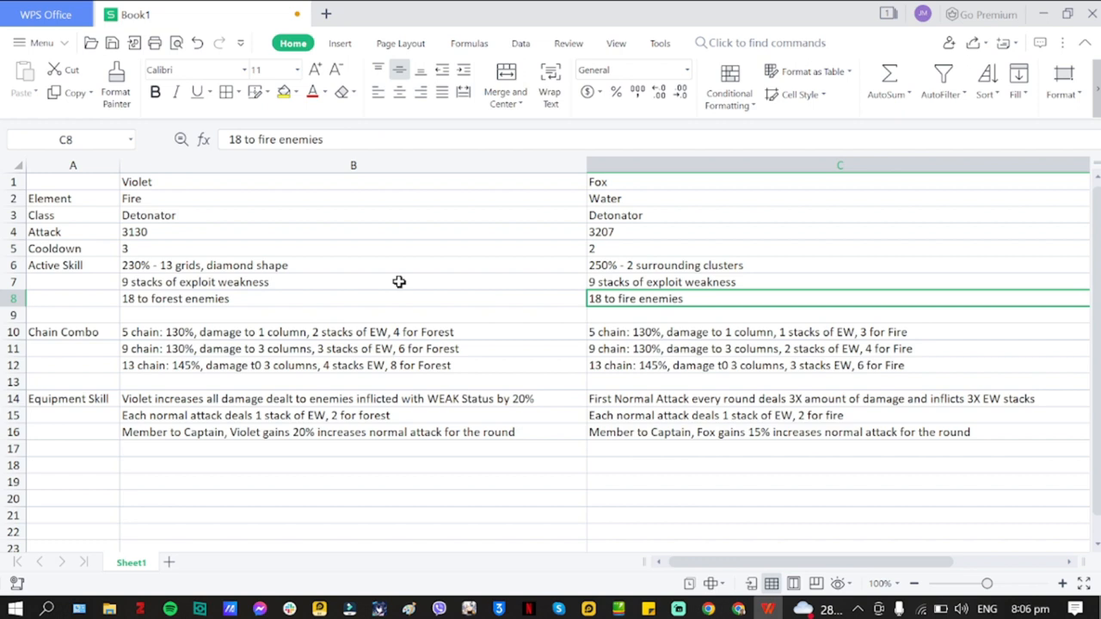
{"action": "mouse_move", "coordinate": [371, 224]}
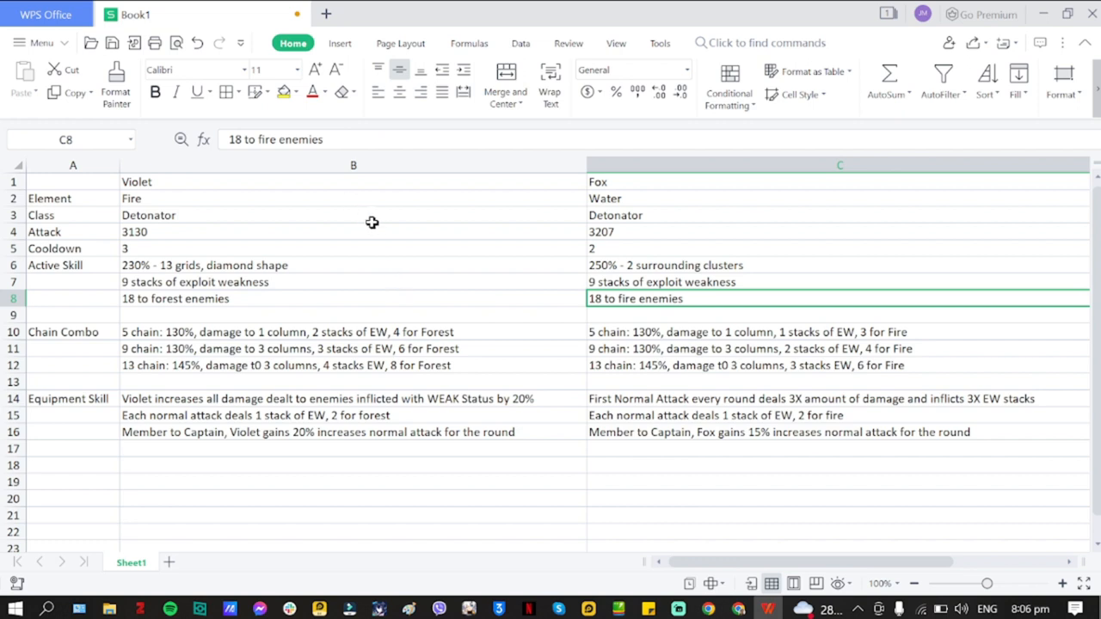
{"action": "left_click", "coordinate": [263, 231]}
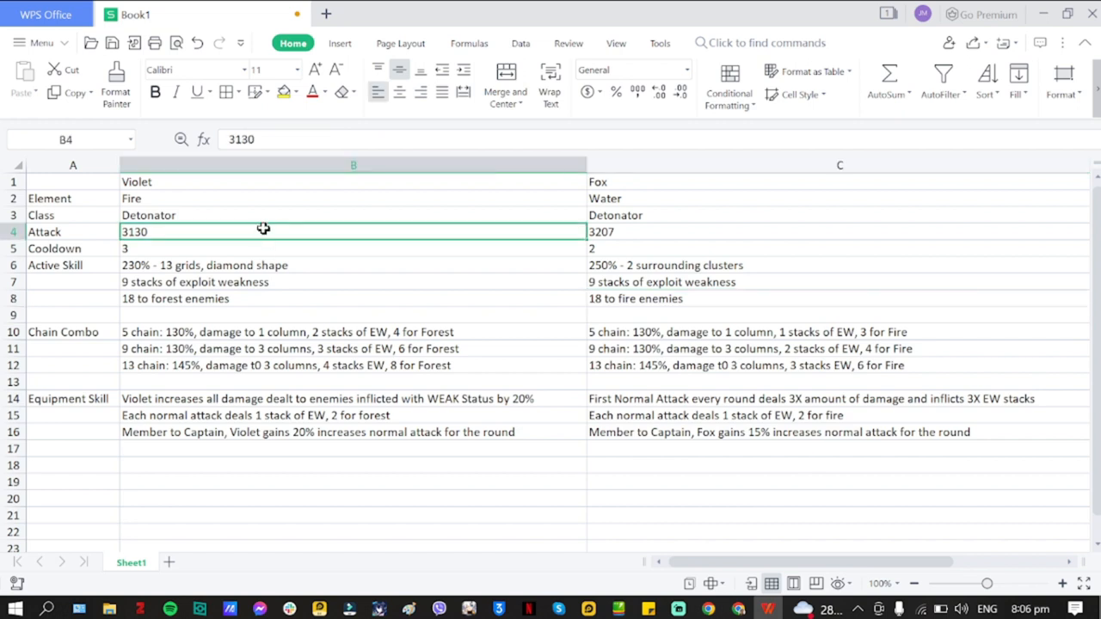
{"action": "mouse_move", "coordinate": [311, 230]}
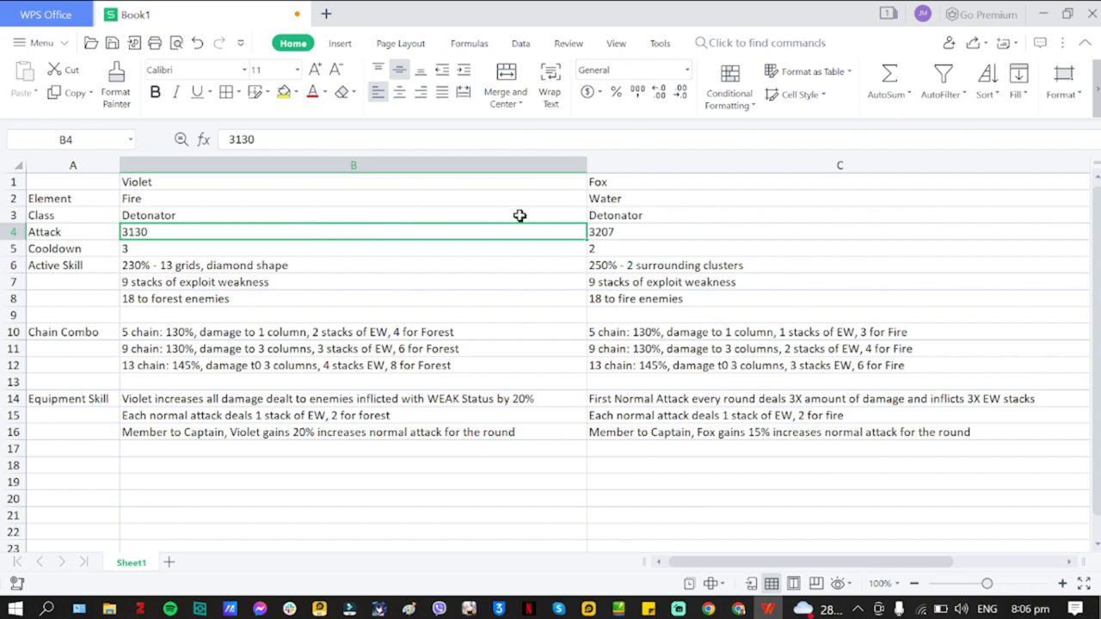
{"action": "mouse_move", "coordinate": [627, 234]}
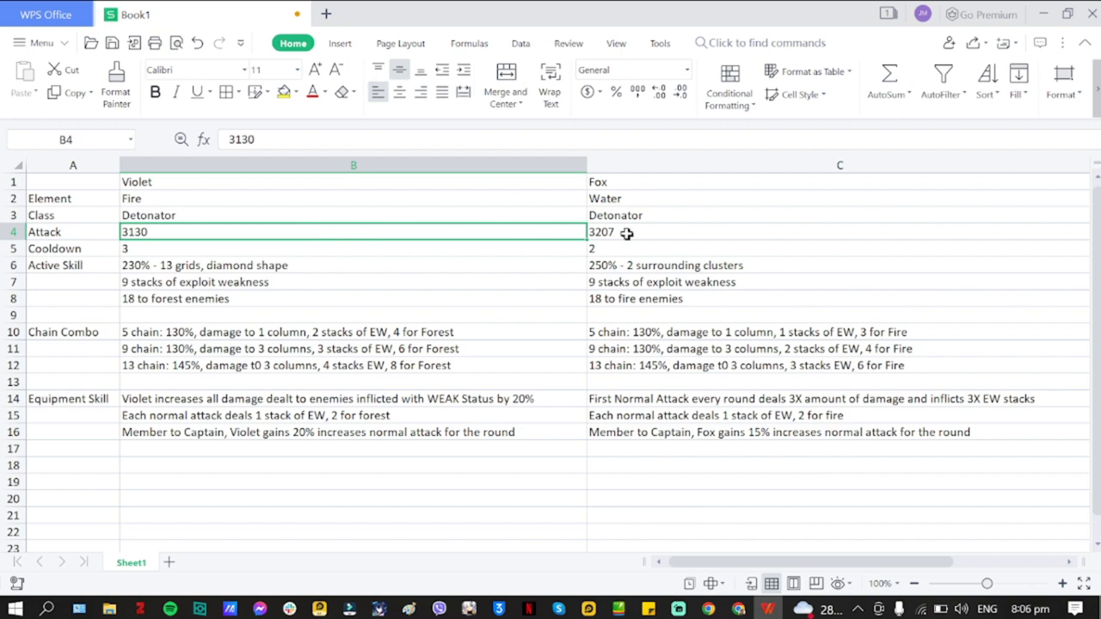
{"action": "mouse_move", "coordinate": [554, 237]}
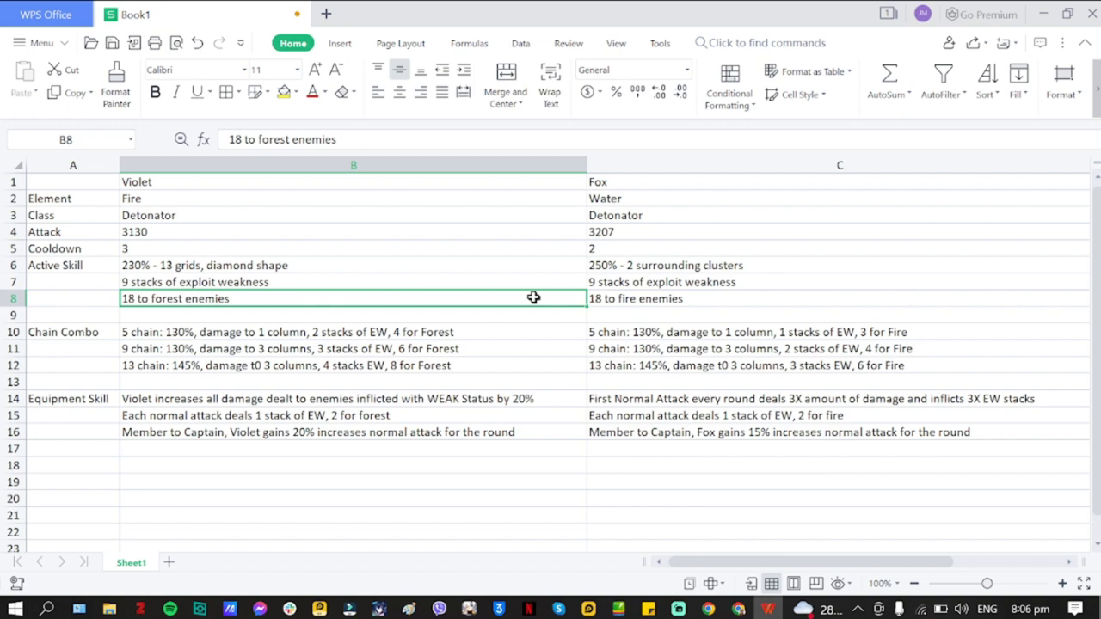
{"action": "mouse_move", "coordinate": [578, 314]}
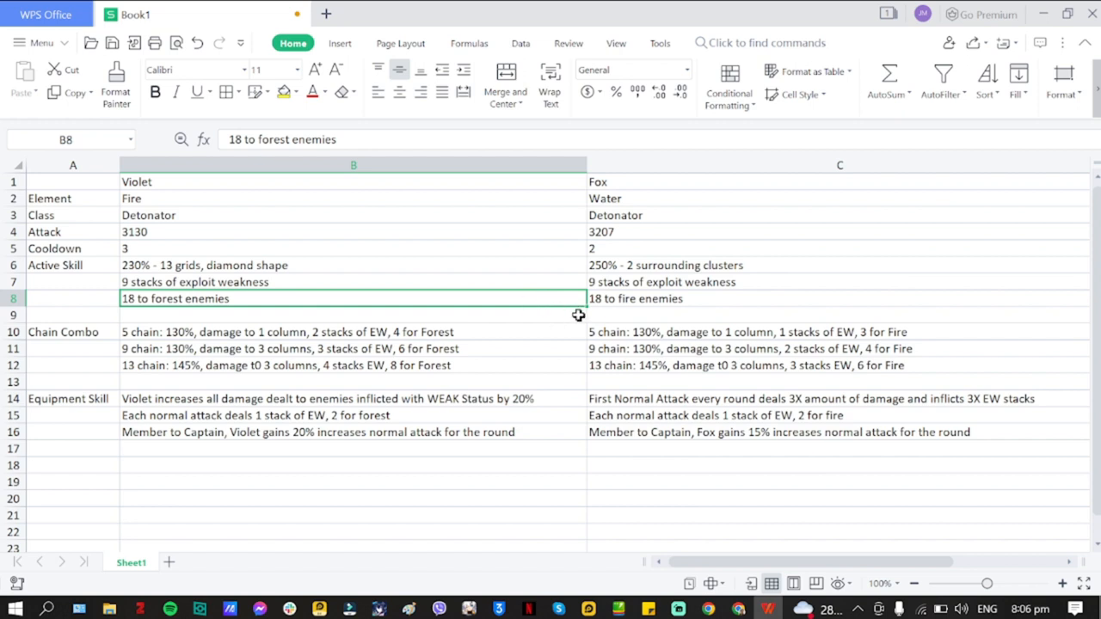
{"action": "left_click", "coordinate": [352, 314]}
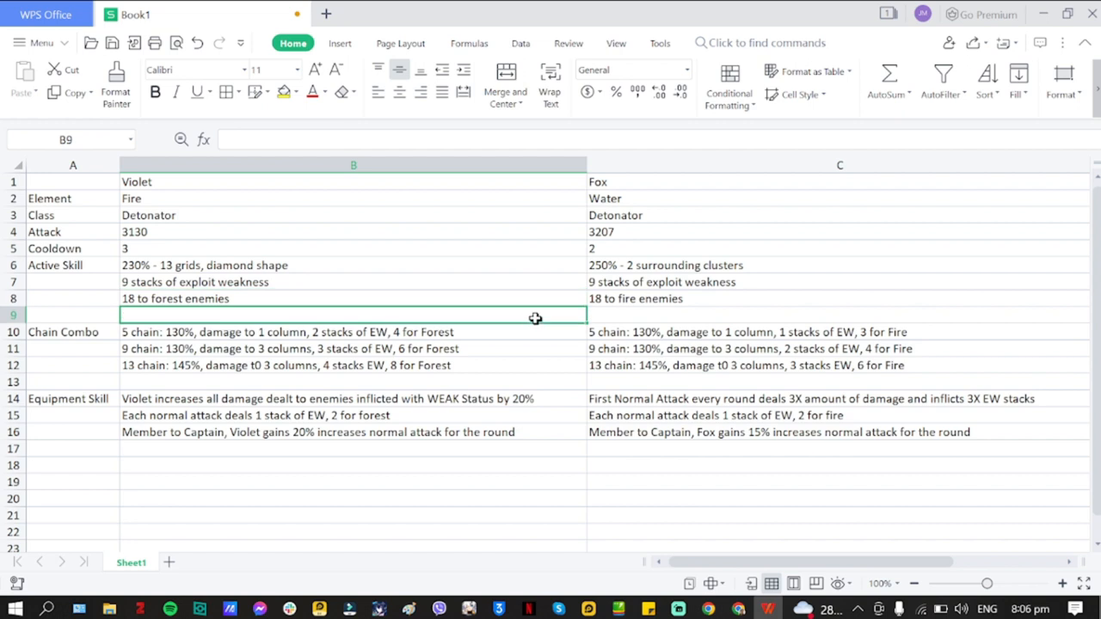
{"action": "left_click", "coordinate": [352, 331]}
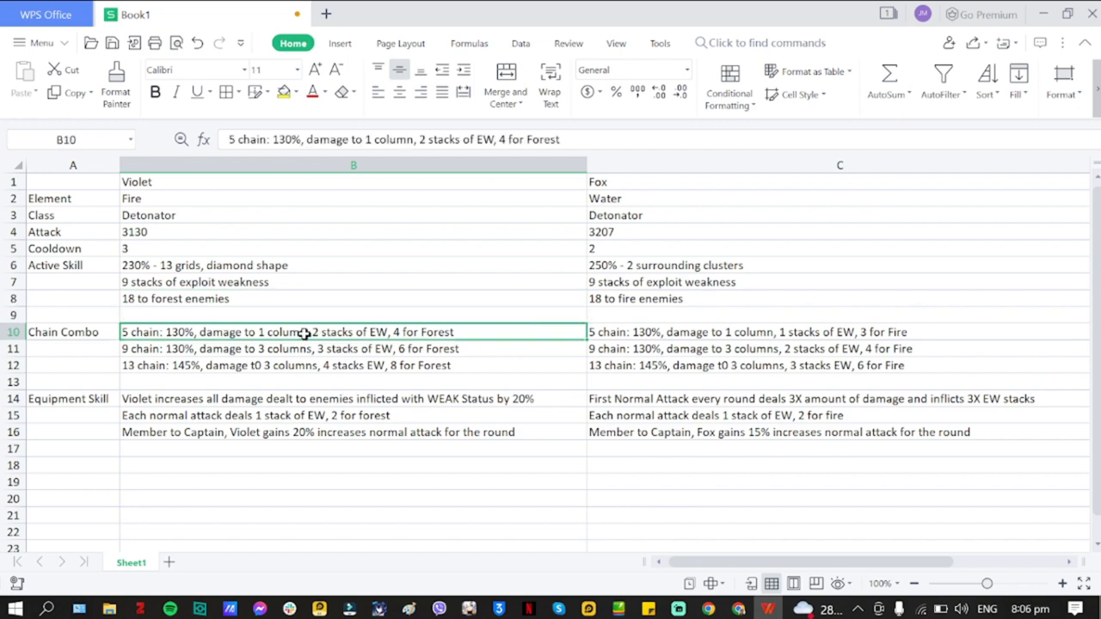
{"action": "mouse_move", "coordinate": [165, 331]}
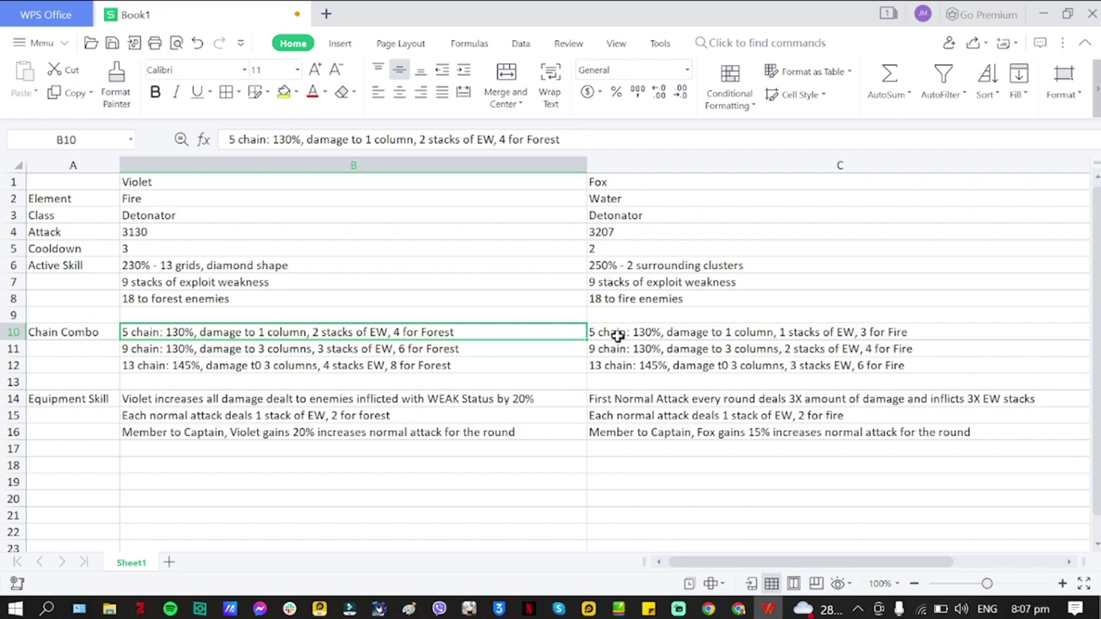
{"action": "left_click", "coordinate": [745, 364]}
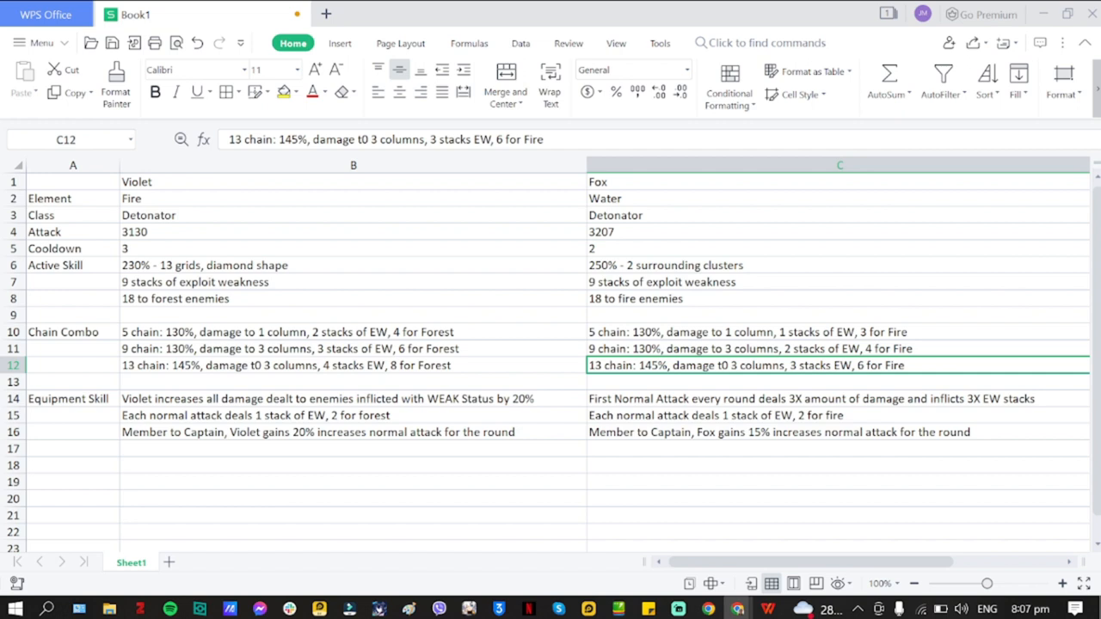
{"action": "mouse_move", "coordinate": [320, 348]}
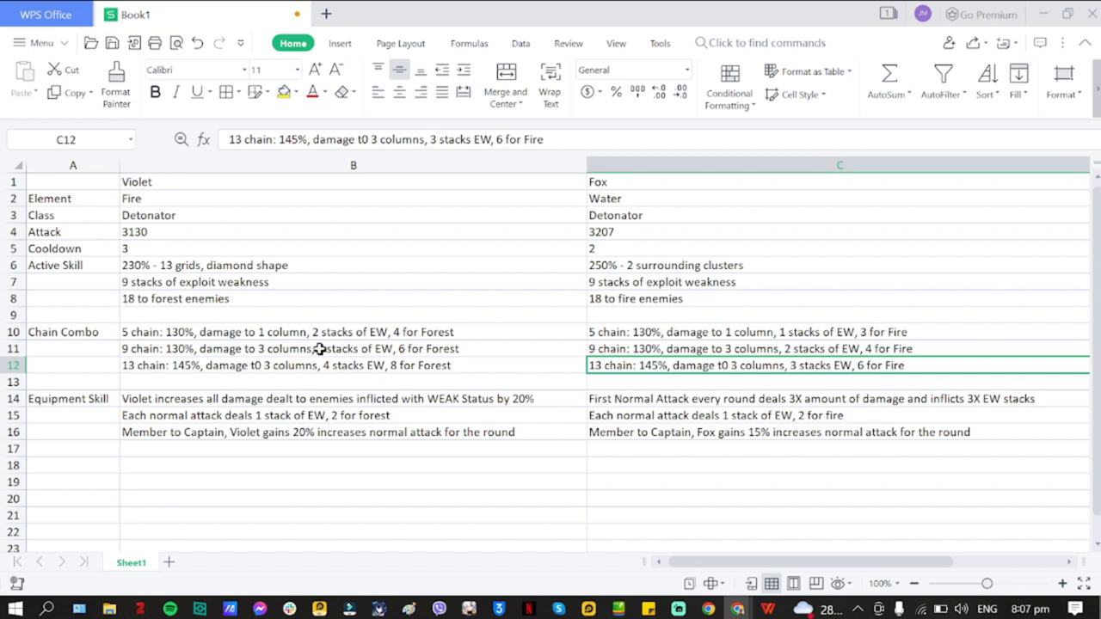
{"action": "mouse_move", "coordinate": [374, 380]}
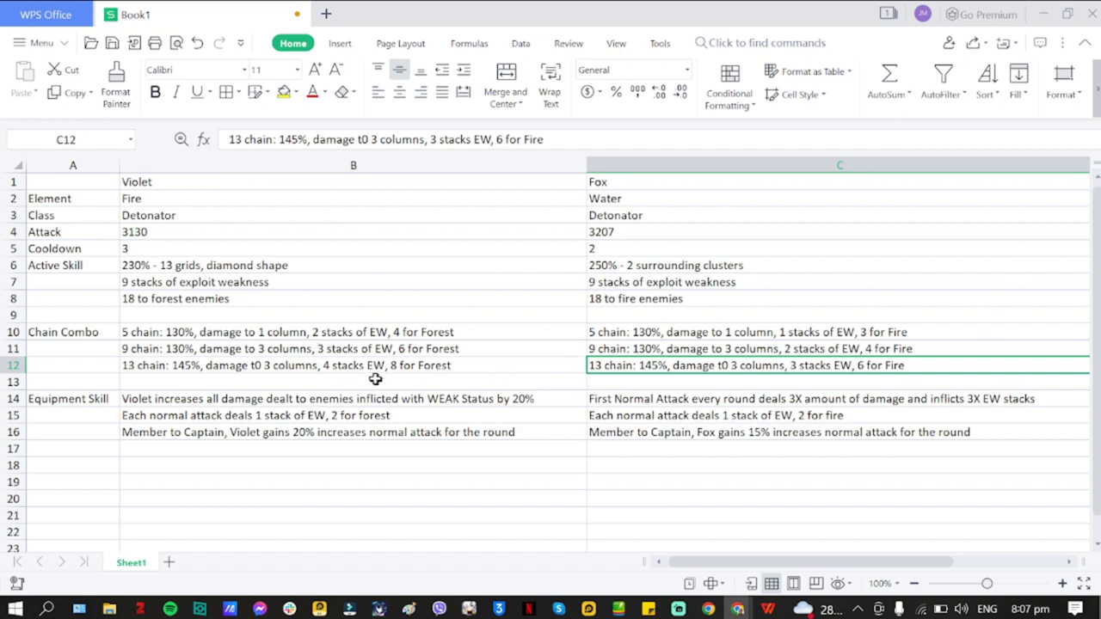
{"action": "mouse_move", "coordinate": [289, 334]}
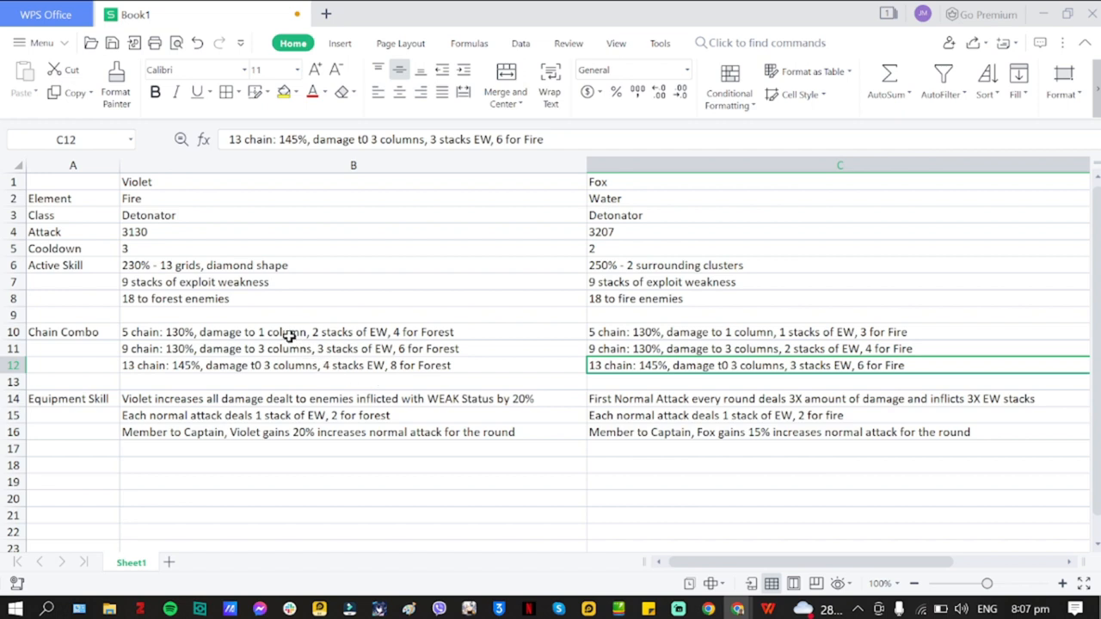
{"action": "left_click", "coordinate": [289, 330]}
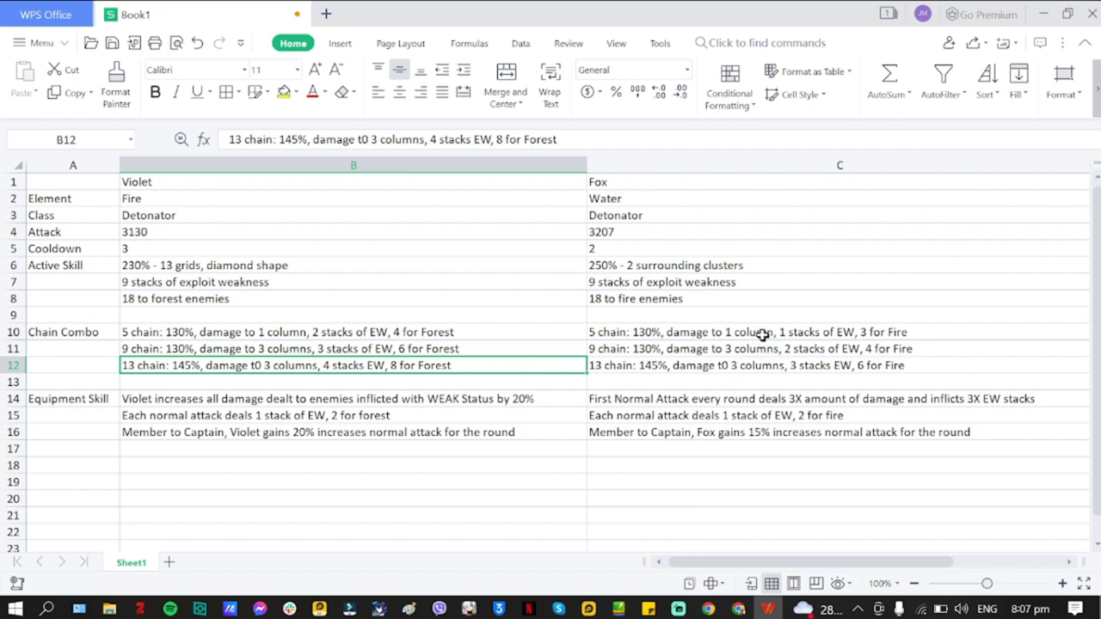
{"action": "left_click", "coordinate": [760, 332]}
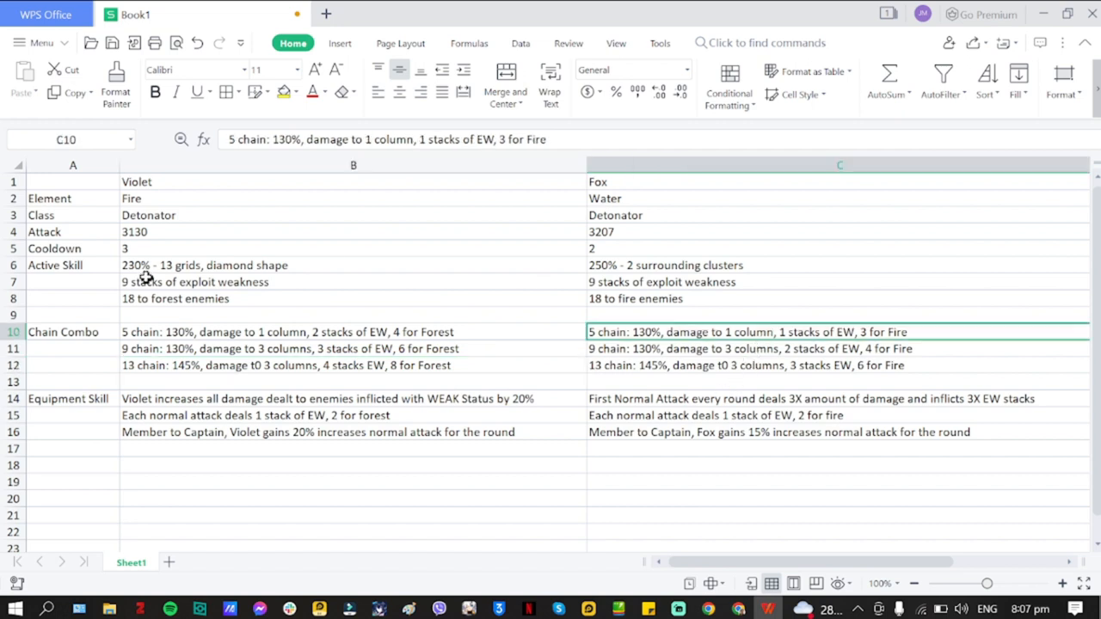
{"action": "mouse_move", "coordinate": [409, 344]}
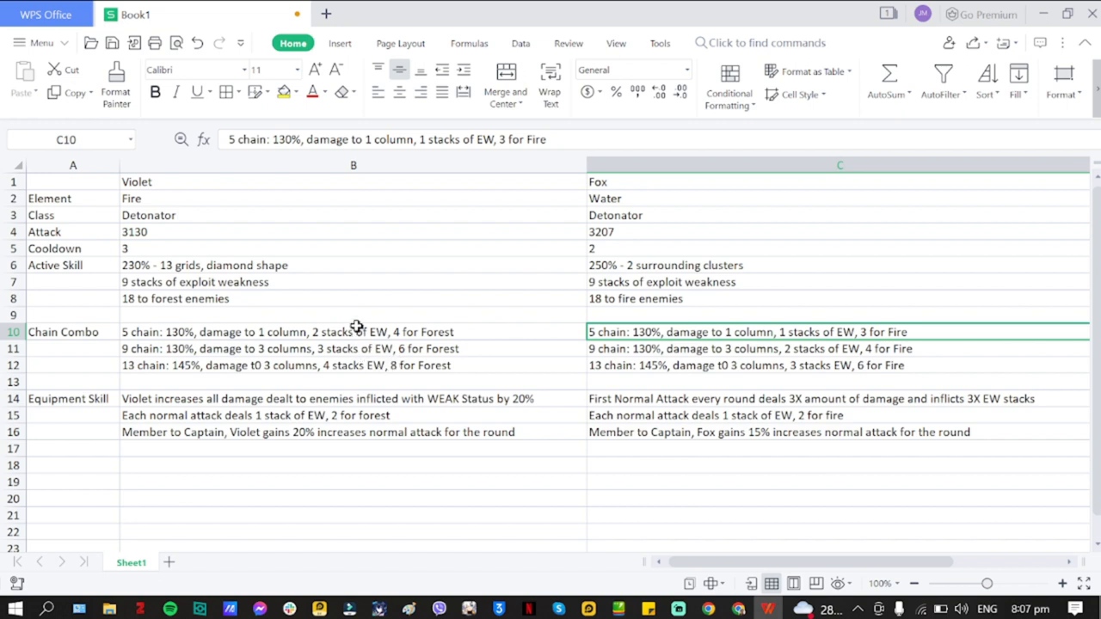
{"action": "left_click", "coordinate": [355, 332]}
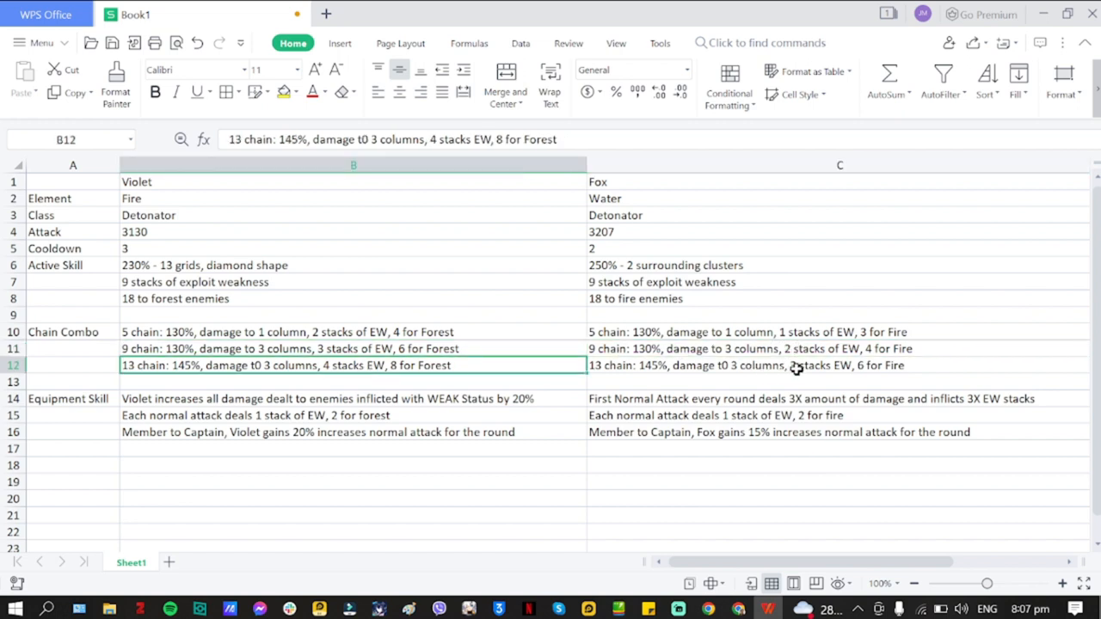
{"action": "left_click", "coordinate": [794, 364]}
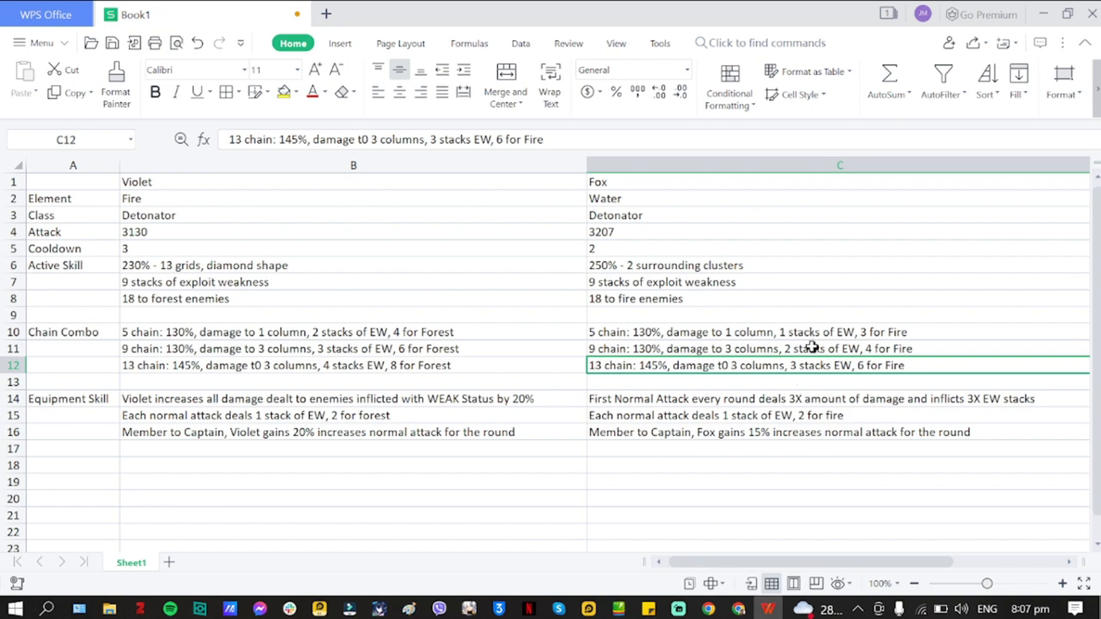
{"action": "mouse_move", "coordinate": [358, 379]}
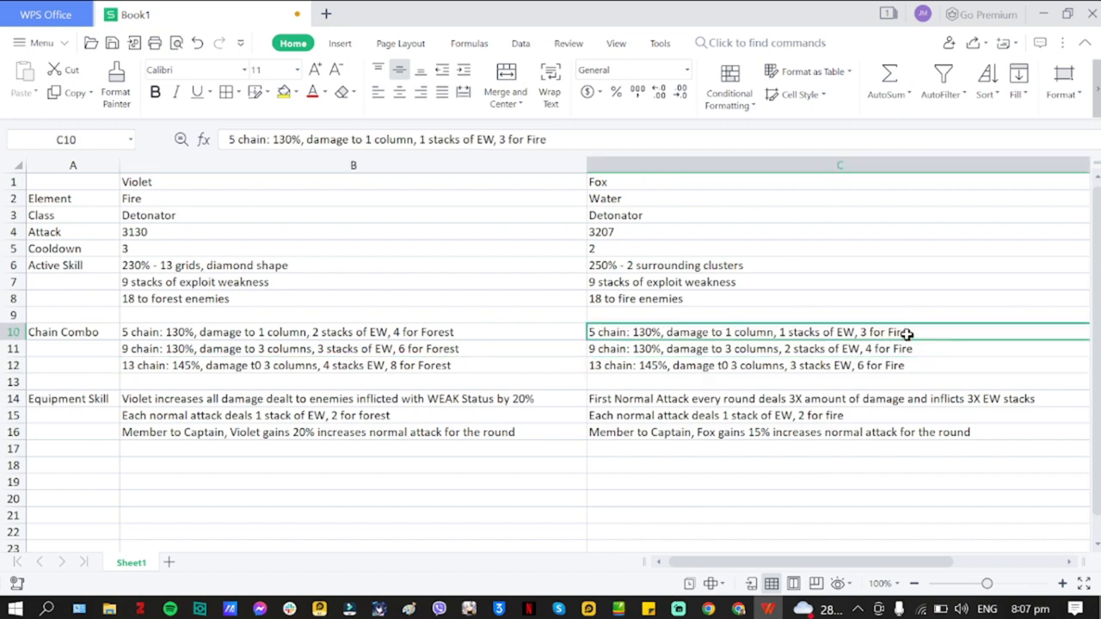
{"action": "mouse_move", "coordinate": [895, 368]}
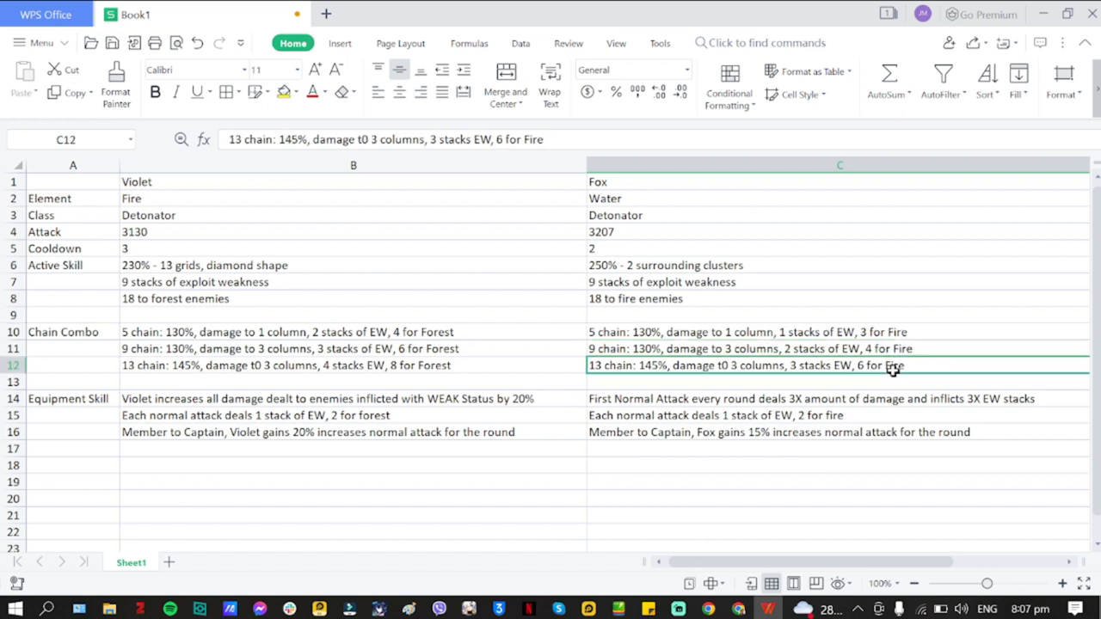
{"action": "mouse_move", "coordinate": [464, 399]}
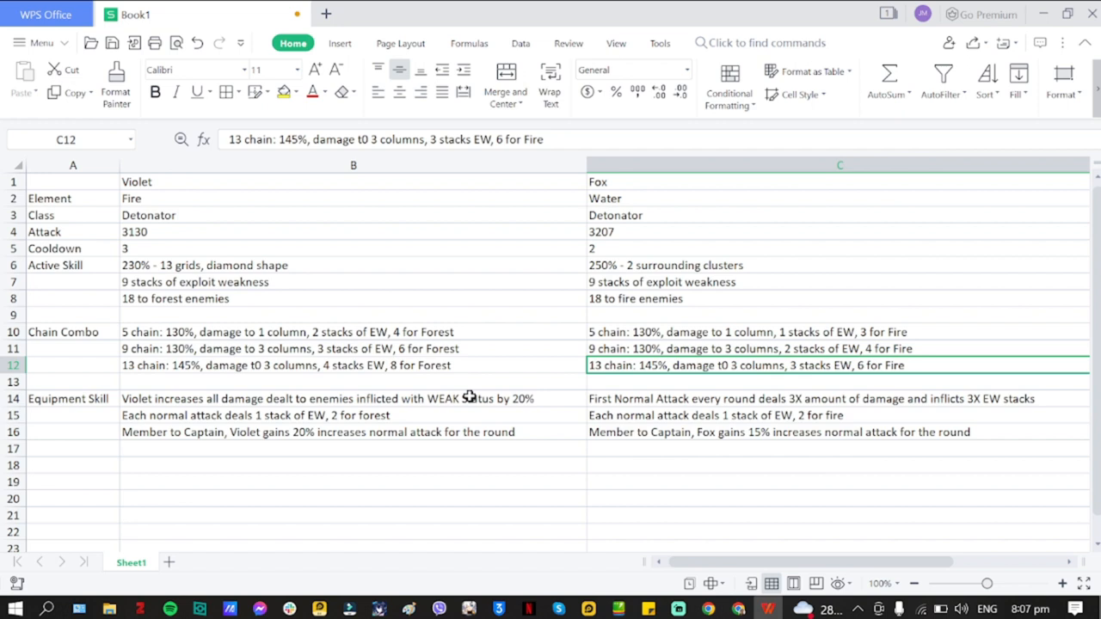
{"action": "mouse_move", "coordinate": [468, 434]}
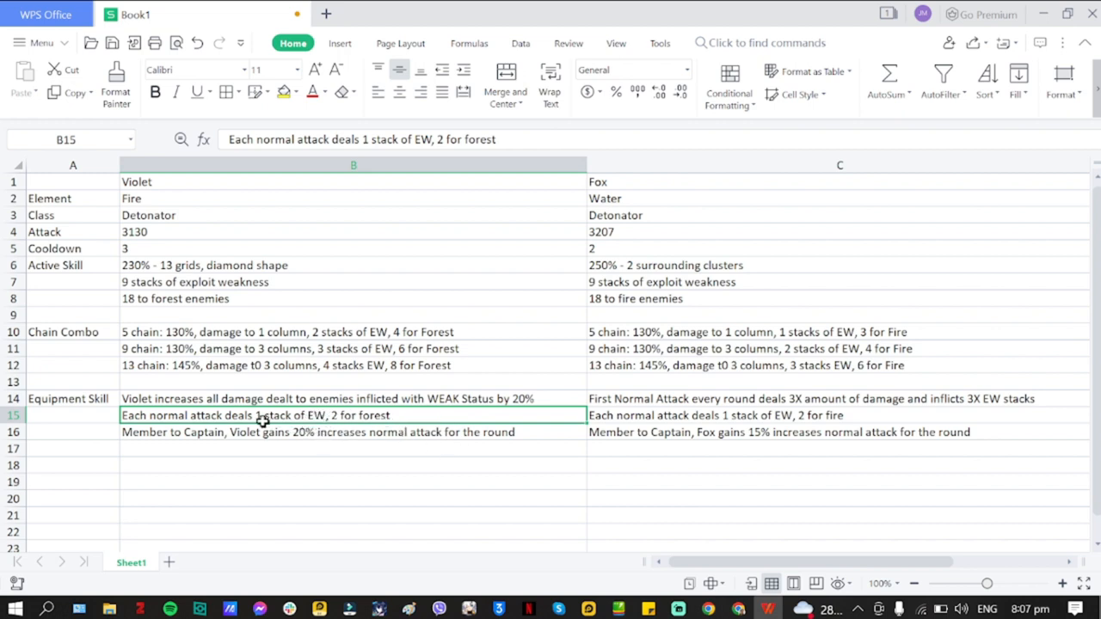
{"action": "mouse_move", "coordinate": [709, 420]}
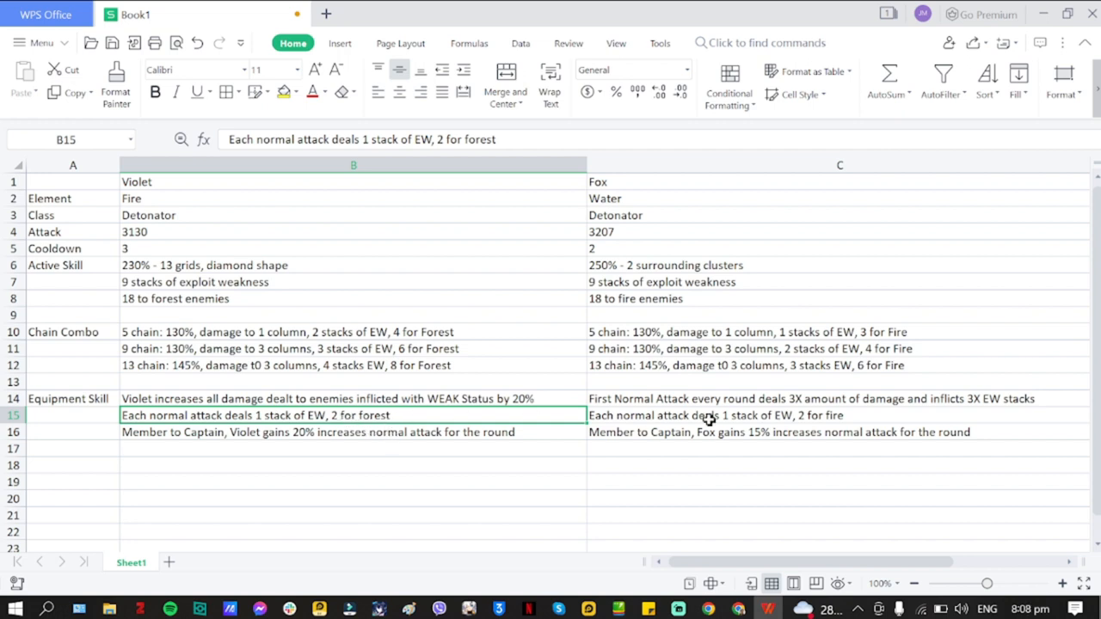
Review Fox's normal-attack equipment skill and his Member to Captain entry
{"action": "left_click", "coordinate": [714, 414]}
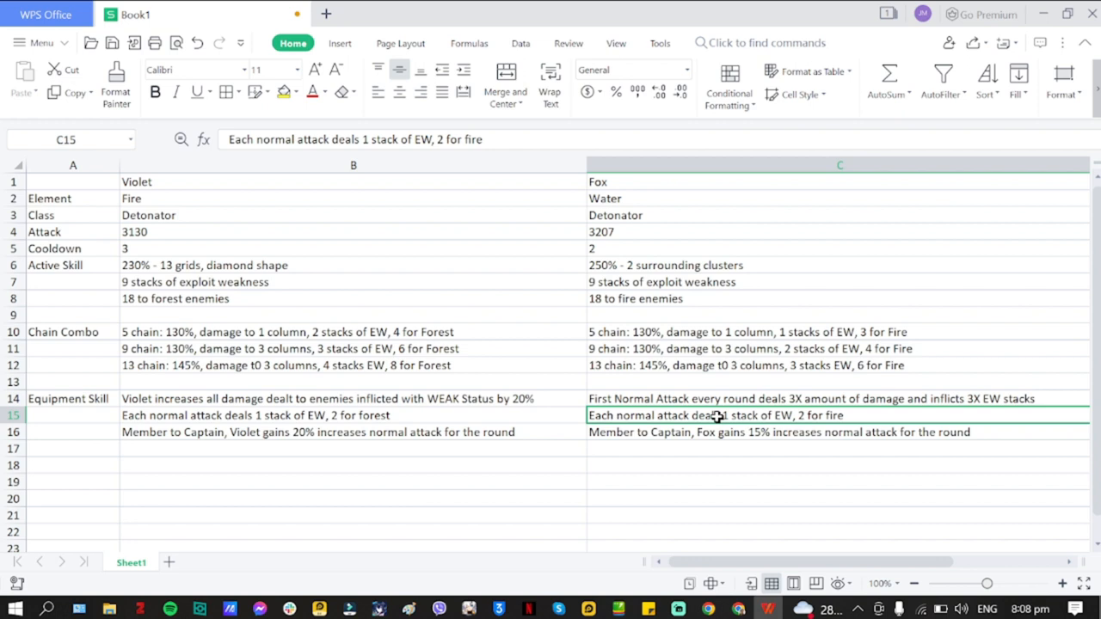
{"action": "mouse_move", "coordinate": [852, 420]}
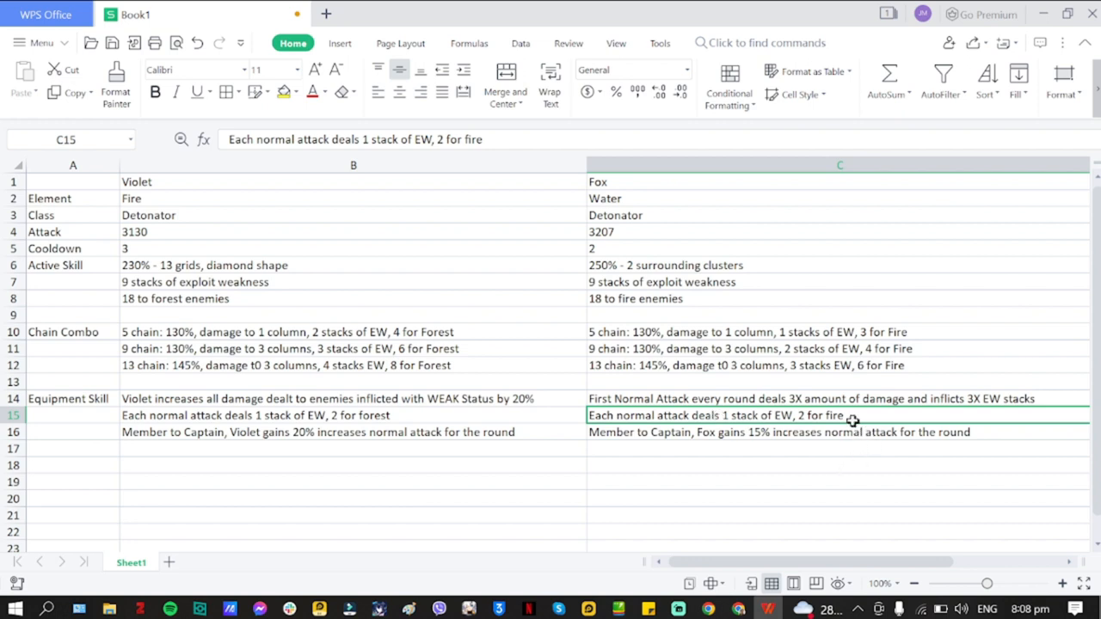
{"action": "mouse_move", "coordinate": [870, 440]}
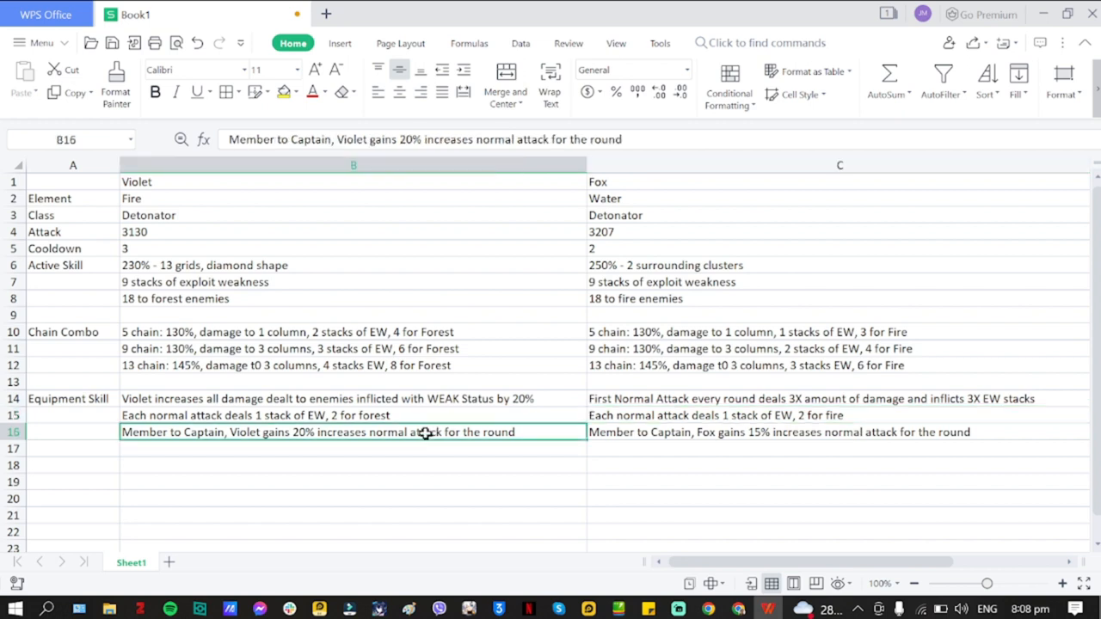
{"action": "mouse_move", "coordinate": [207, 423]}
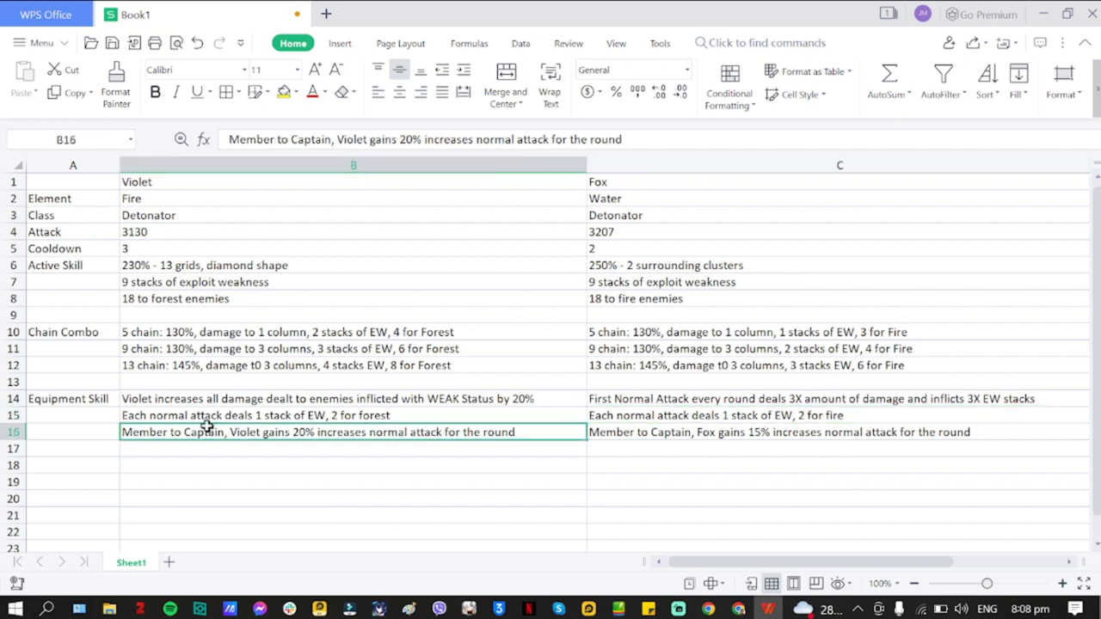
{"action": "mouse_move", "coordinate": [272, 436]}
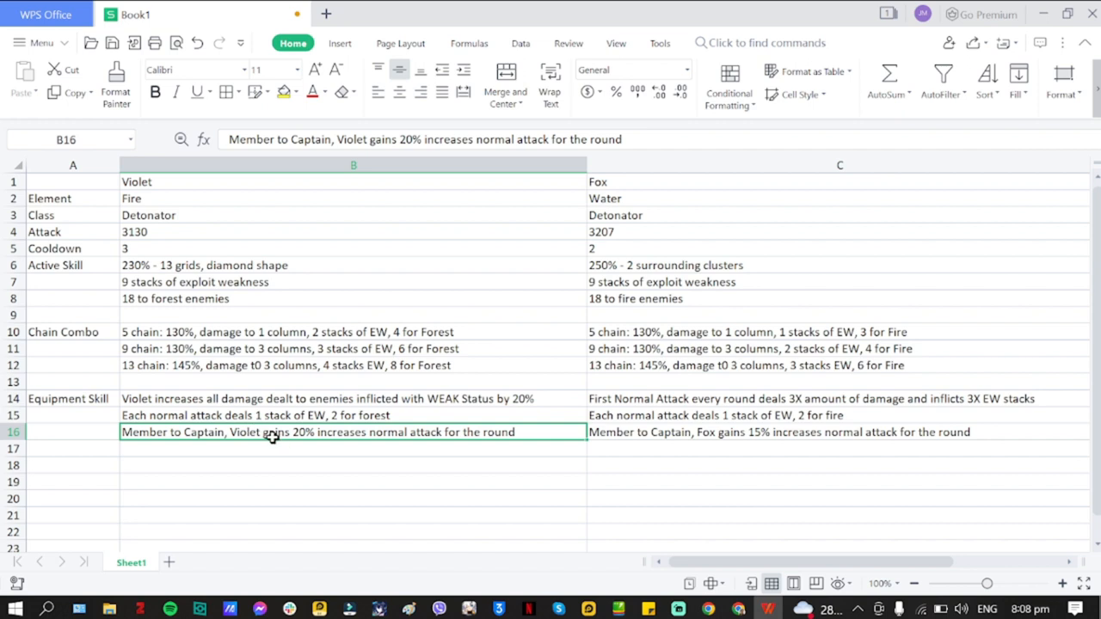
{"action": "mouse_move", "coordinate": [286, 434]}
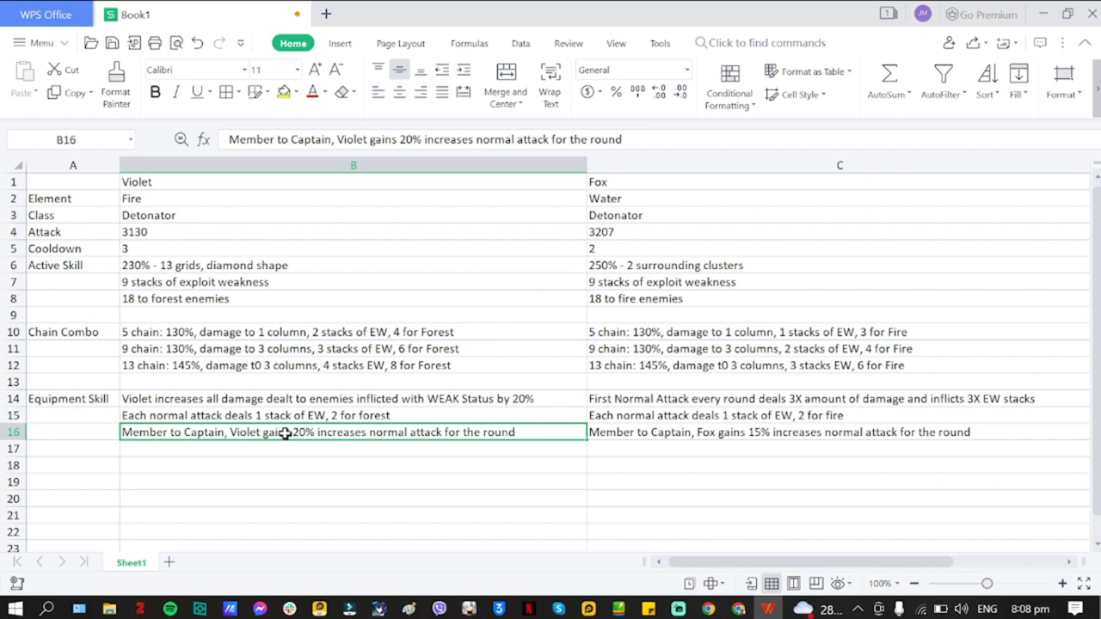
{"action": "left_click", "coordinate": [681, 434]}
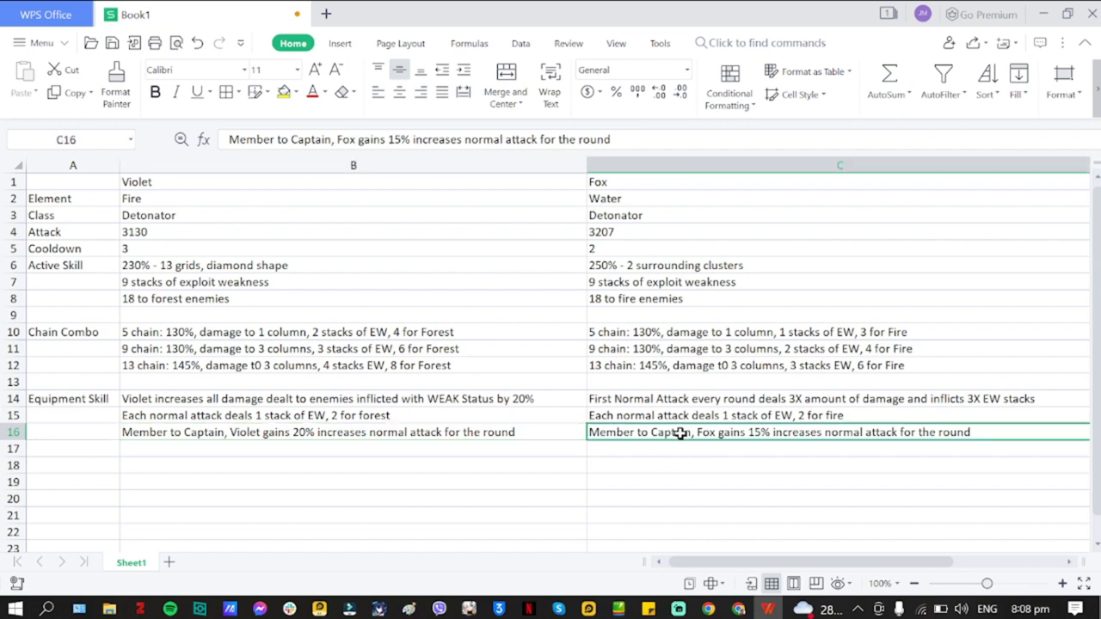
{"action": "mouse_move", "coordinate": [805, 437]}
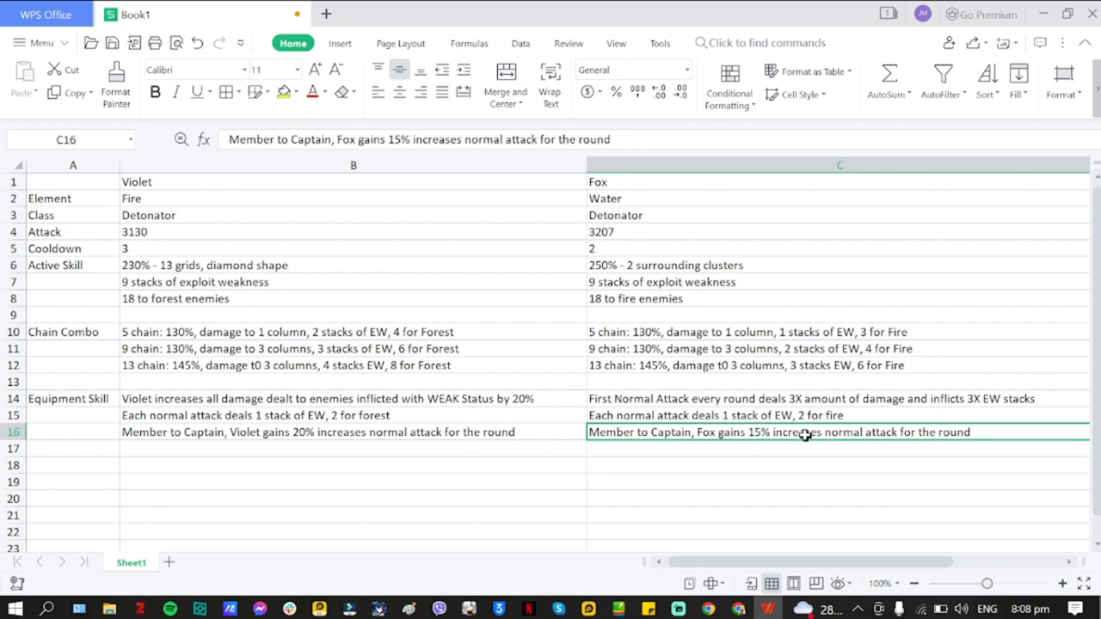
{"action": "mouse_move", "coordinate": [351, 394]}
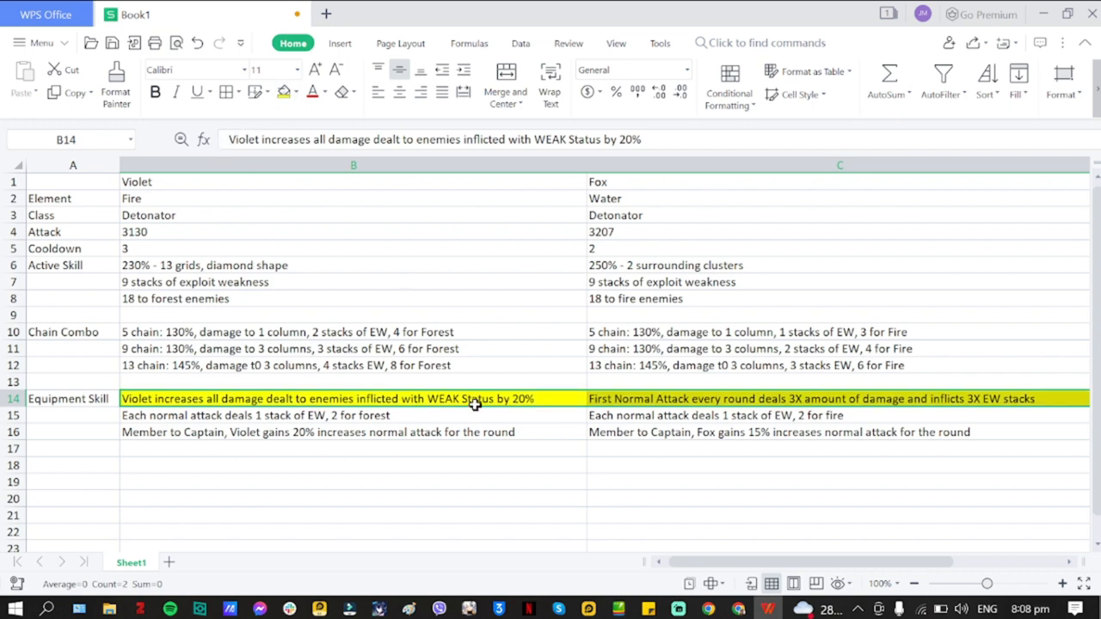
Select Violet's Member to Captain entry, then her row 14 equipment skill
{"action": "left_click", "coordinate": [375, 432]}
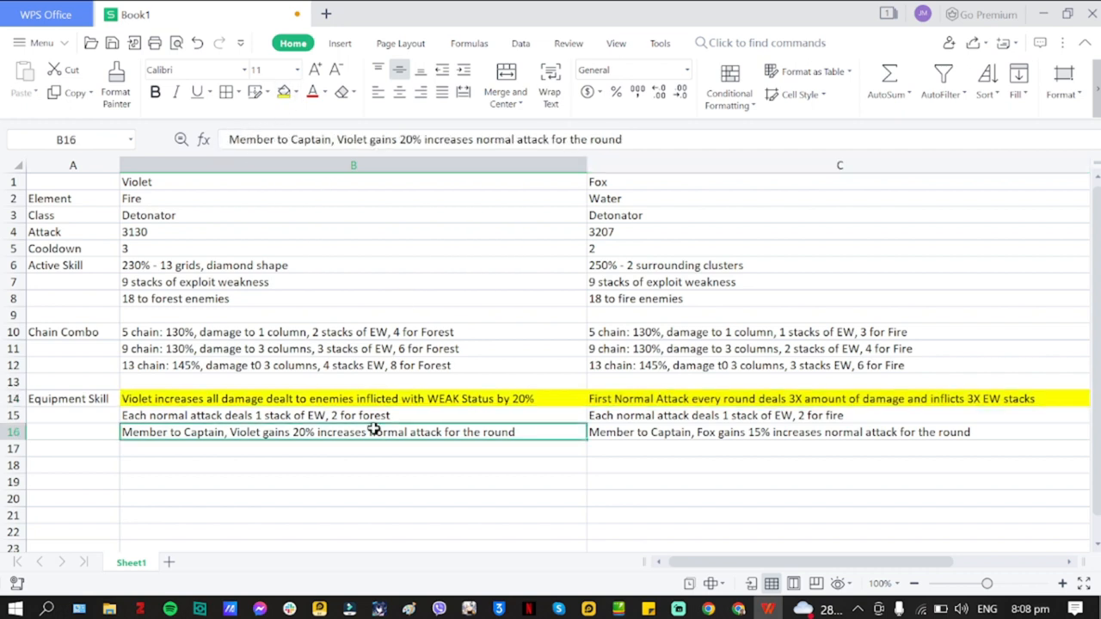
{"action": "left_click", "coordinate": [344, 399]}
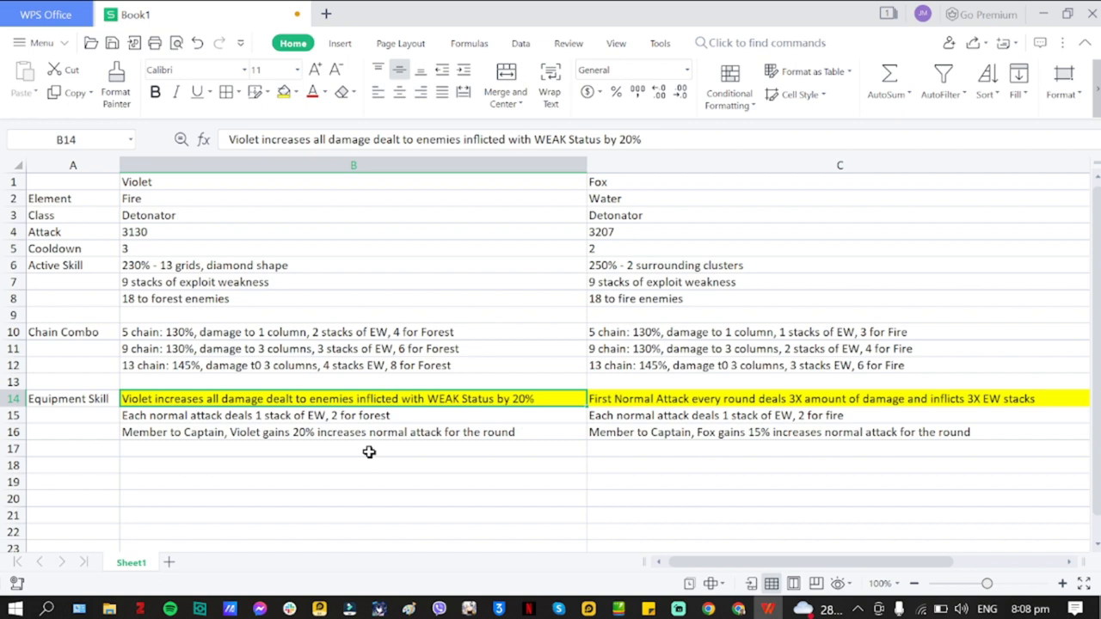
{"action": "mouse_move", "coordinate": [433, 399]}
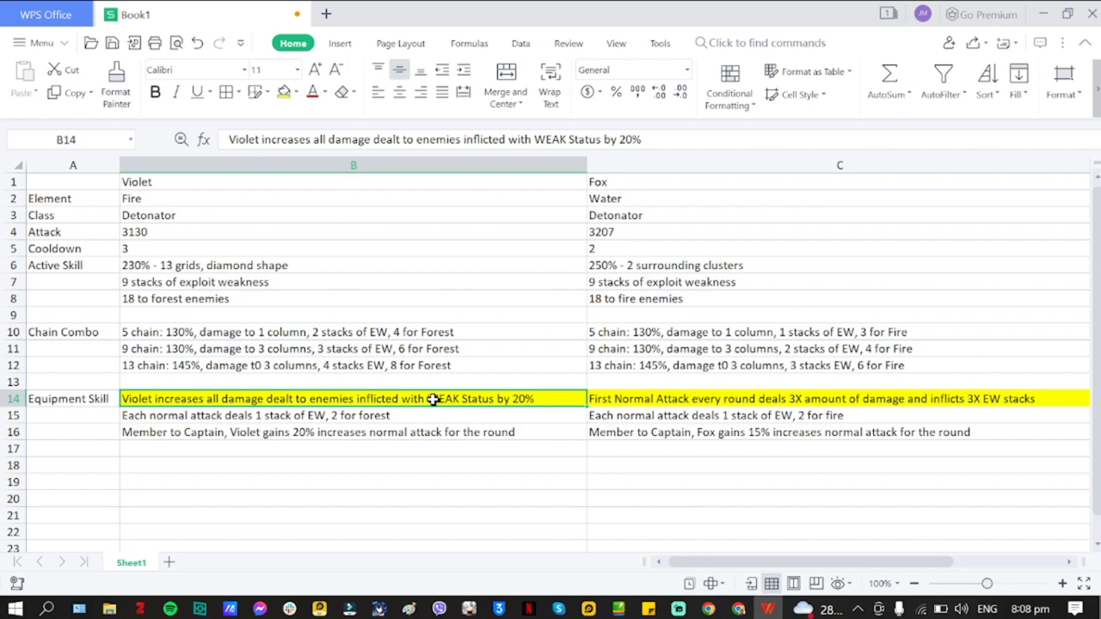
{"action": "mouse_move", "coordinate": [461, 399]}
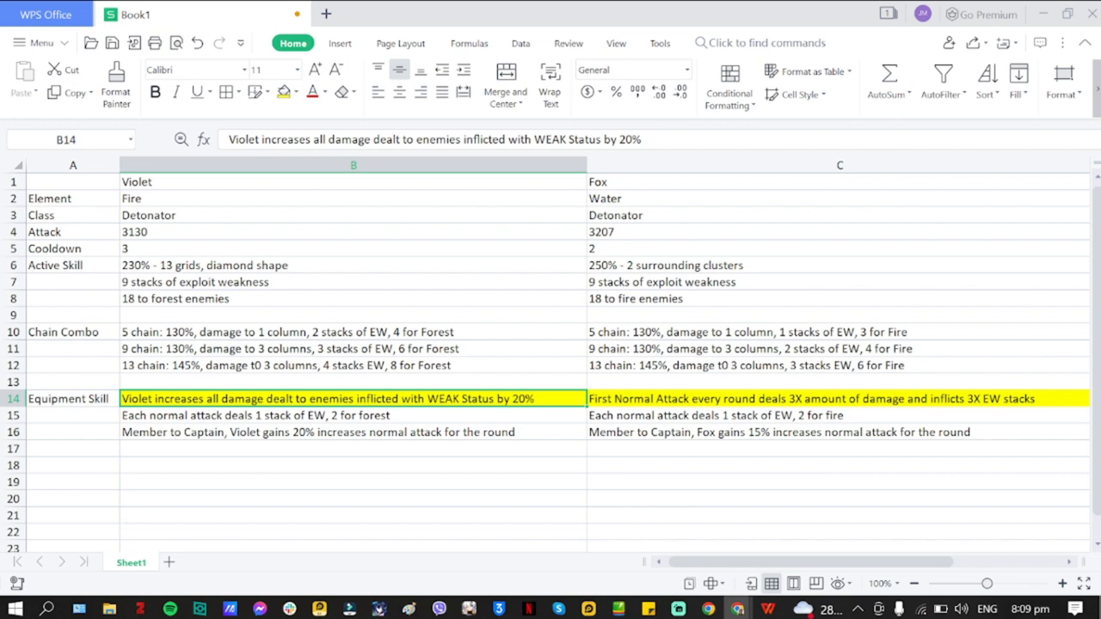
{"action": "mouse_move", "coordinate": [395, 436]}
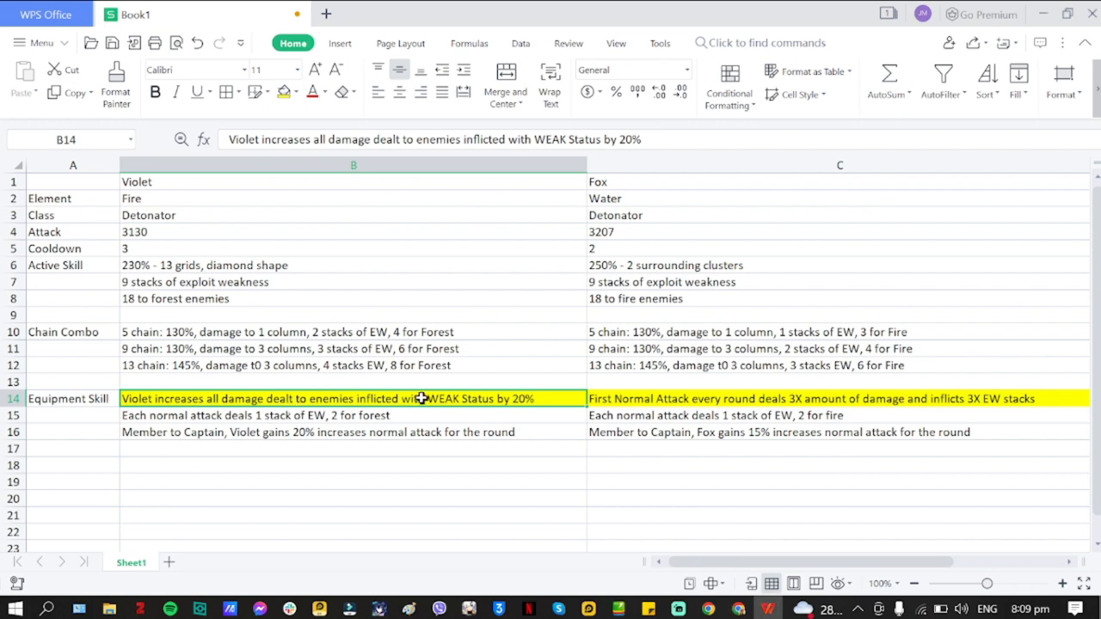
{"action": "mouse_move", "coordinate": [499, 396]}
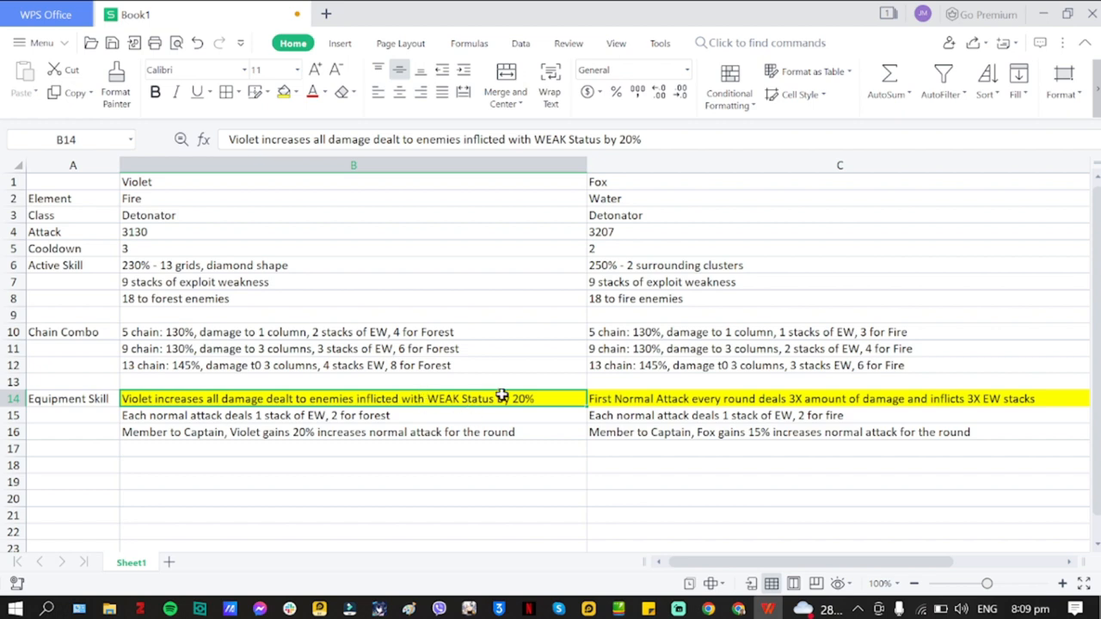
{"action": "mouse_move", "coordinate": [519, 406]}
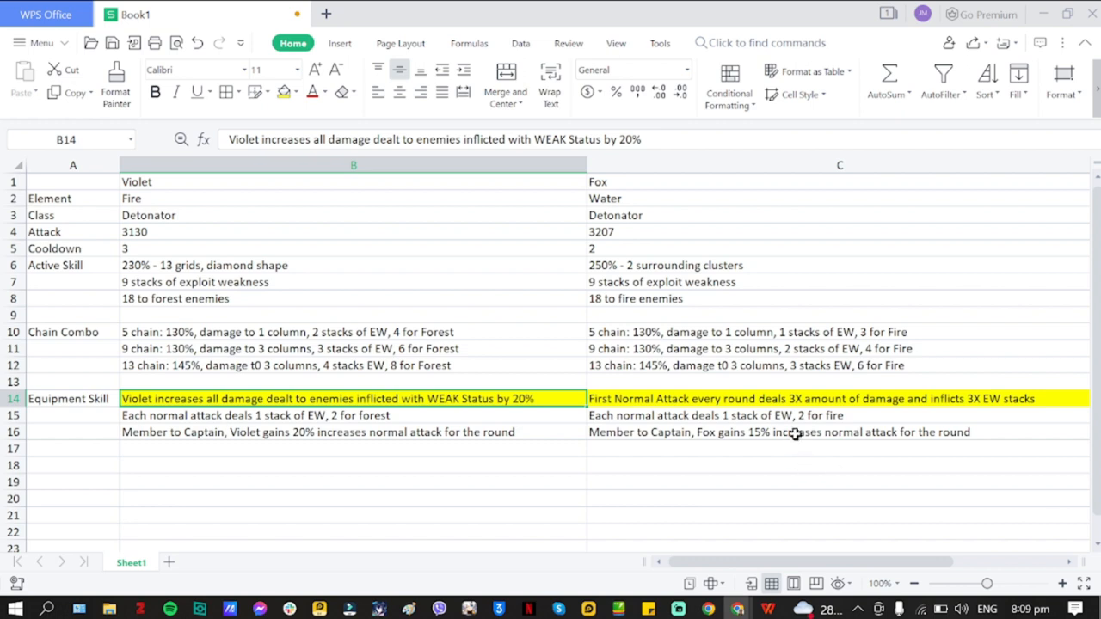
{"action": "left_click", "coordinate": [809, 399]}
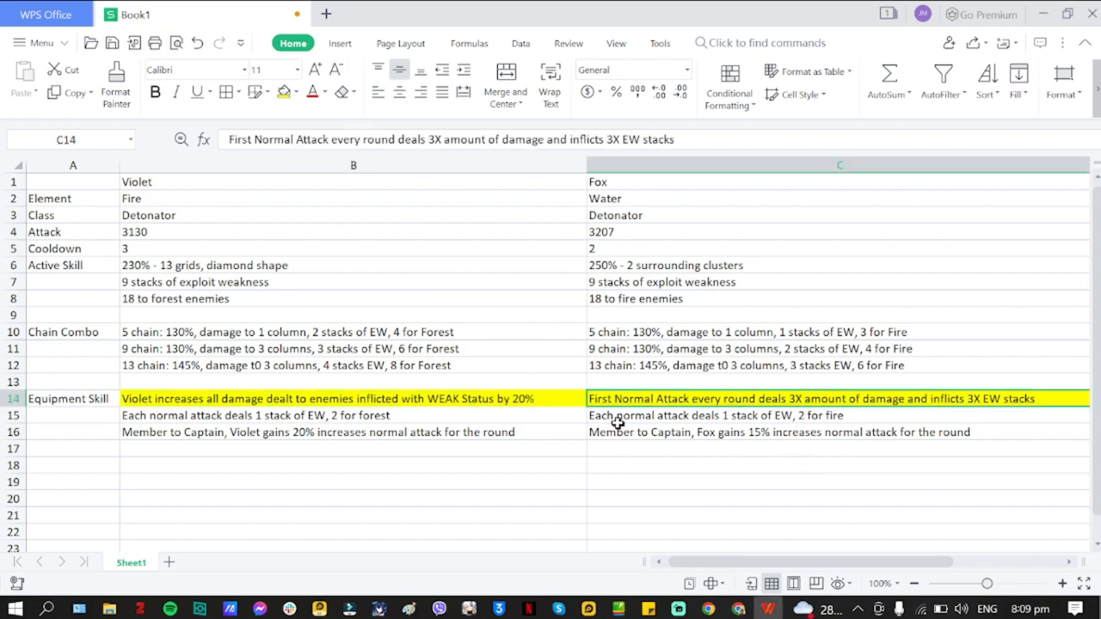
{"action": "mouse_move", "coordinate": [792, 428]}
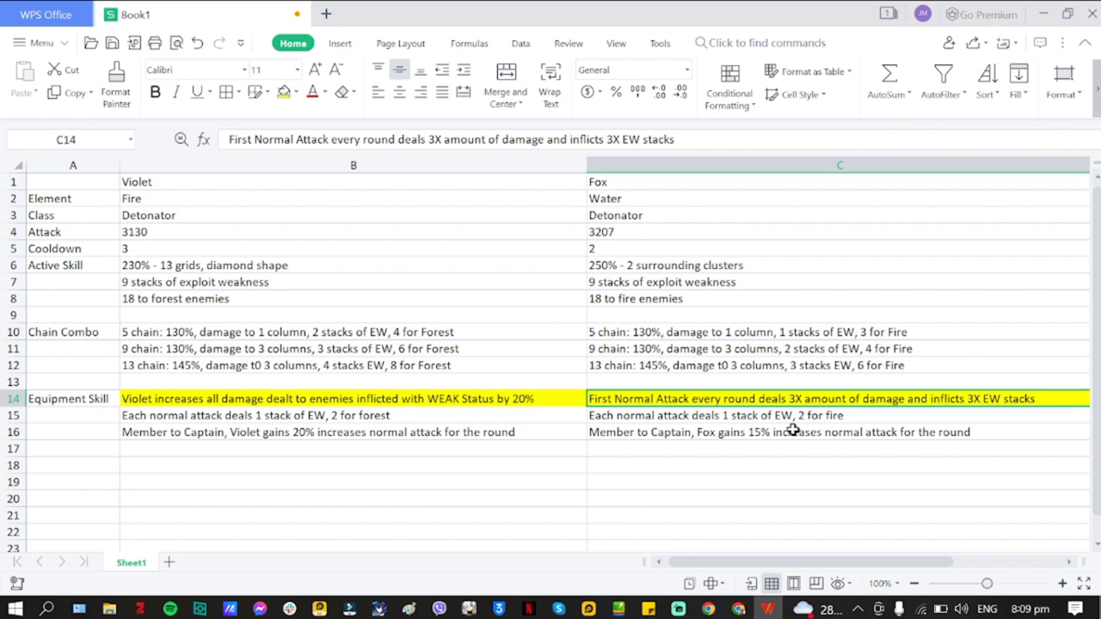
{"action": "mouse_move", "coordinate": [933, 399]}
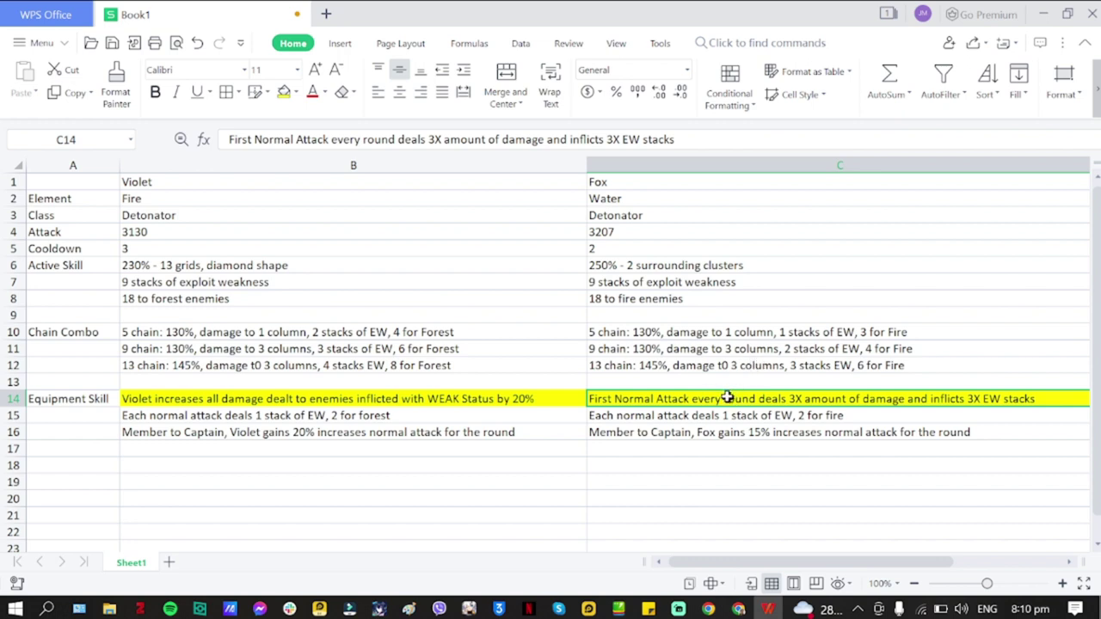
{"action": "mouse_move", "coordinate": [743, 405]}
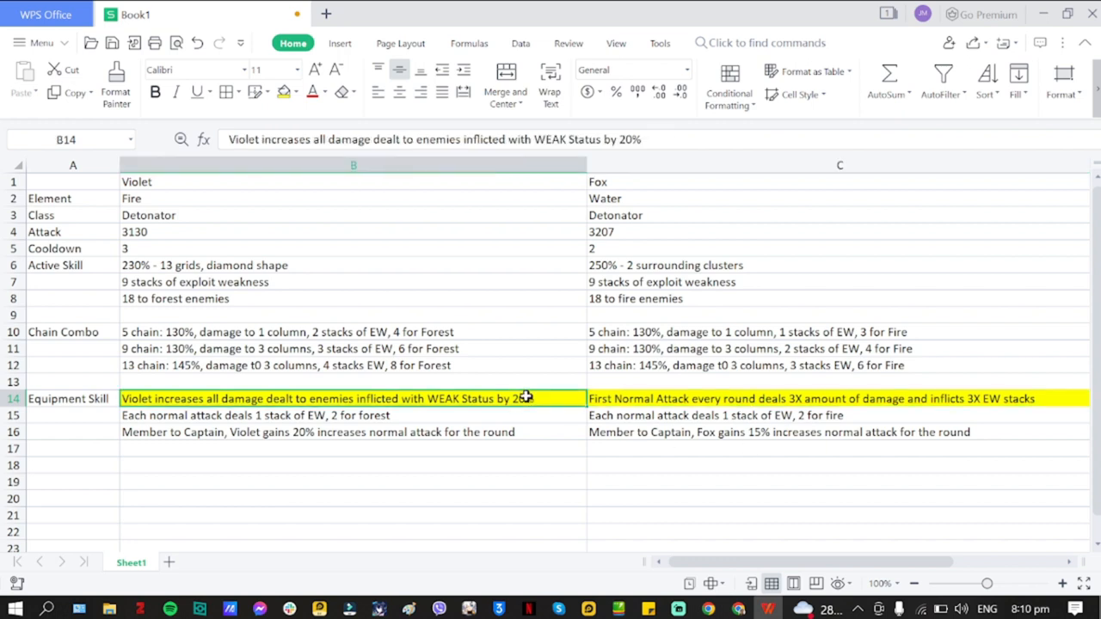
{"action": "mouse_move", "coordinate": [647, 389]}
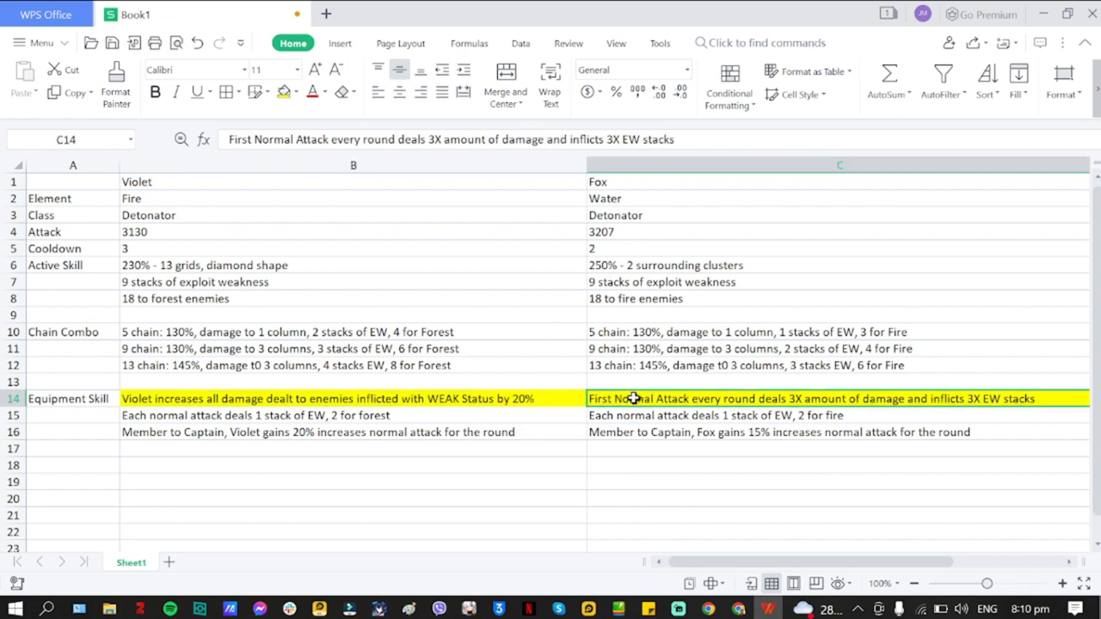
{"action": "mouse_move", "coordinate": [741, 415]}
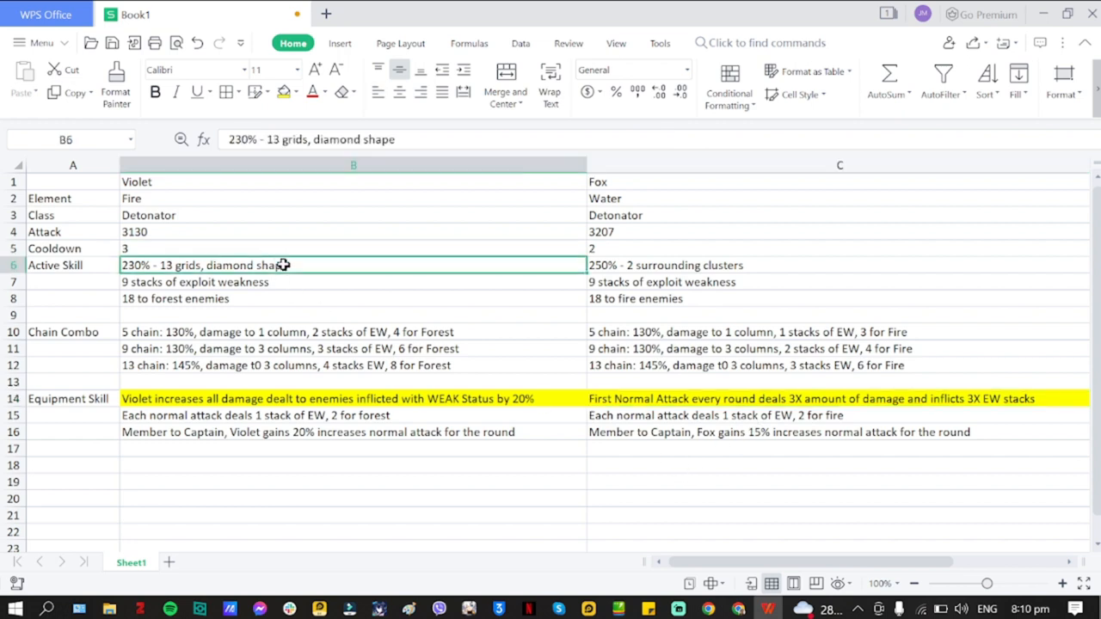
{"action": "mouse_move", "coordinate": [286, 289]}
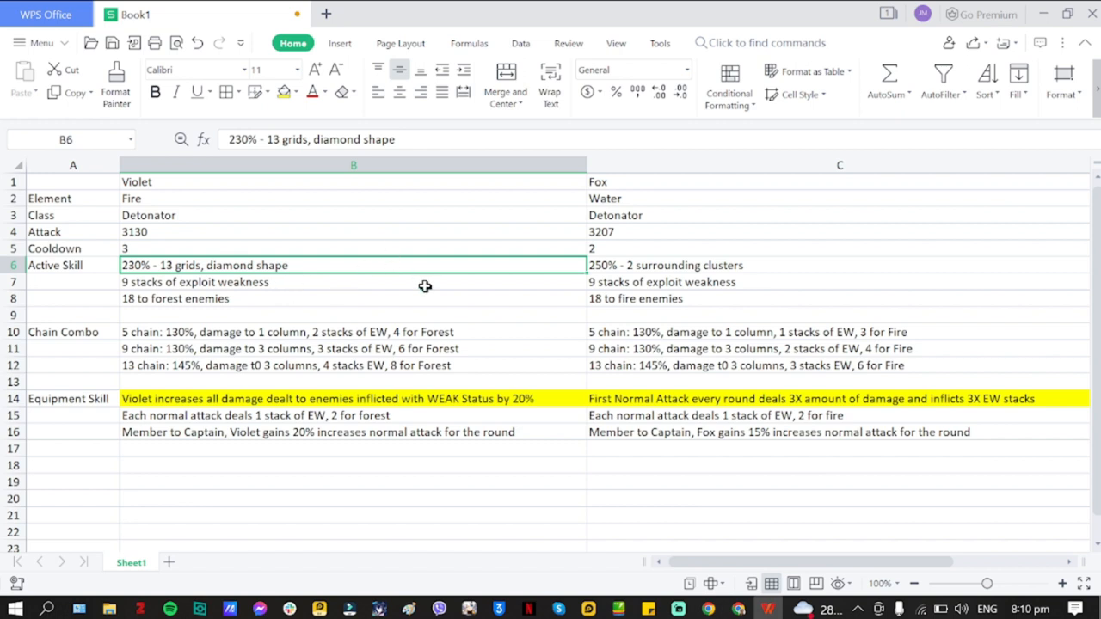
{"action": "mouse_move", "coordinate": [425, 265]}
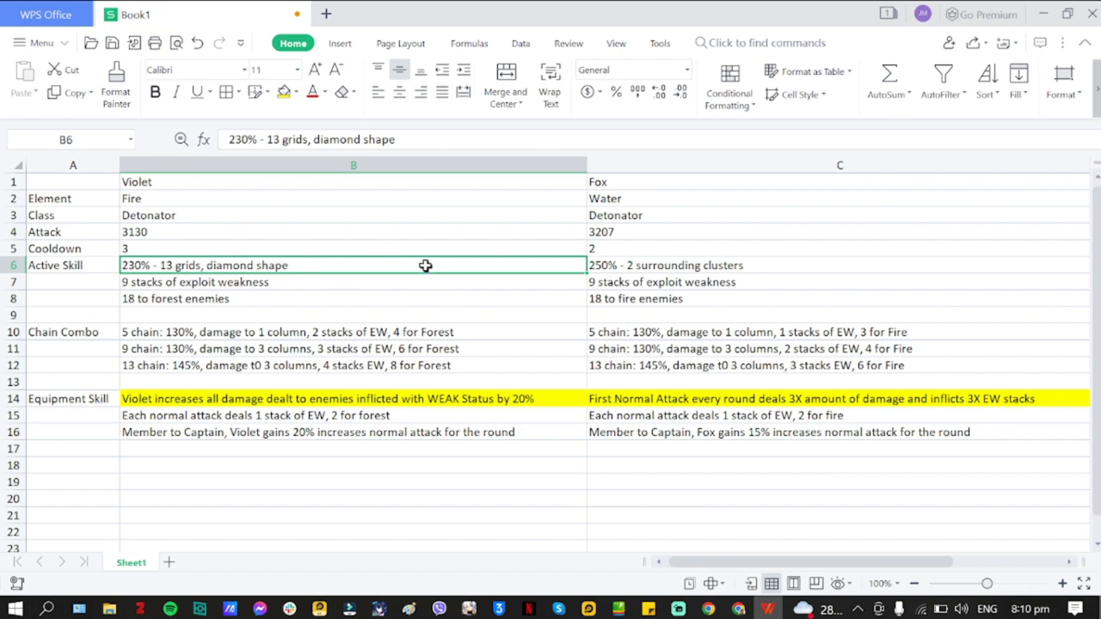
{"action": "mouse_move", "coordinate": [405, 368]}
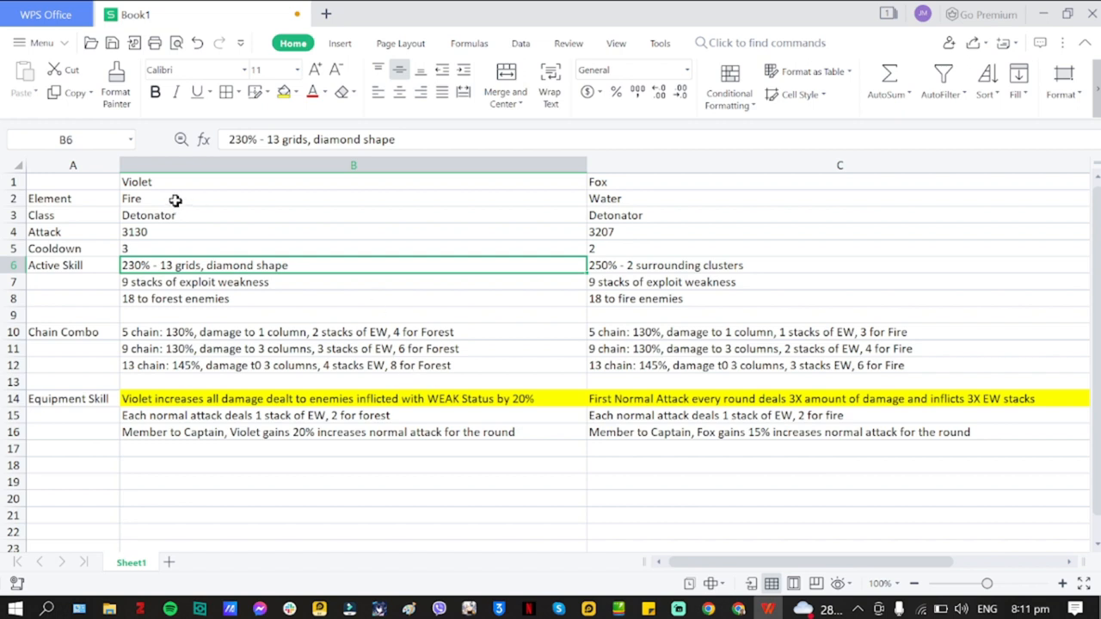
Select Violet's Fire element in cell B2 beside Fox's Water
{"action": "left_click", "coordinate": [588, 200]}
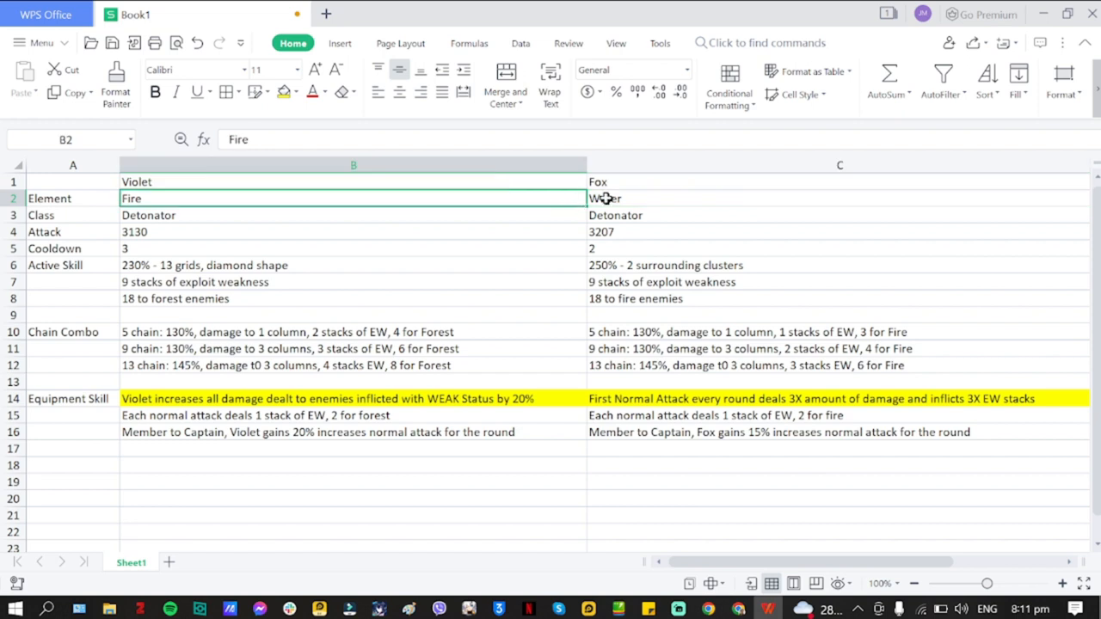
{"action": "mouse_move", "coordinate": [616, 315]}
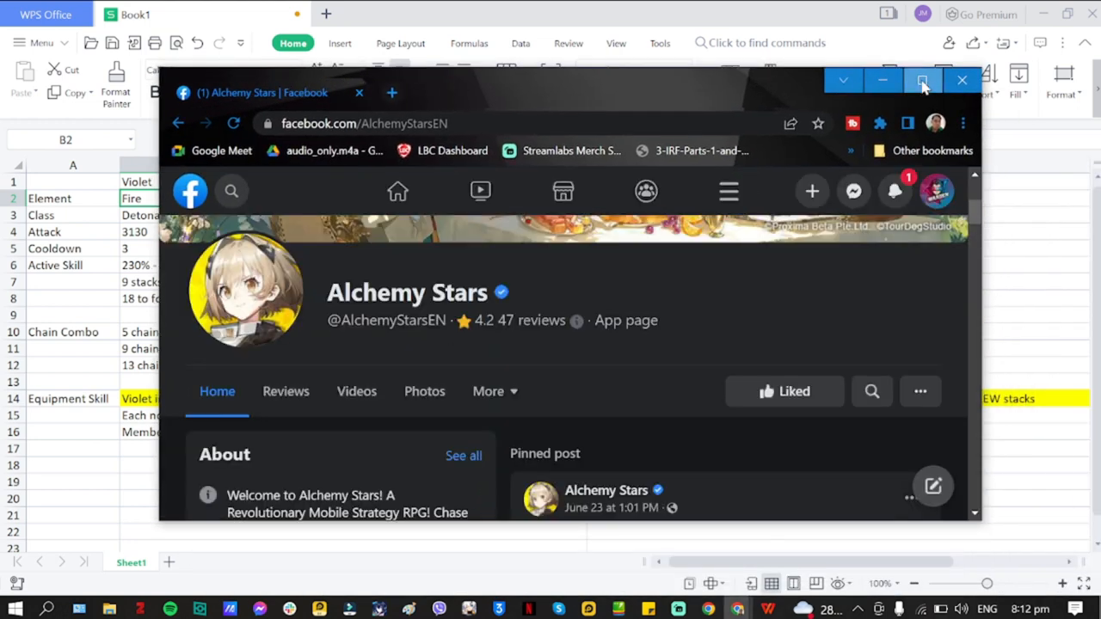
Maximize the browser and scroll the Alchemy Stars page through the Joker/Violet and Queen/Fox P5R collab posts
{"action": "left_click", "coordinate": [922, 79]}
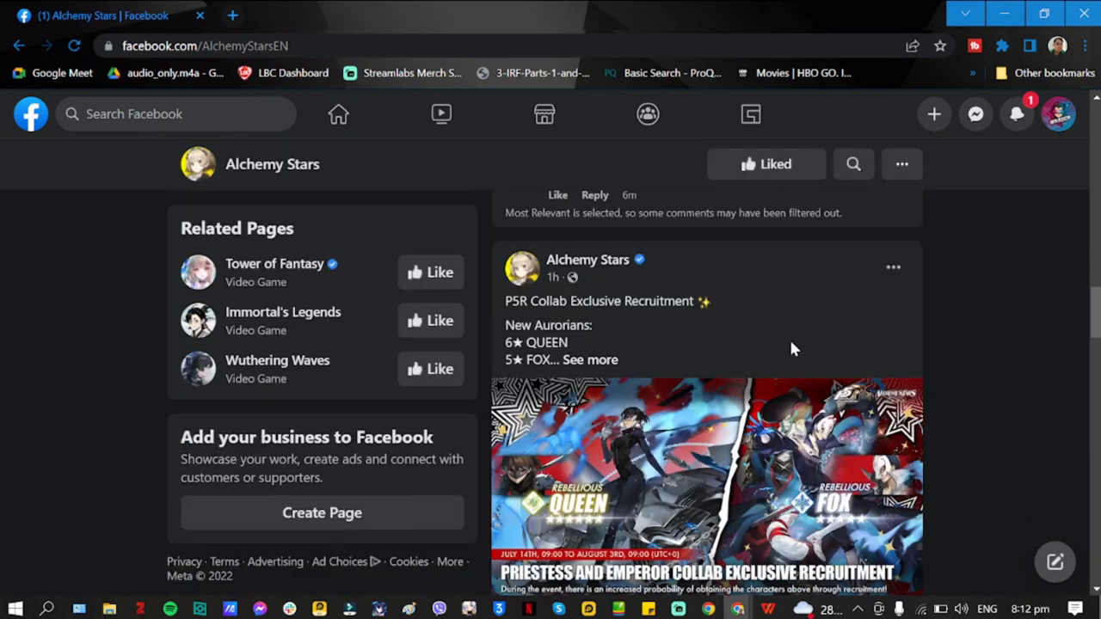
{"action": "scroll", "scroll_direction": "down", "scroll_amount": 3}
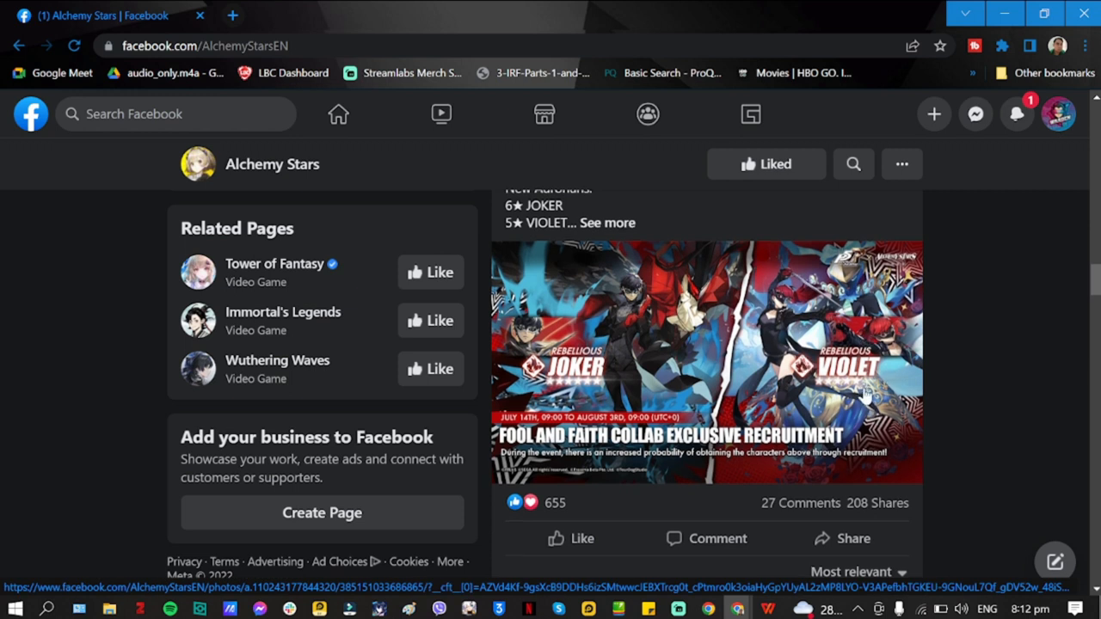
{"action": "scroll", "scroll_direction": "down", "scroll_amount": 3}
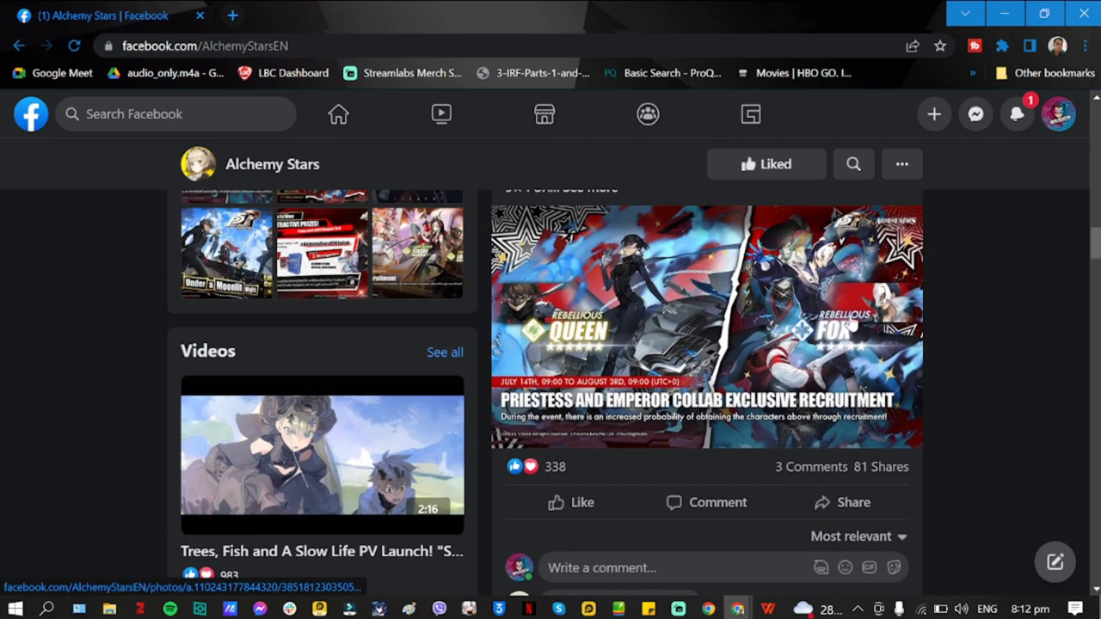
{"action": "mouse_move", "coordinate": [688, 340]}
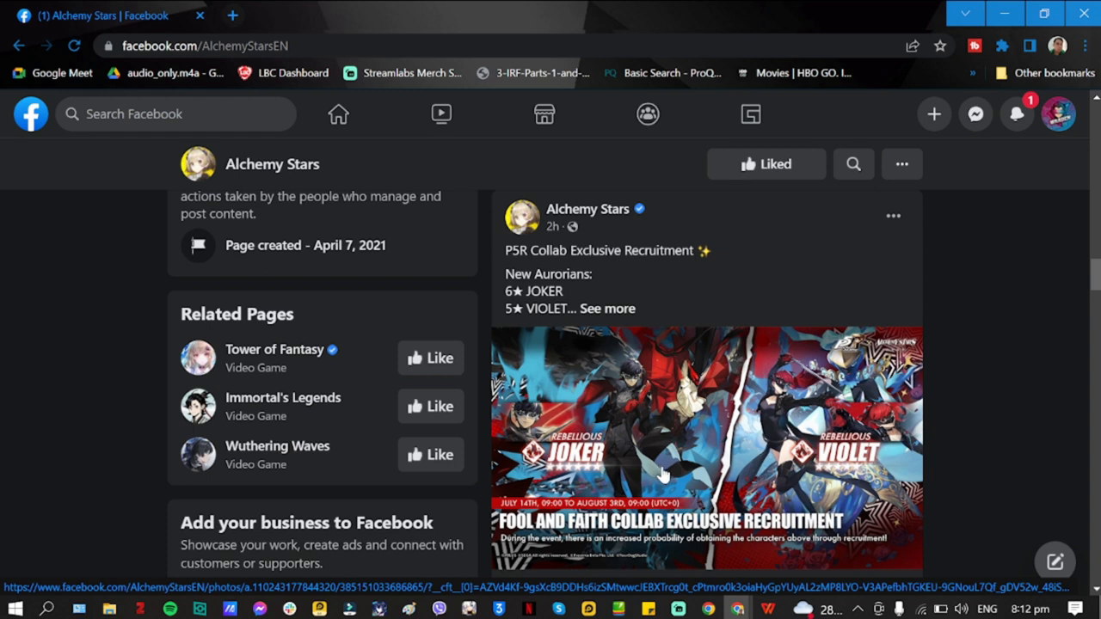
{"action": "scroll", "scroll_direction": "down", "scroll_amount": 3}
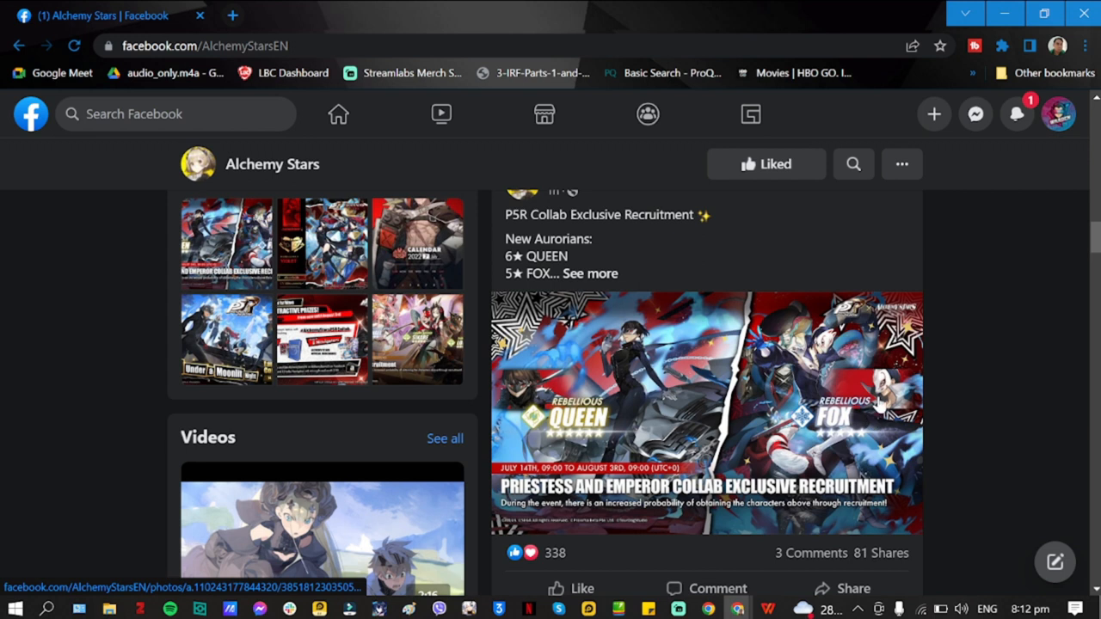
{"action": "scroll", "scroll_direction": "down", "scroll_amount": 3}
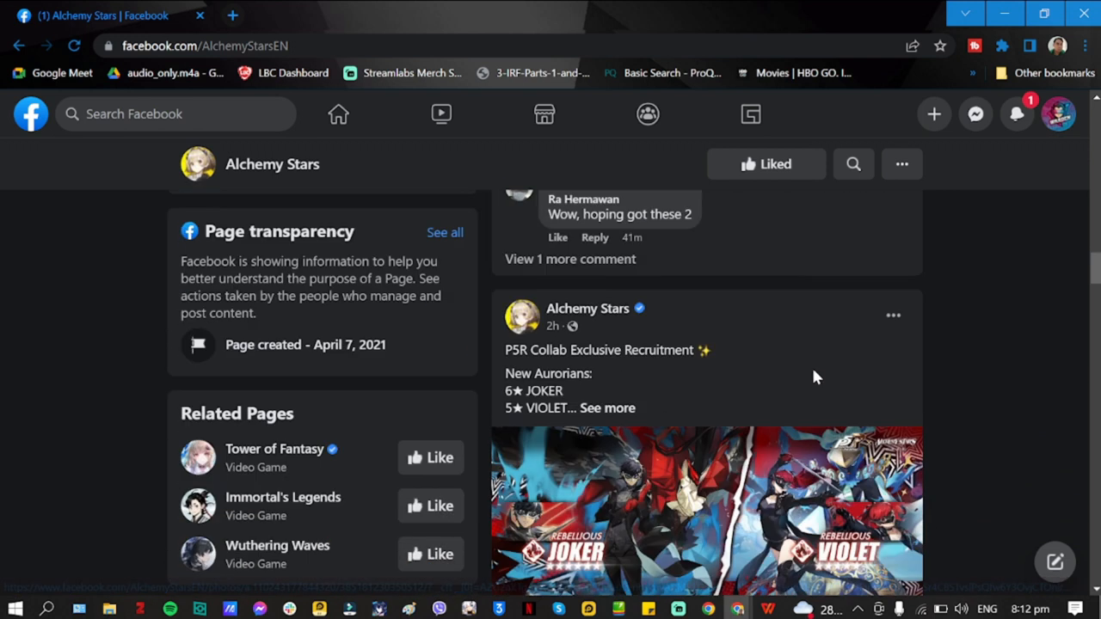
{"action": "scroll", "scroll_direction": "down", "scroll_amount": 3}
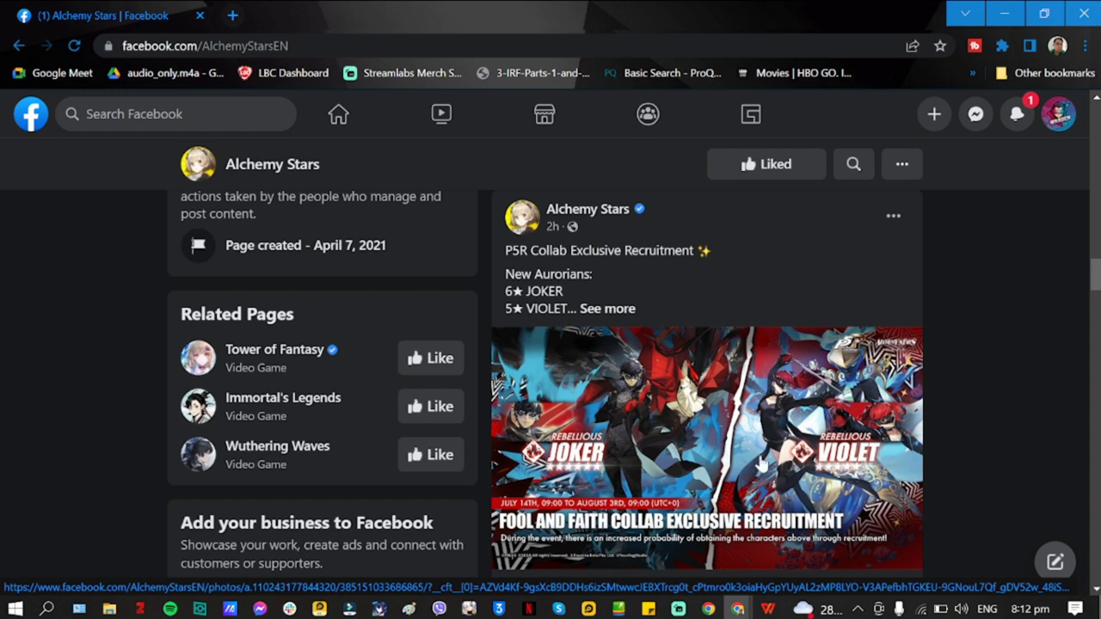
{"action": "scroll", "scroll_direction": "down", "scroll_amount": 3}
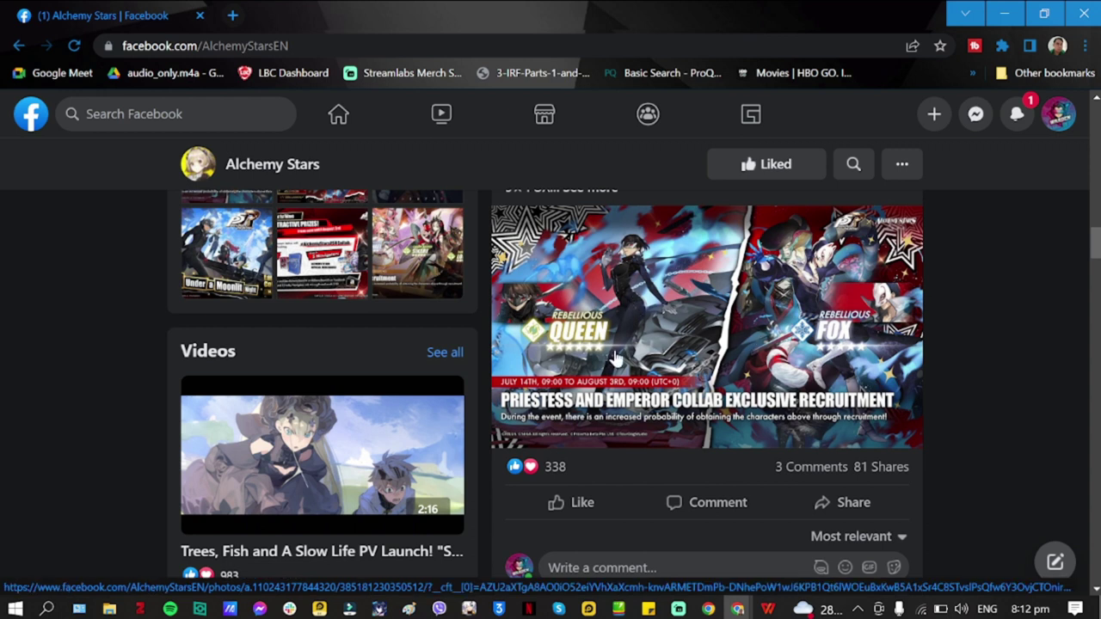
{"action": "mouse_move", "coordinate": [719, 275]}
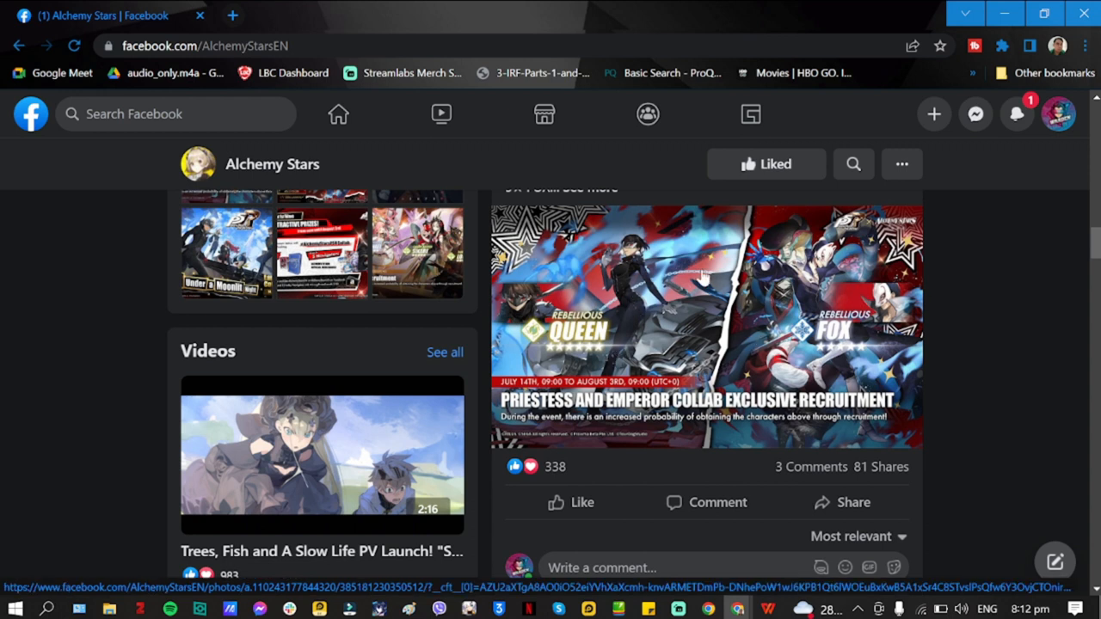
{"action": "scroll", "scroll_direction": "down", "scroll_amount": 3}
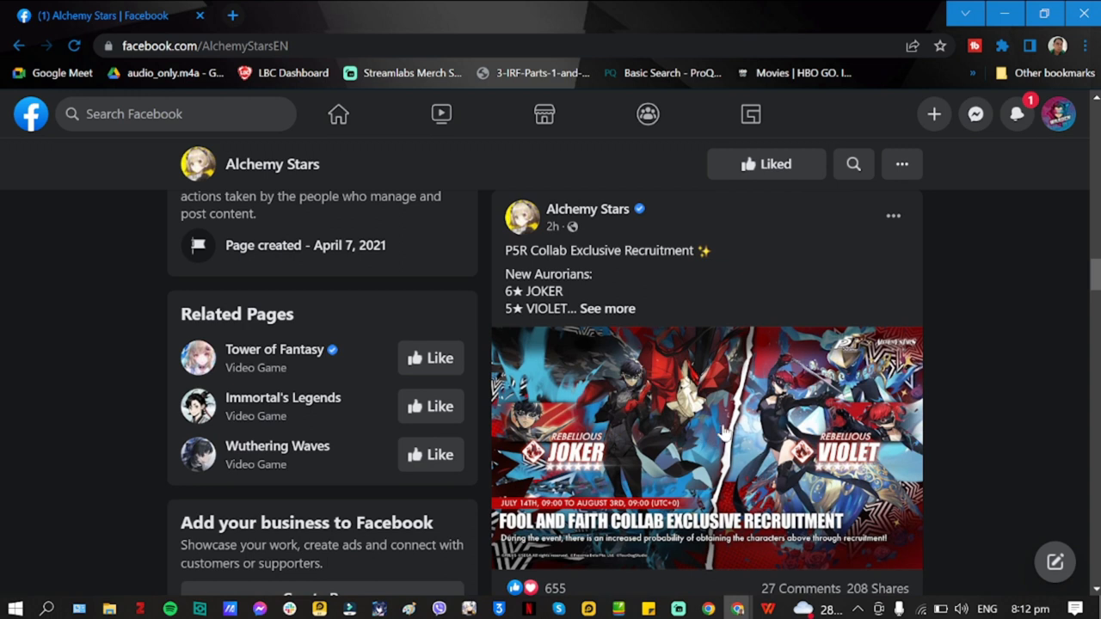
{"action": "scroll", "scroll_direction": "down", "scroll_amount": 3}
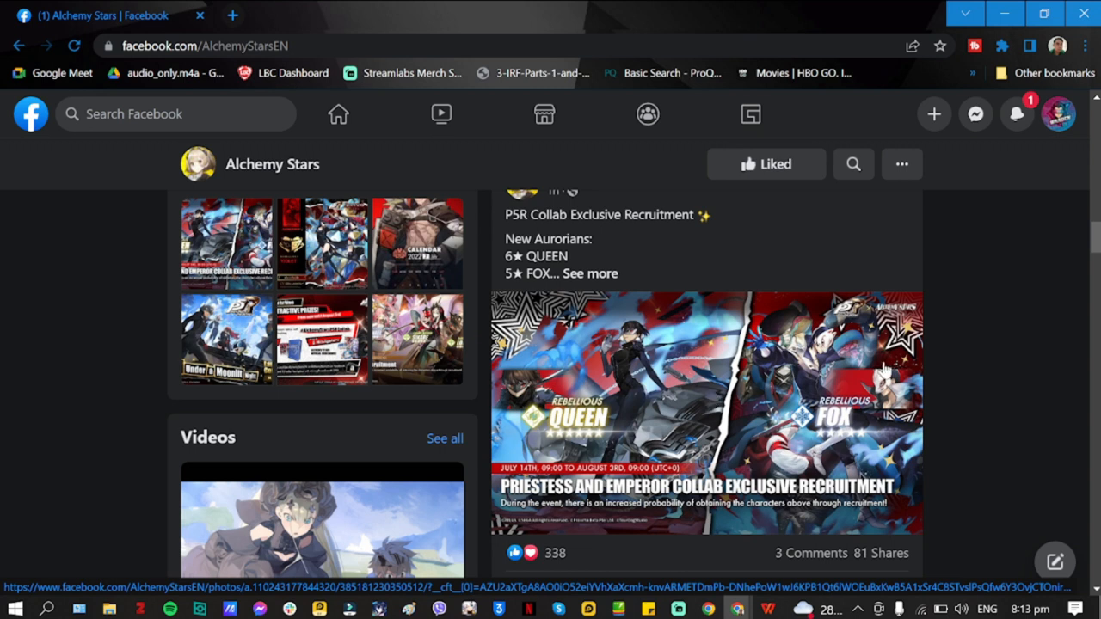
{"action": "mouse_move", "coordinate": [873, 389]}
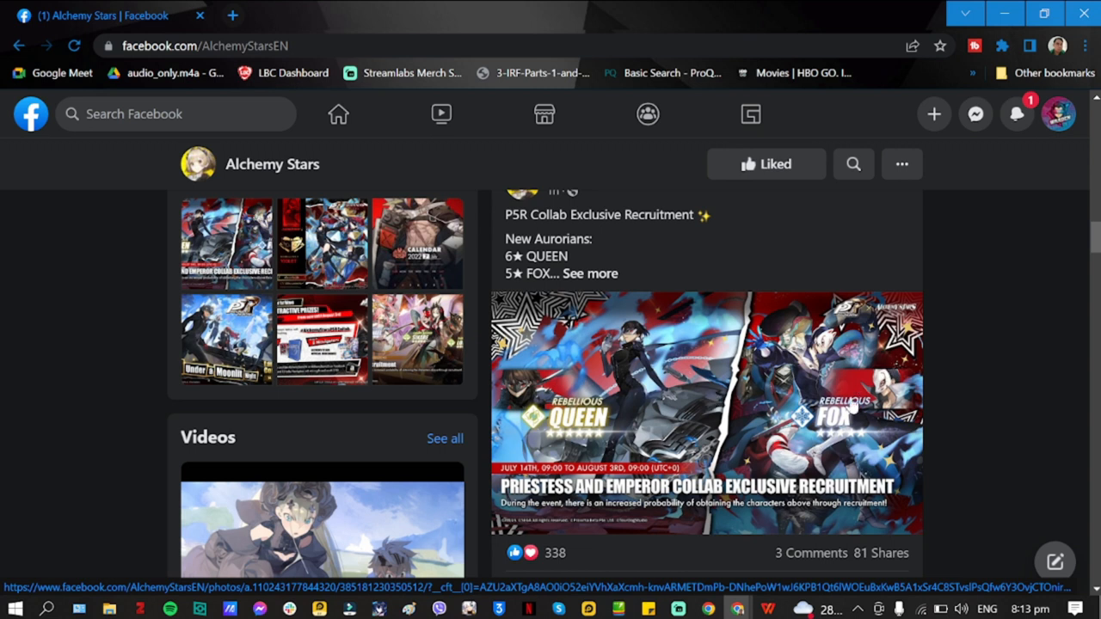